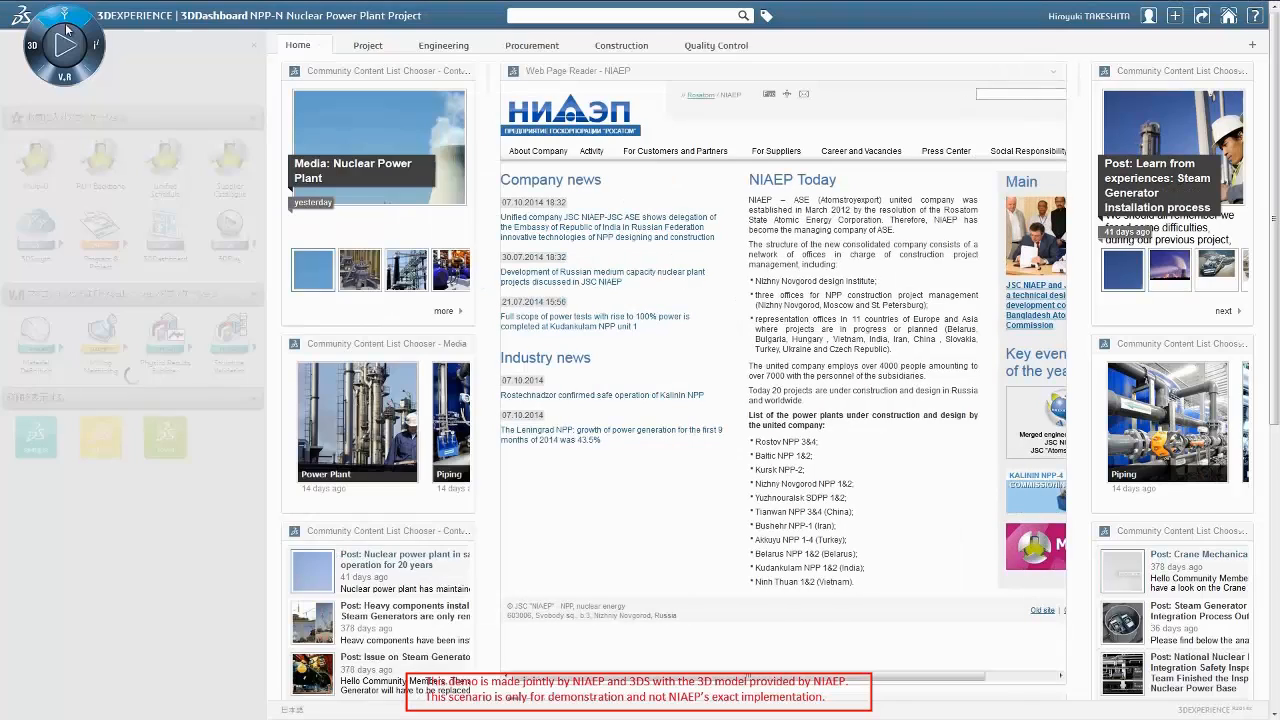
Expand the compass app list, then bring up the Add Widget gallery on the NPP-N dashboard
{"action": "left_click", "coordinate": [64, 52]}
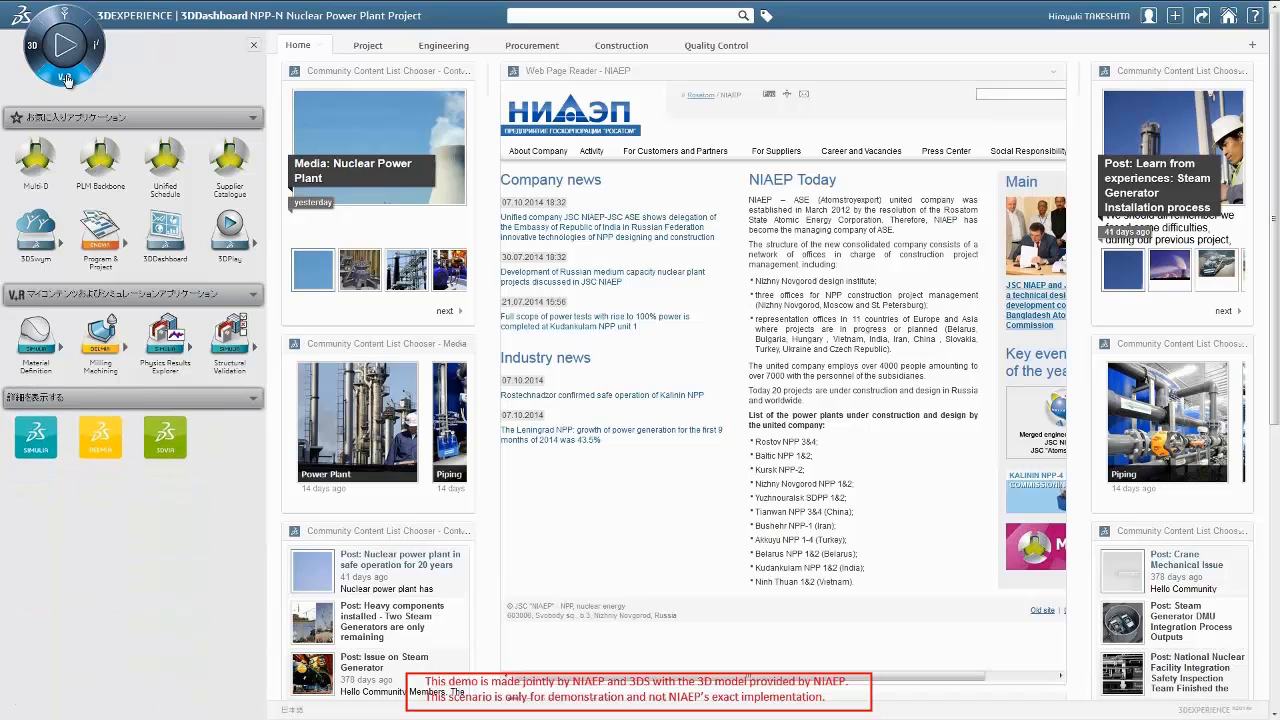
{"action": "left_click", "coordinate": [130, 292]}
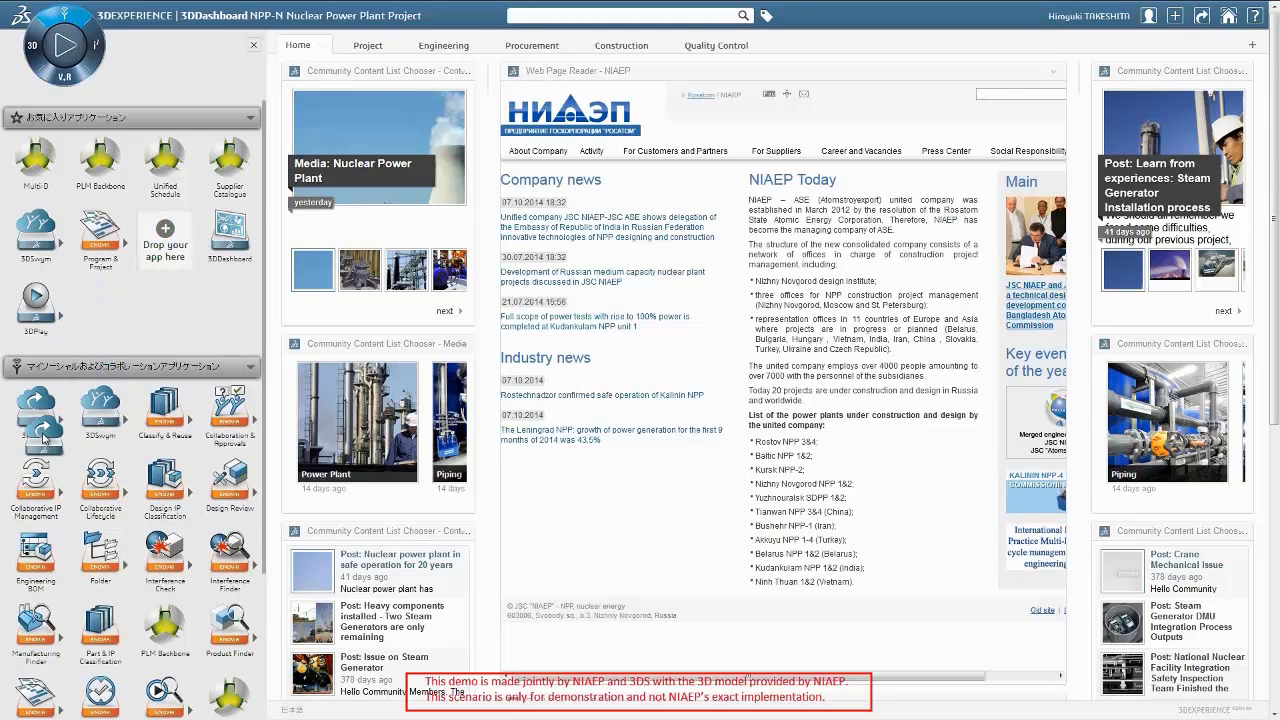
{"action": "left_click", "coordinate": [252, 48]}
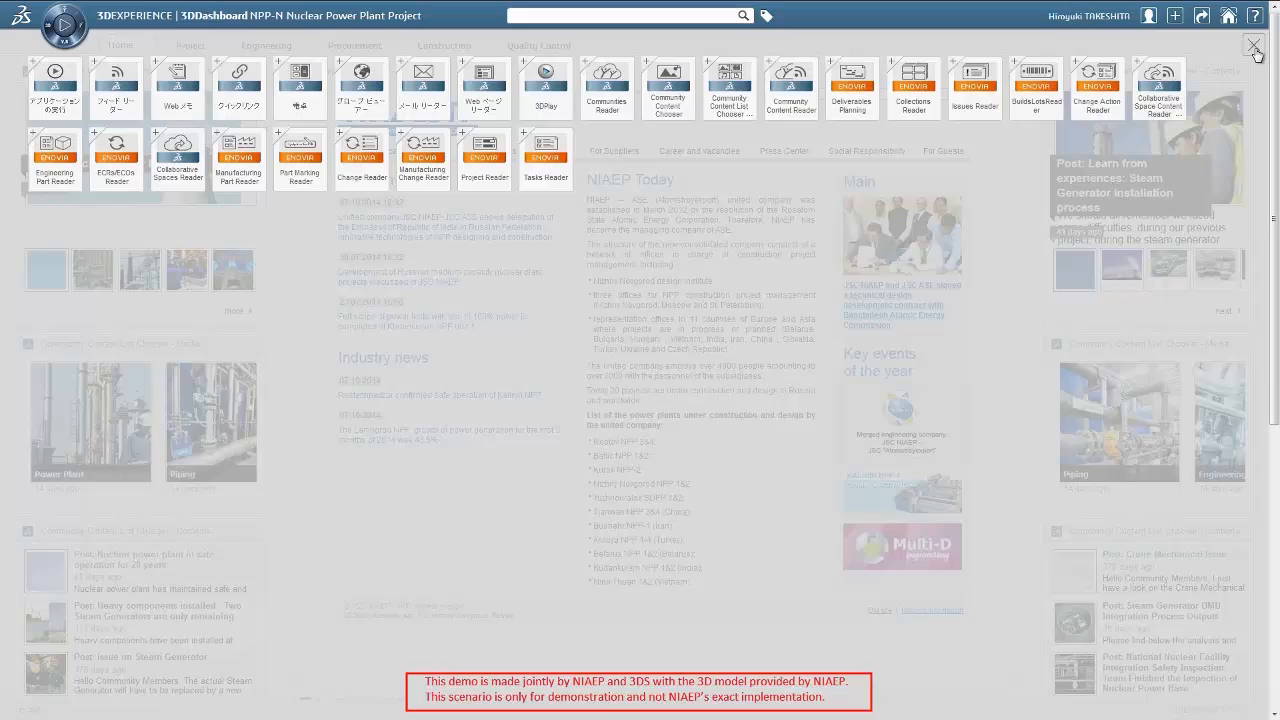
Add a Feed Reader widget to the Home page and switch to the Project page
{"action": "left_click", "coordinate": [1254, 44]}
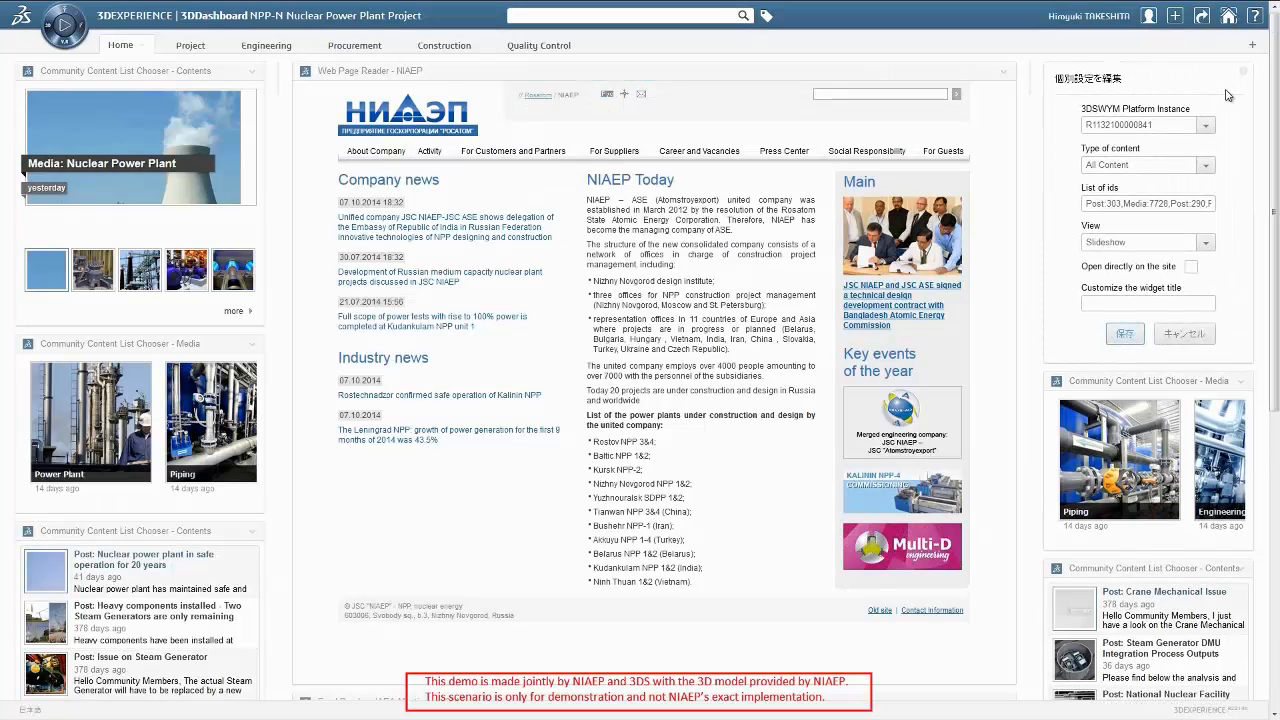
{"action": "mouse_move", "coordinate": [1184, 338]}
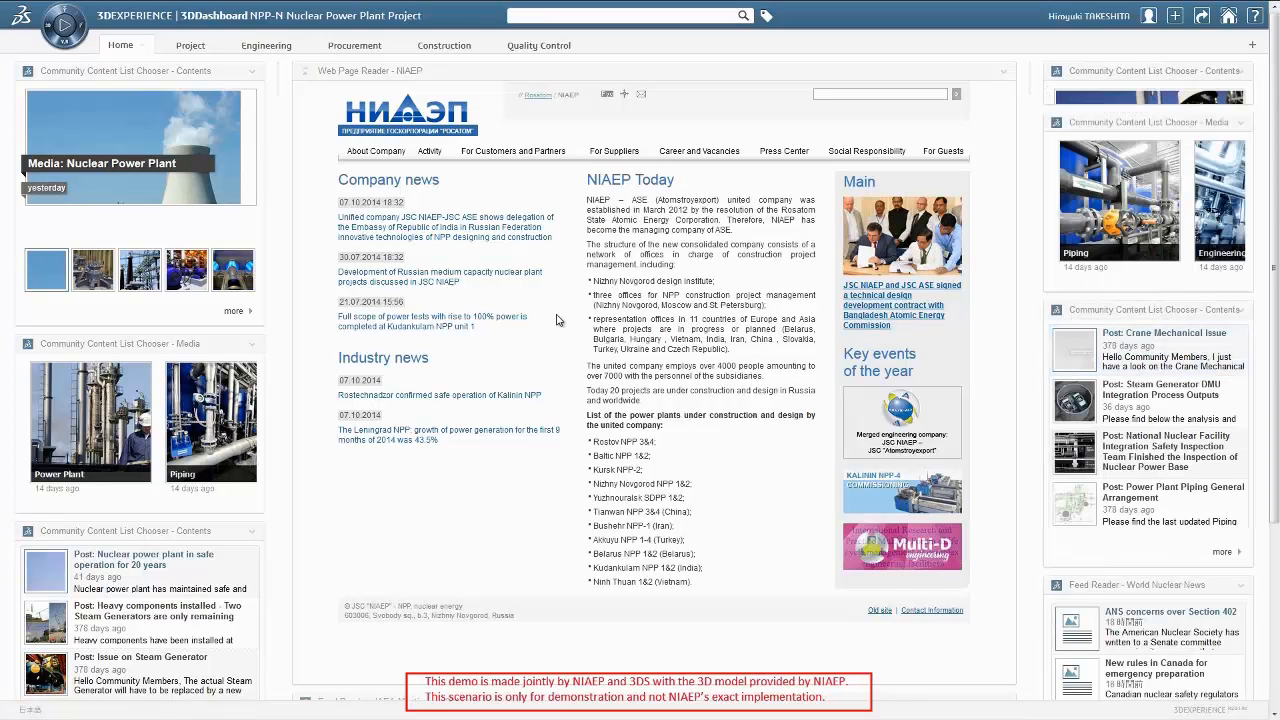
{"action": "left_click", "coordinate": [188, 44]}
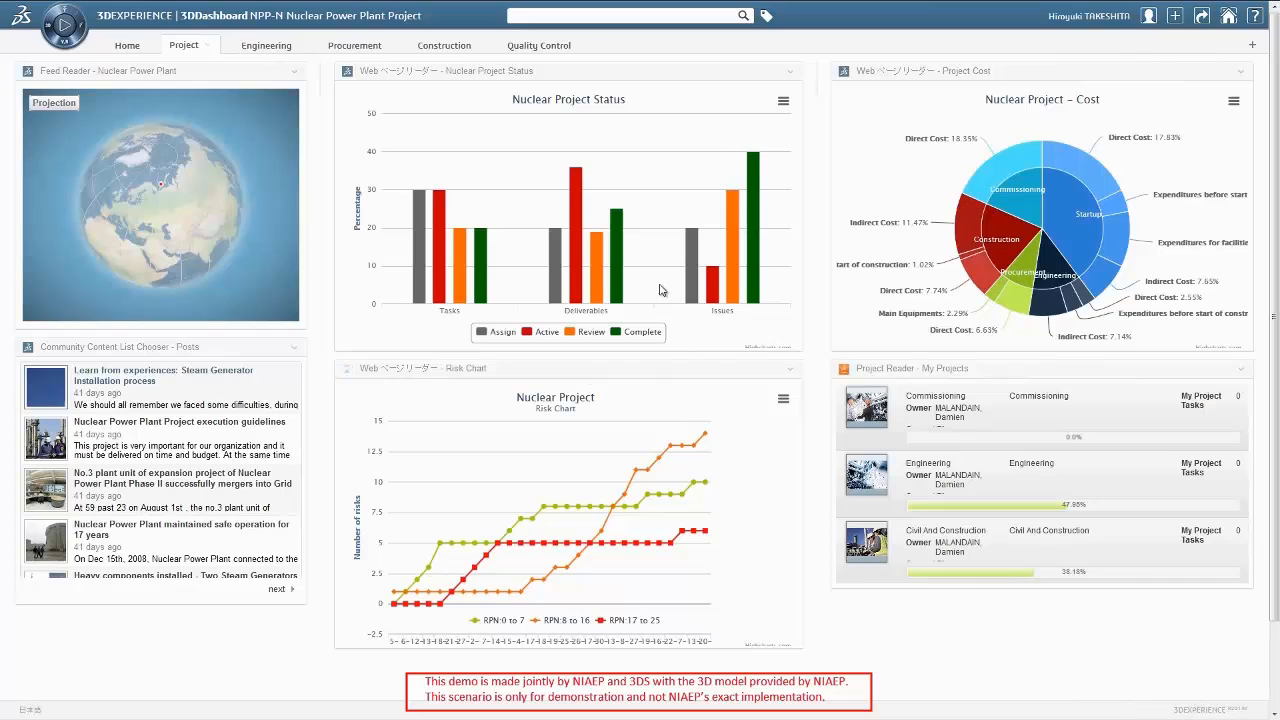
{"action": "mouse_move", "coordinate": [996, 224]}
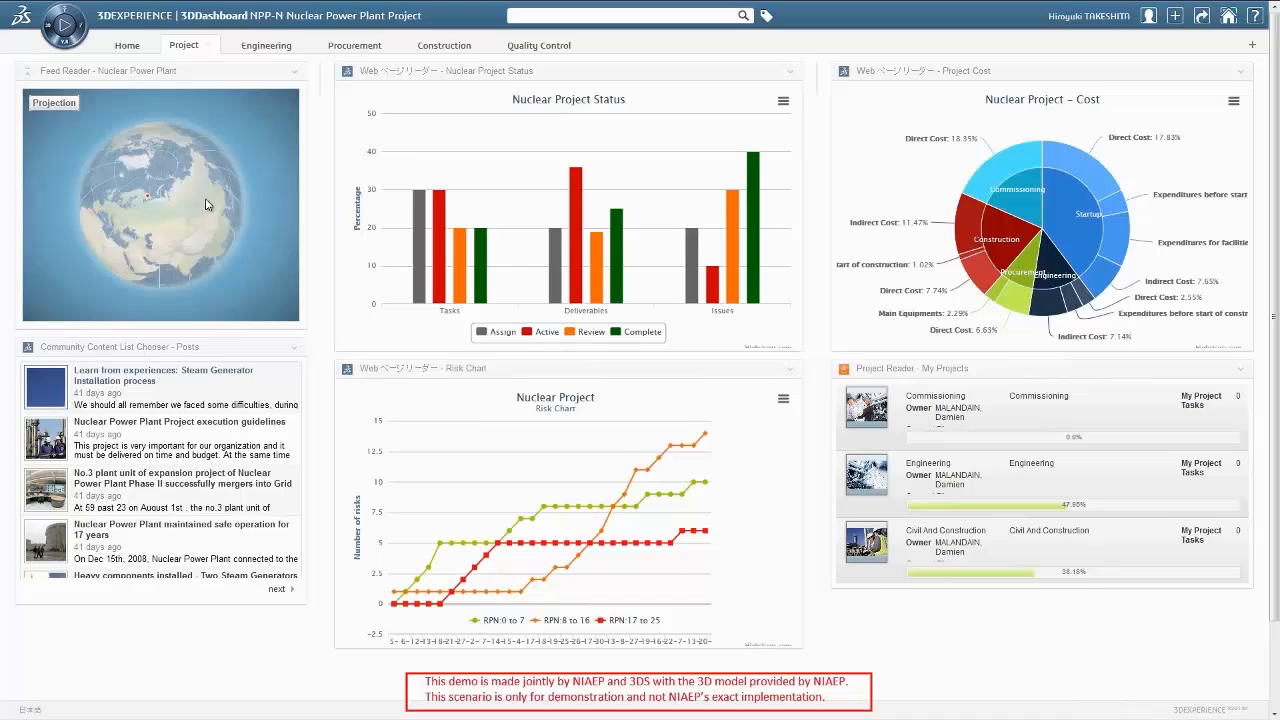
{"action": "mouse_move", "coordinate": [144, 182]}
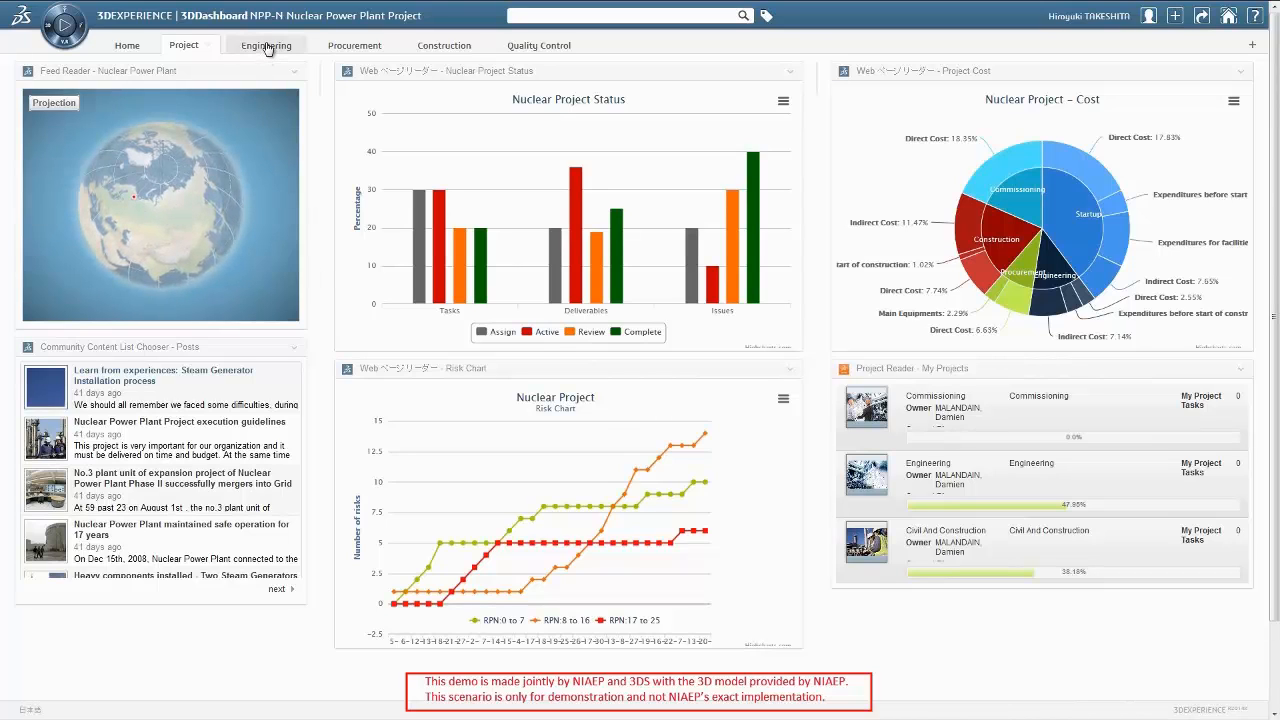
Switch from the Project page charts to the Engineering page
{"action": "left_click", "coordinate": [264, 44]}
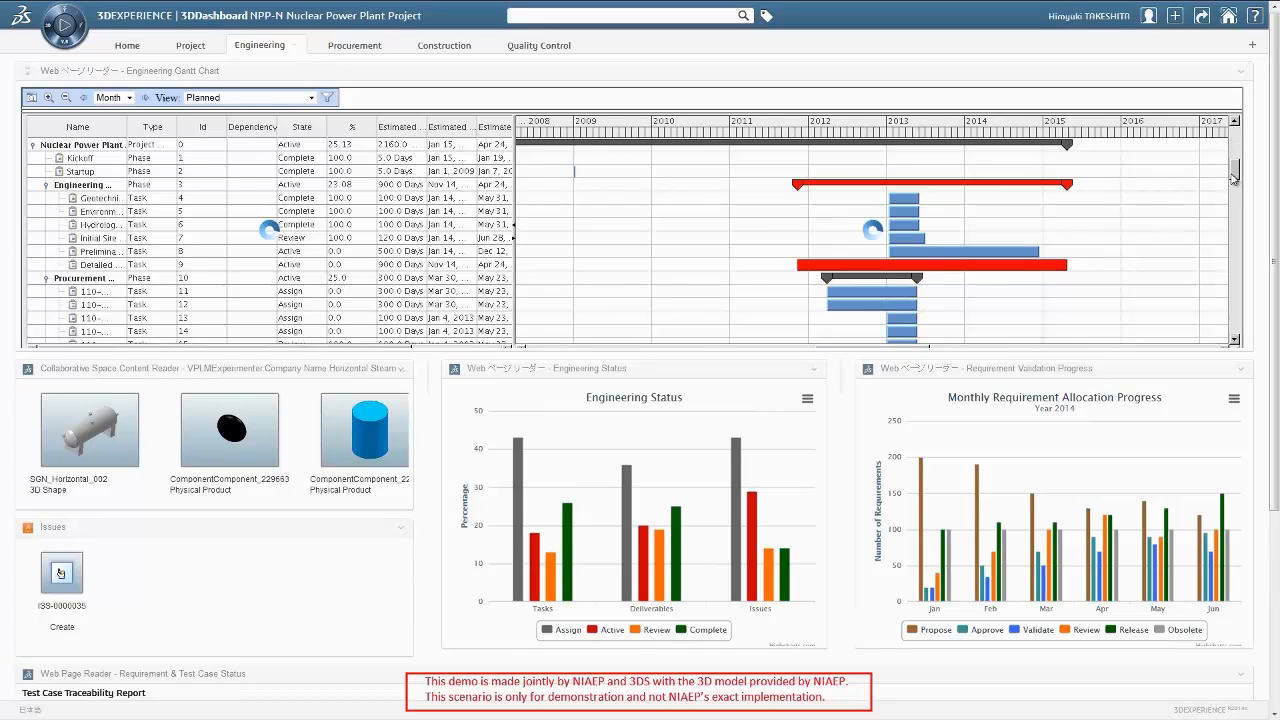
Scroll down the Engineering Gantt chart, then switch to the Construction page
{"action": "scroll", "scroll_direction": "down", "scroll_amount": 3}
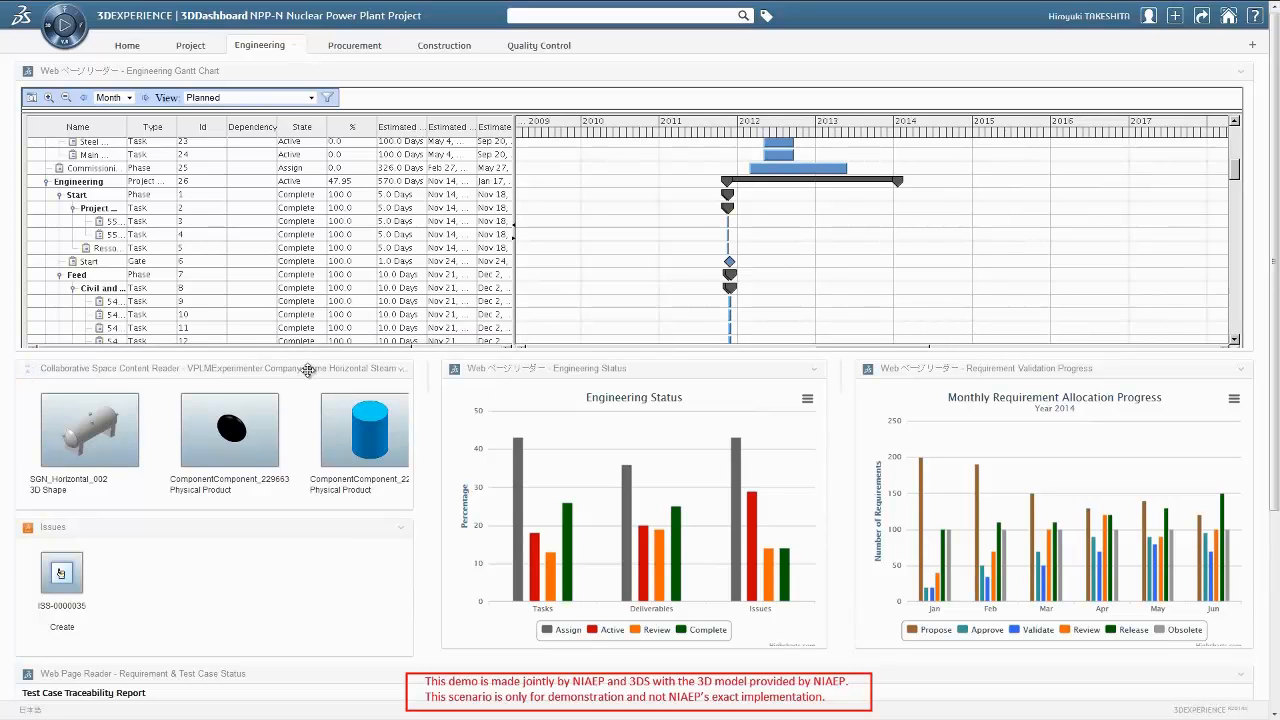
{"action": "left_click", "coordinate": [436, 44]}
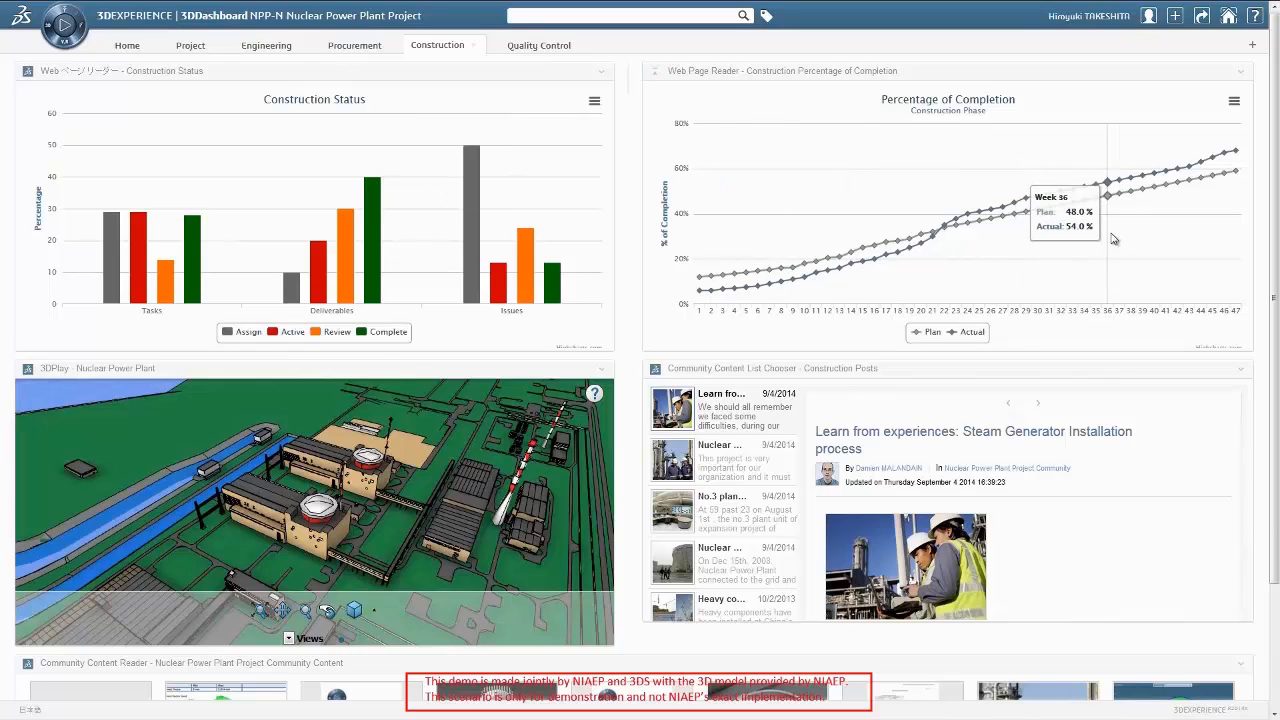
{"action": "mouse_move", "coordinate": [410, 536]}
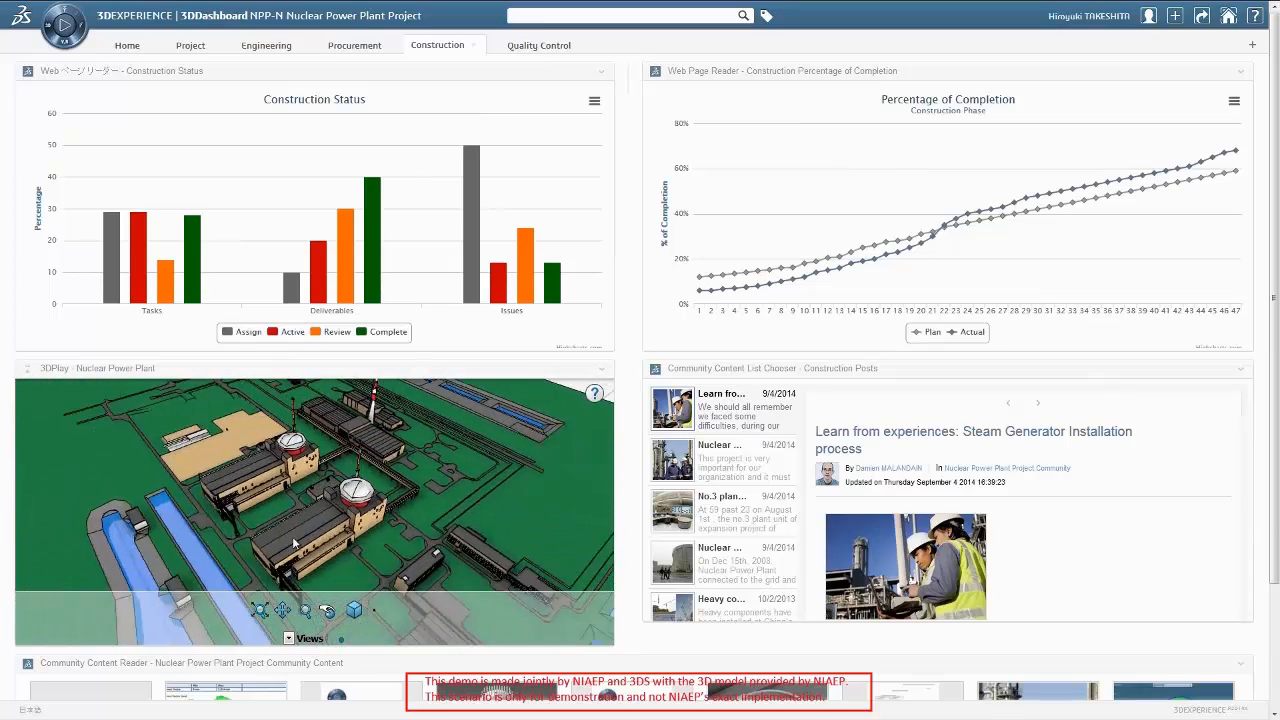
Orbit the 3D nuclear plant model in the 3DPlay widget to view the site from another side
{"action": "left_click_drag", "start_coordinate": [296, 544], "coordinate": [398, 450]}
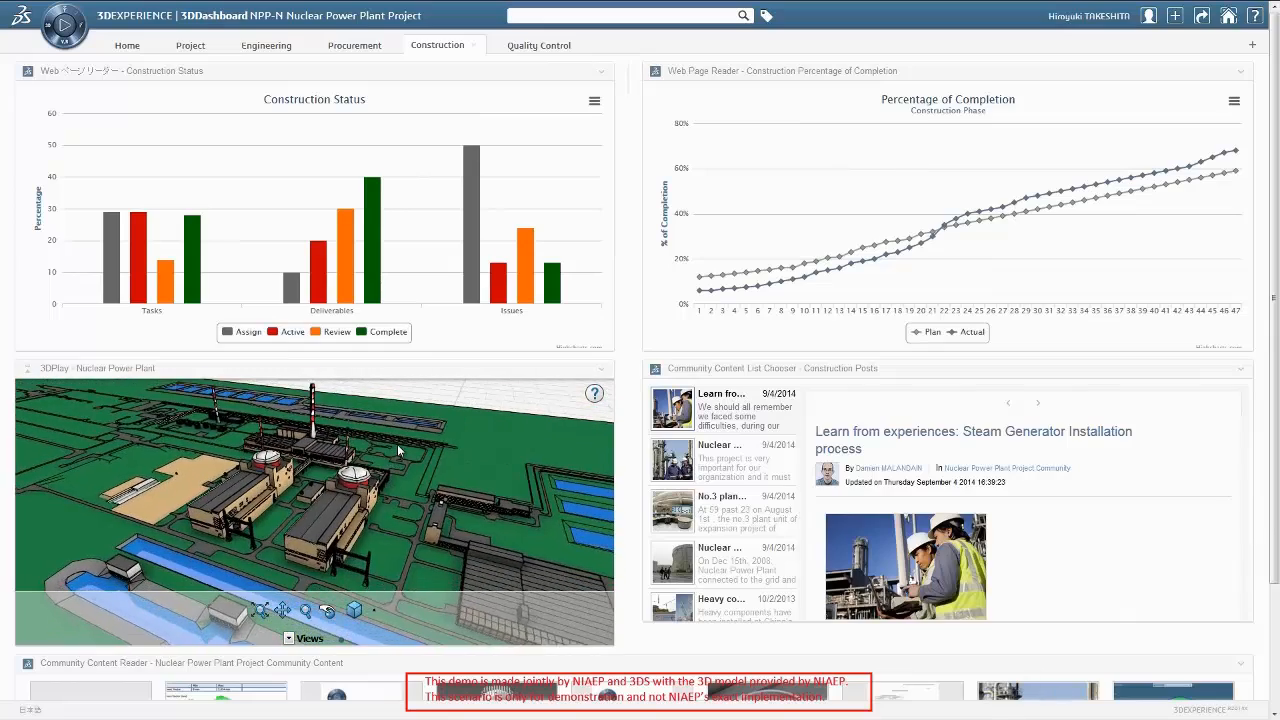
{"action": "left_click_drag", "start_coordinate": [398, 450], "coordinate": [320, 550]}
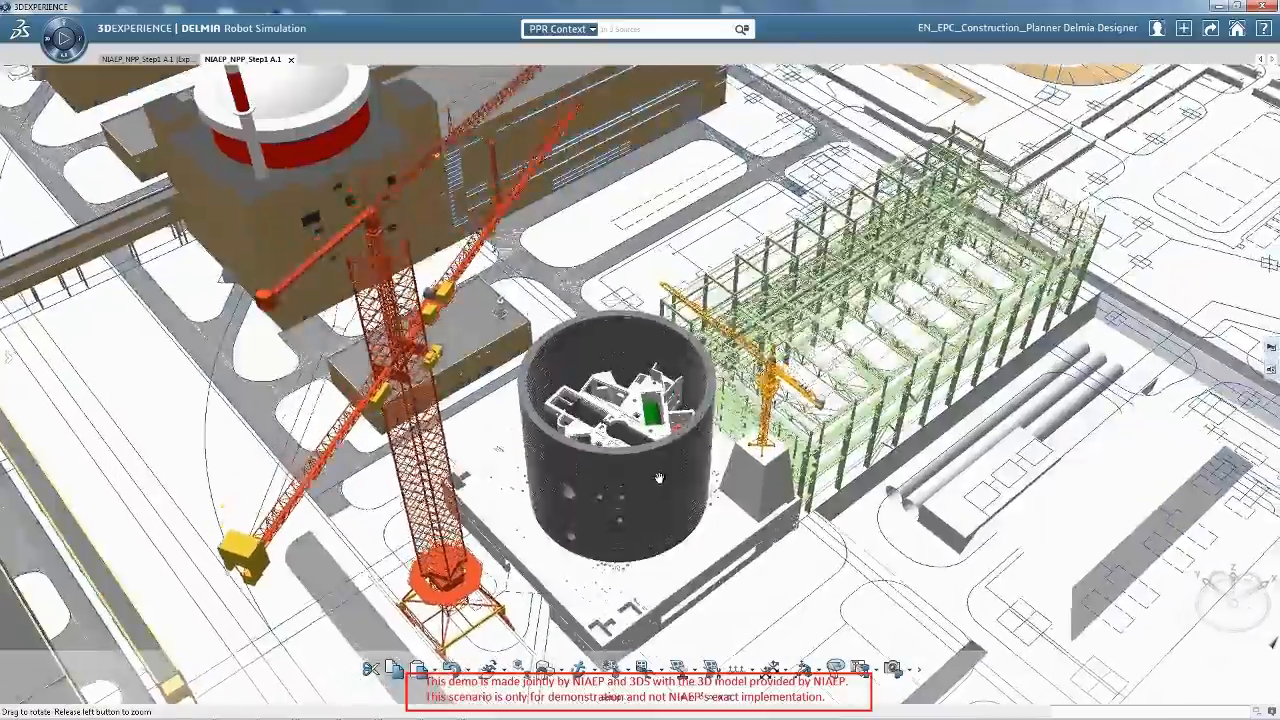
Orbit the construction site view and show the construction activity Gantt schedule above it
{"action": "left_click_drag", "start_coordinate": [660, 478], "coordinate": [730, 500]}
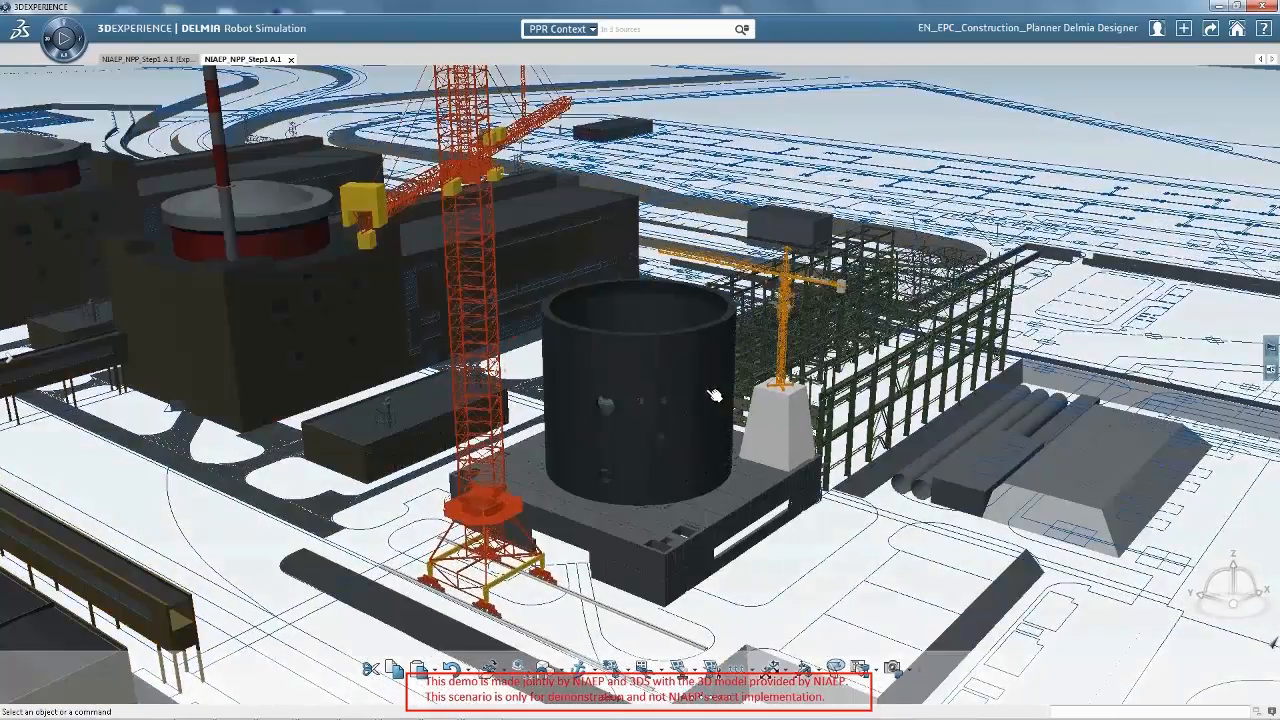
{"action": "left_click", "coordinate": [64, 36]}
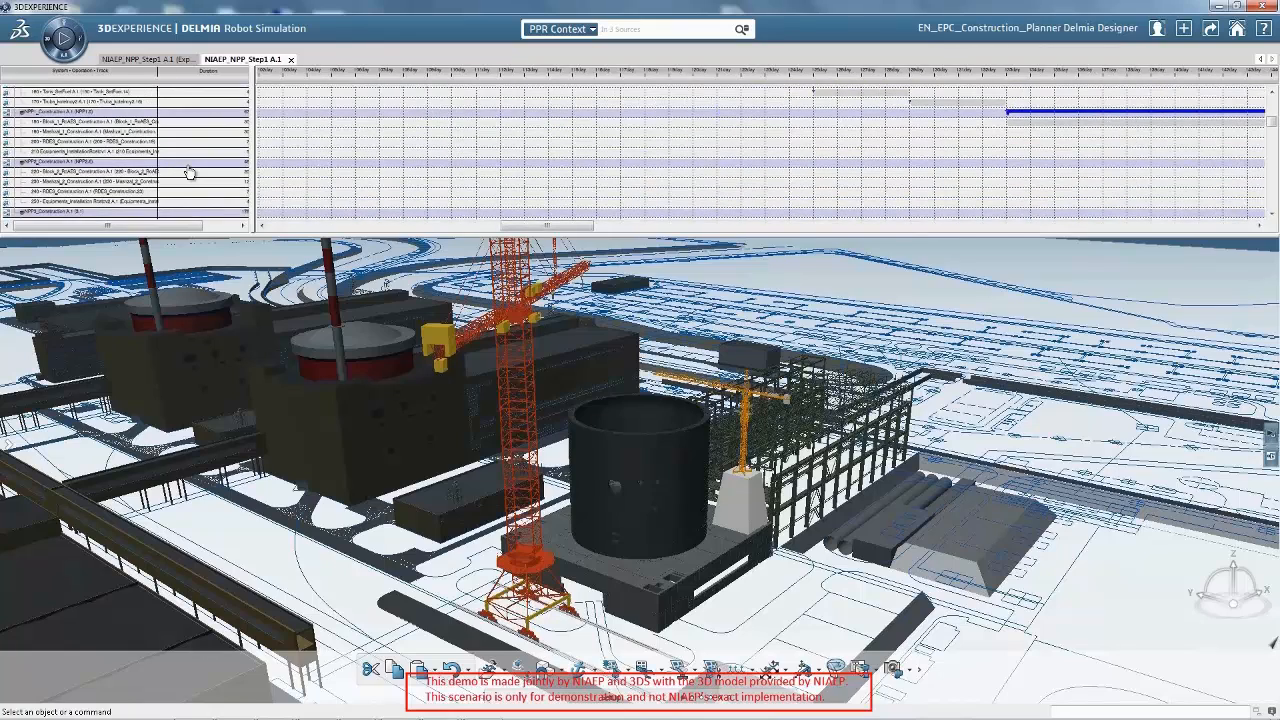
Load a pipe installation activity from the schedule and zoom down onto the reactor building
{"action": "scroll", "scroll_direction": "down", "scroll_amount": 3}
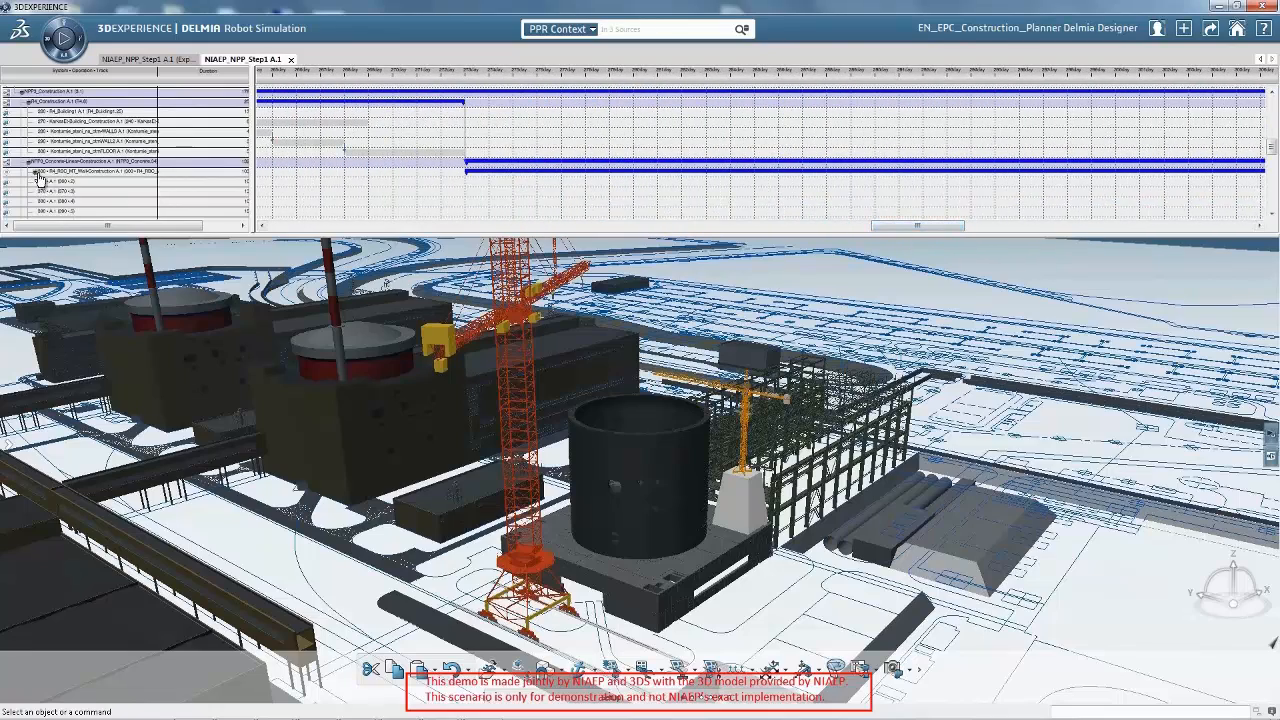
{"action": "scroll", "scroll_direction": "down", "scroll_amount": 3}
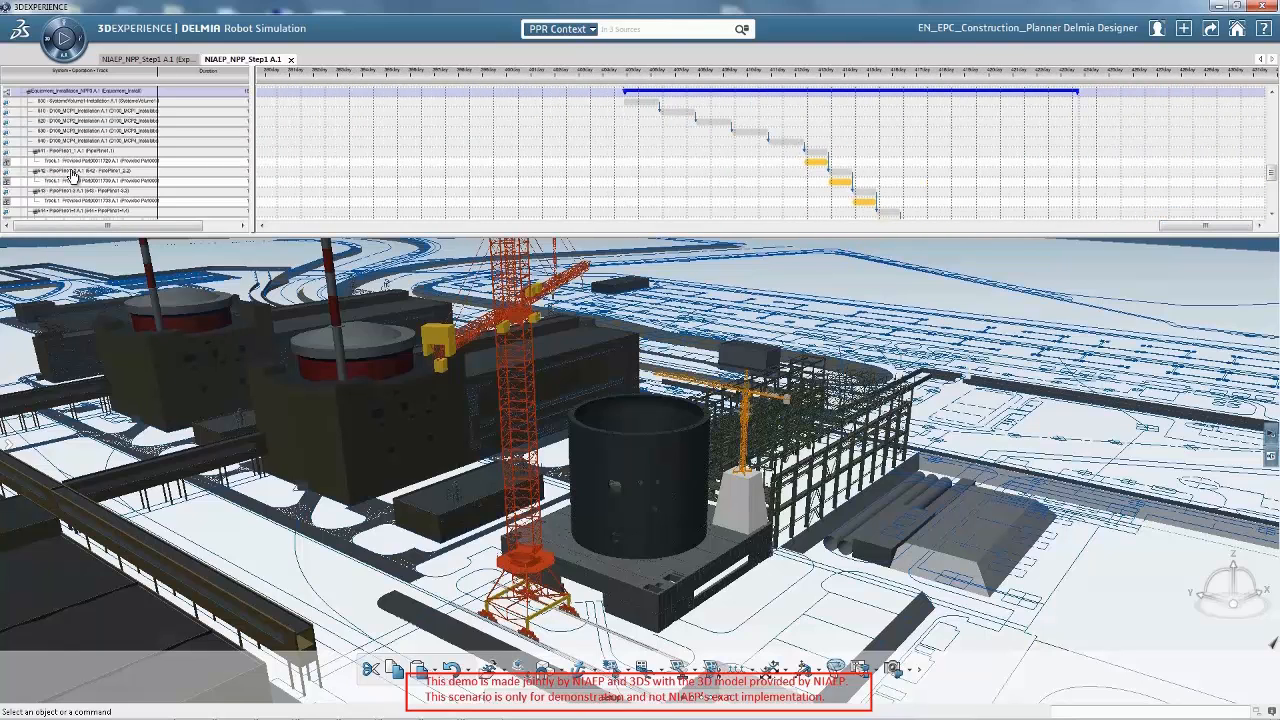
{"action": "left_click", "coordinate": [72, 152]}
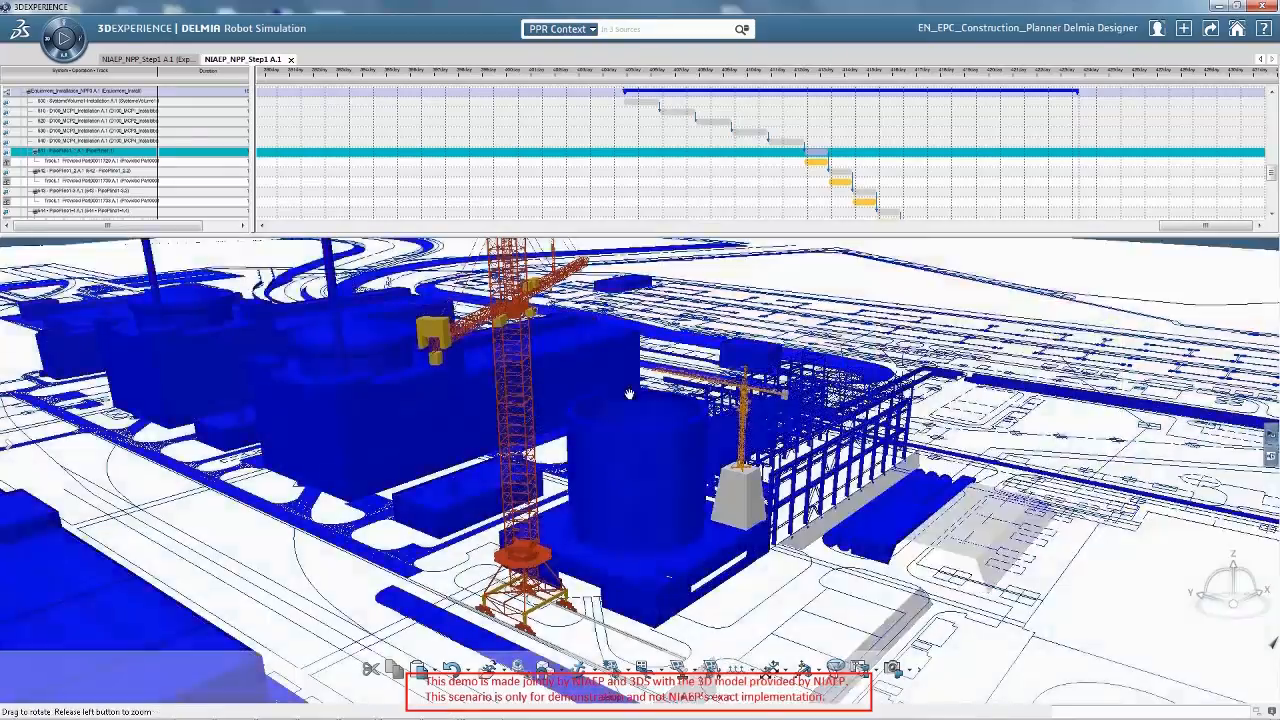
{"action": "left_click_drag", "start_coordinate": [630, 390], "coordinate": [578, 576]}
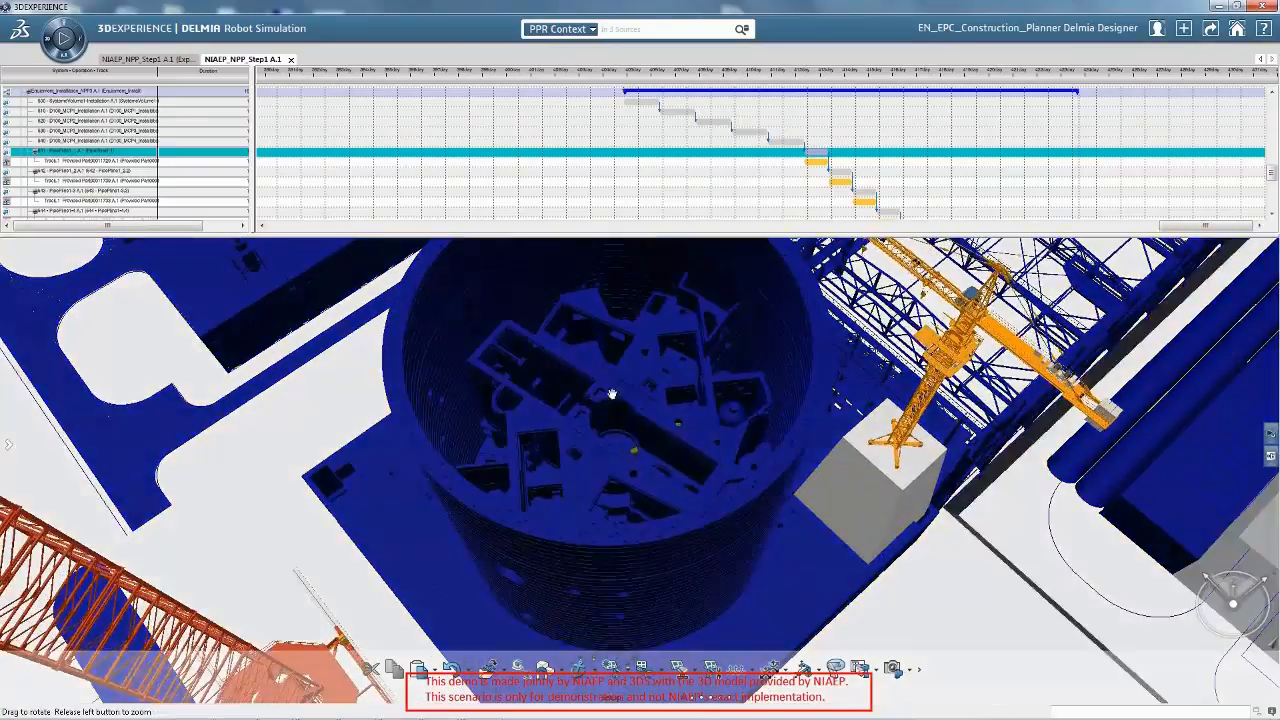
{"action": "left_click_drag", "start_coordinate": [612, 392], "coordinate": [668, 428]}
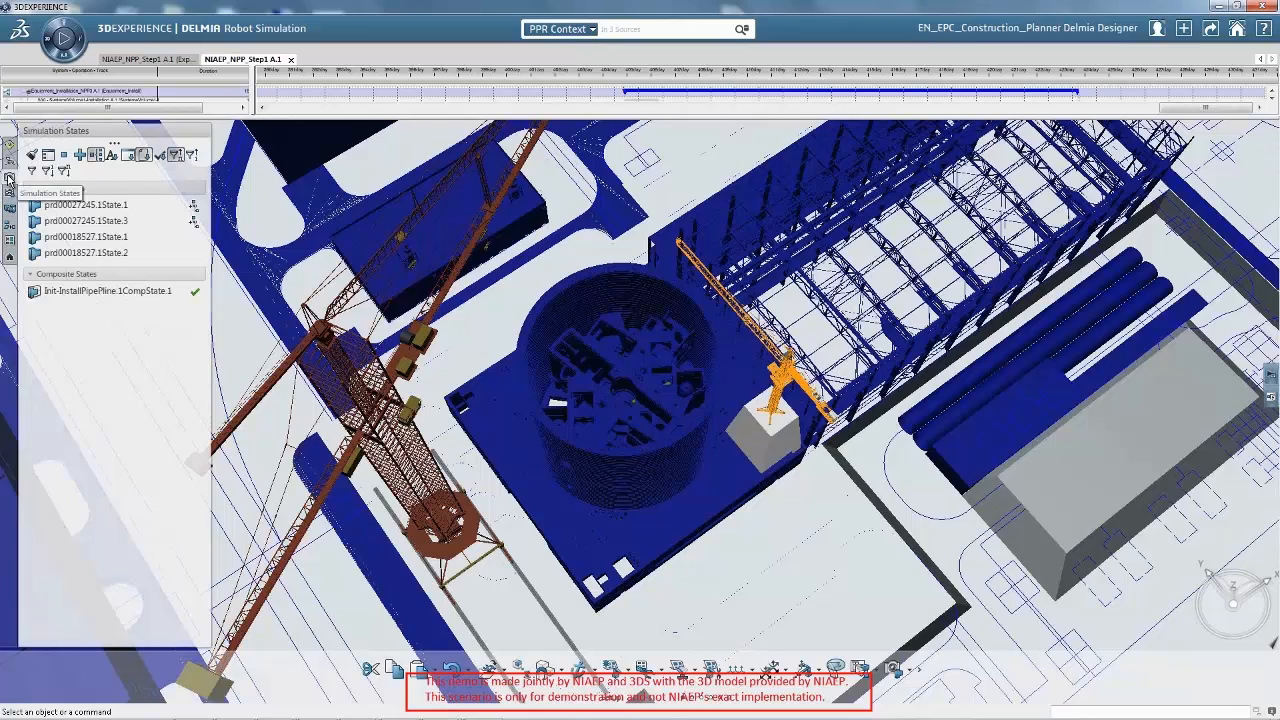
Show the Install Pipe tasks in the Behavior panel and bring up the simulation player
{"action": "left_click", "coordinate": [104, 292]}
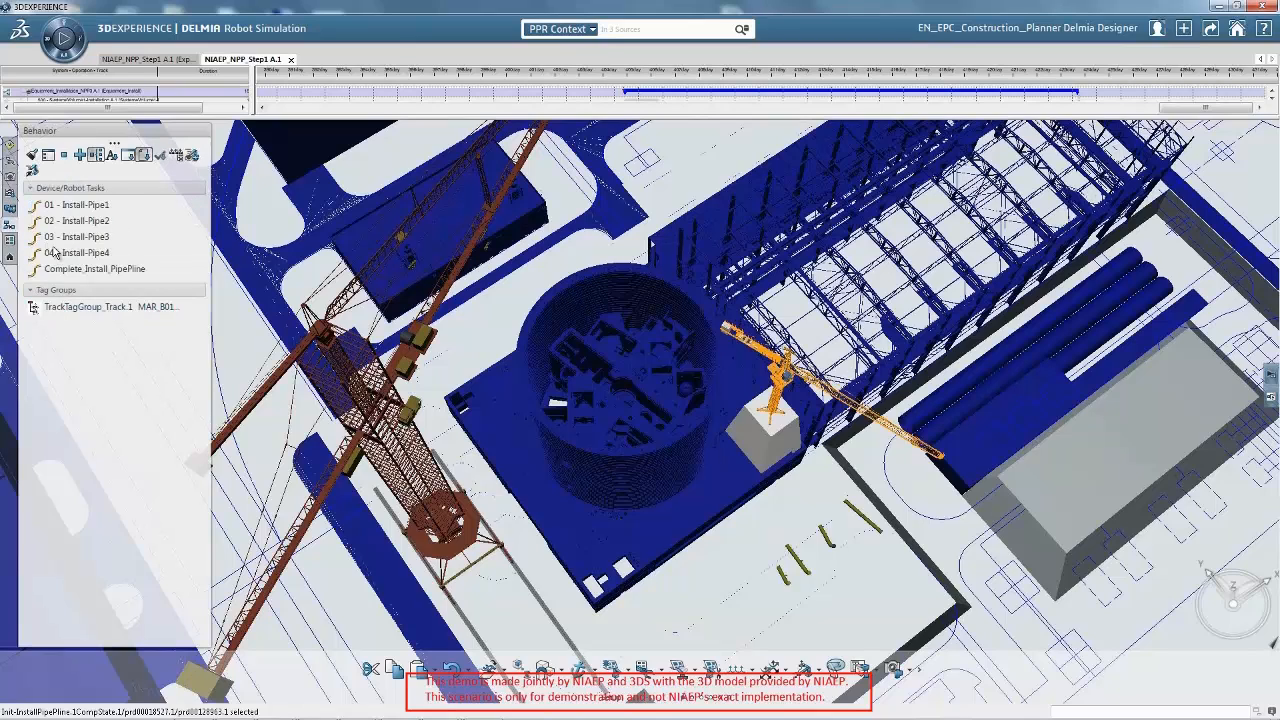
{"action": "left_click", "coordinate": [96, 268]}
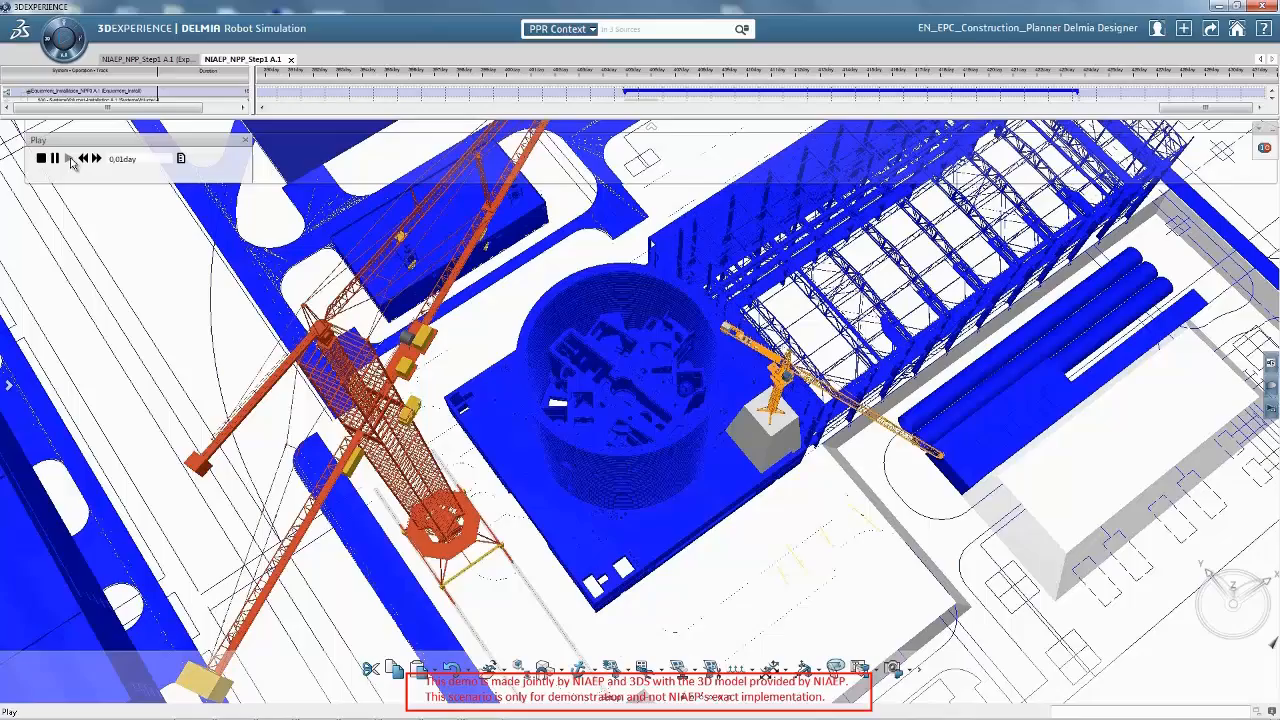
Play and advance the pipe installation simulation, watching pieces lowered into the reactor building
{"action": "left_click", "coordinate": [68, 158]}
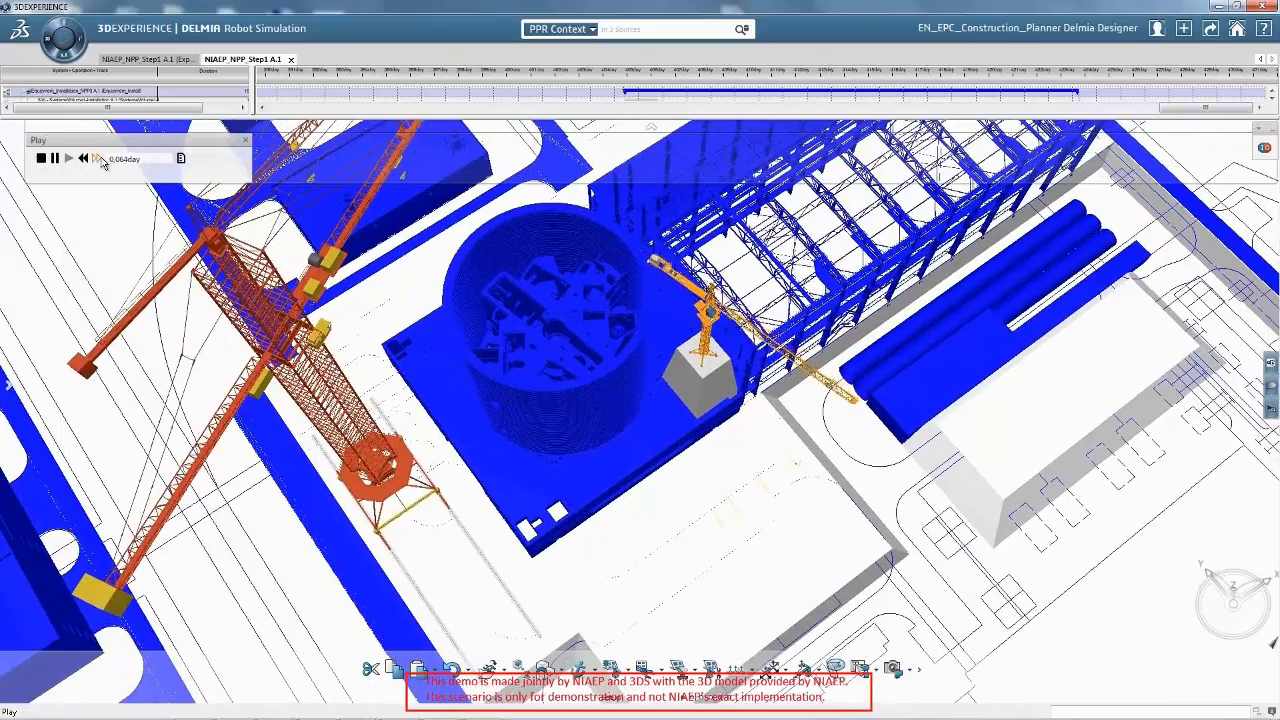
{"action": "left_click", "coordinate": [68, 158]}
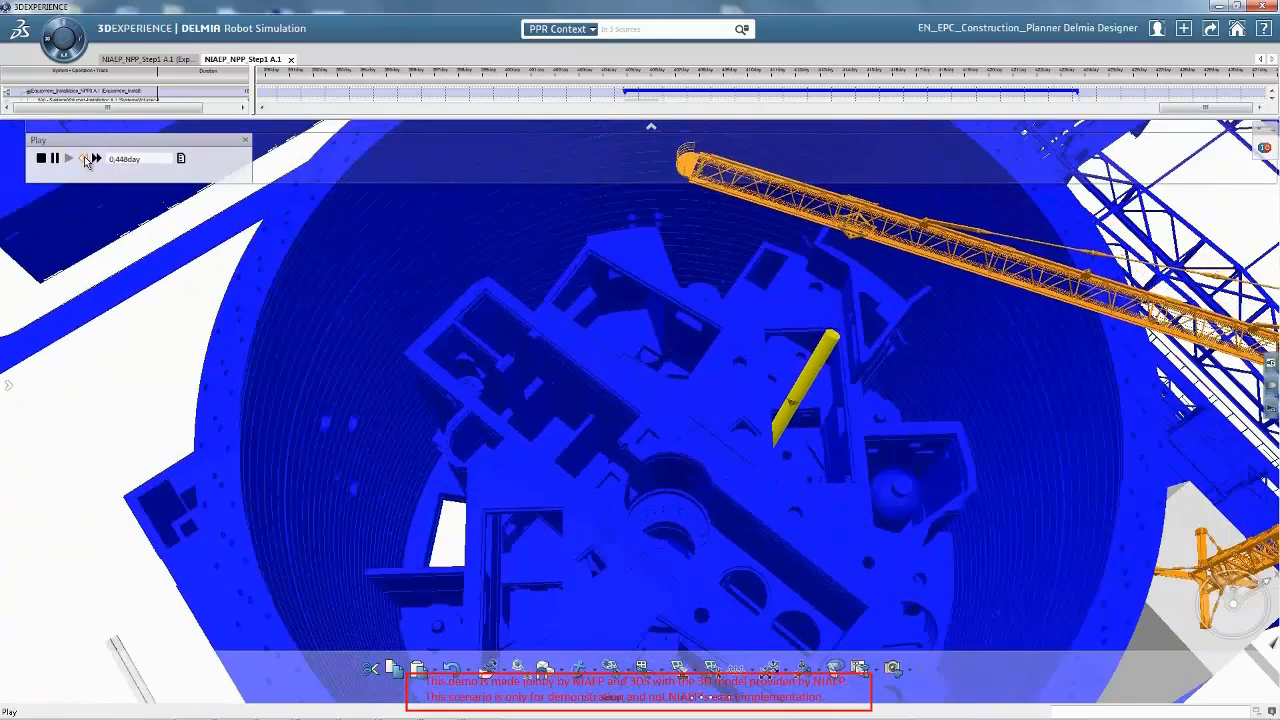
{"action": "left_click", "coordinate": [68, 158]}
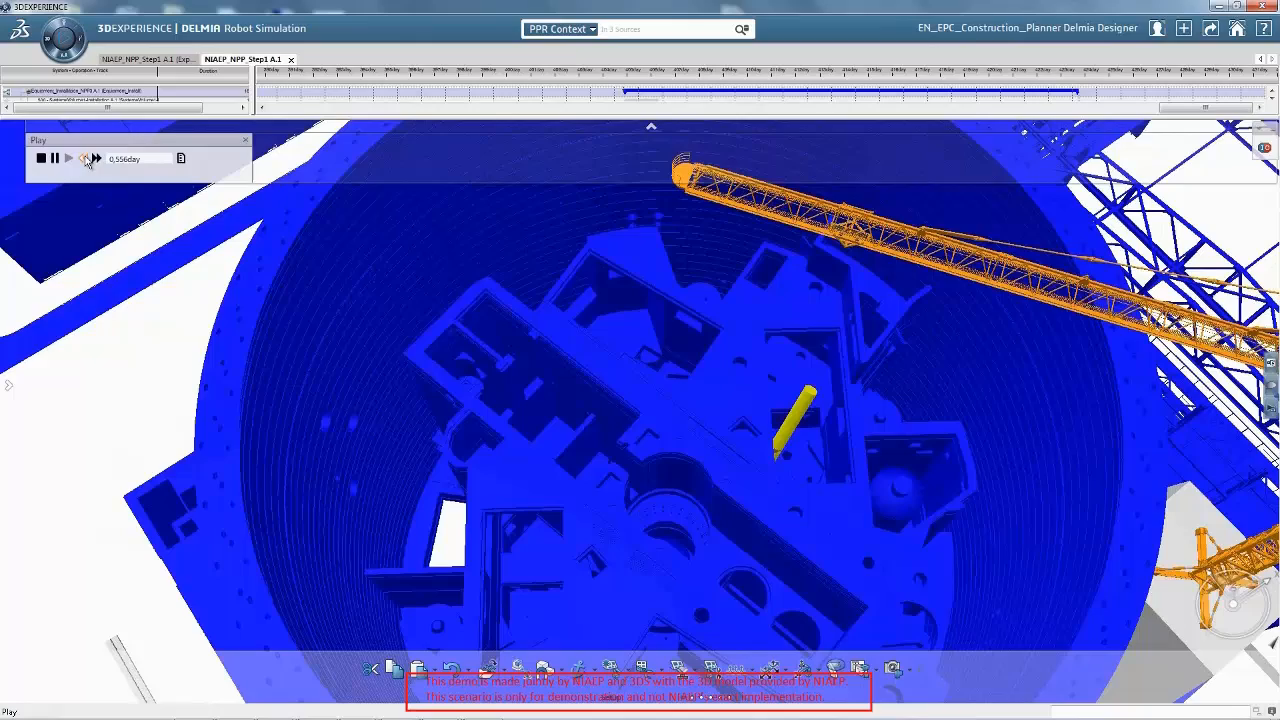
{"action": "left_click", "coordinate": [94, 158]}
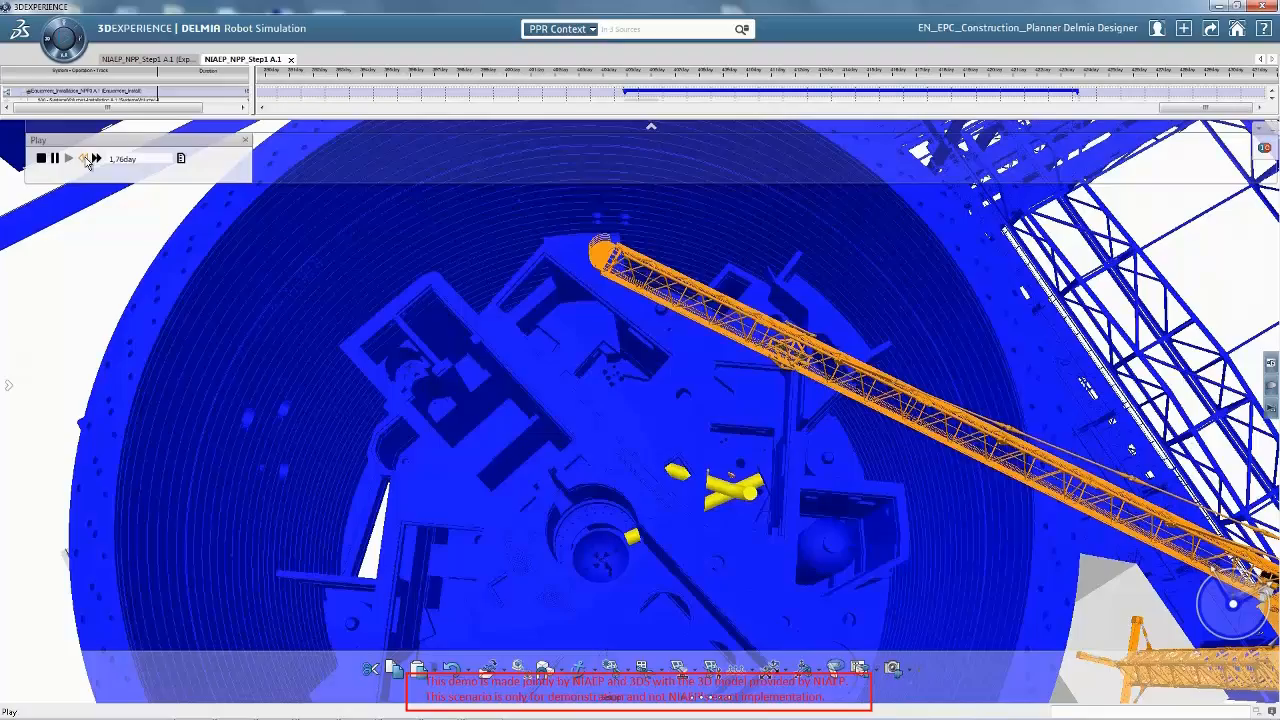
{"action": "left_click", "coordinate": [90, 158]}
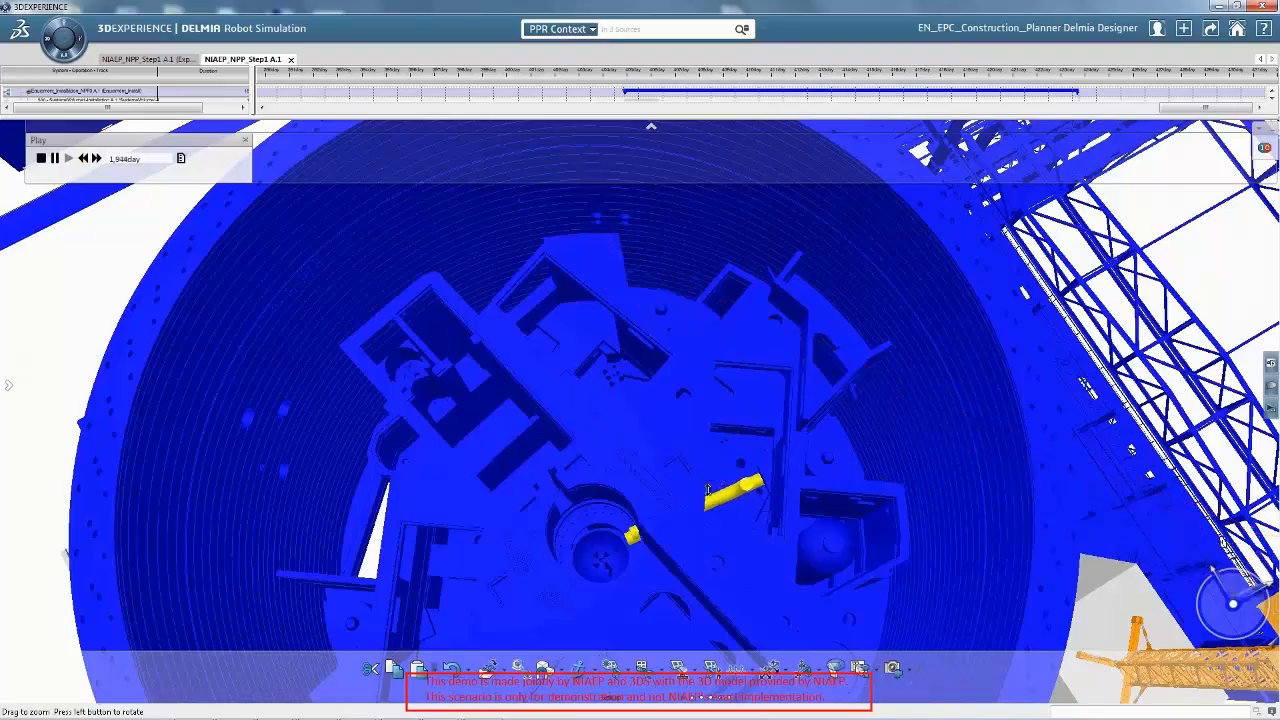
Rewind the simulation to the start and replay the equipment being lifted into the reactor
{"action": "left_click", "coordinate": [84, 158]}
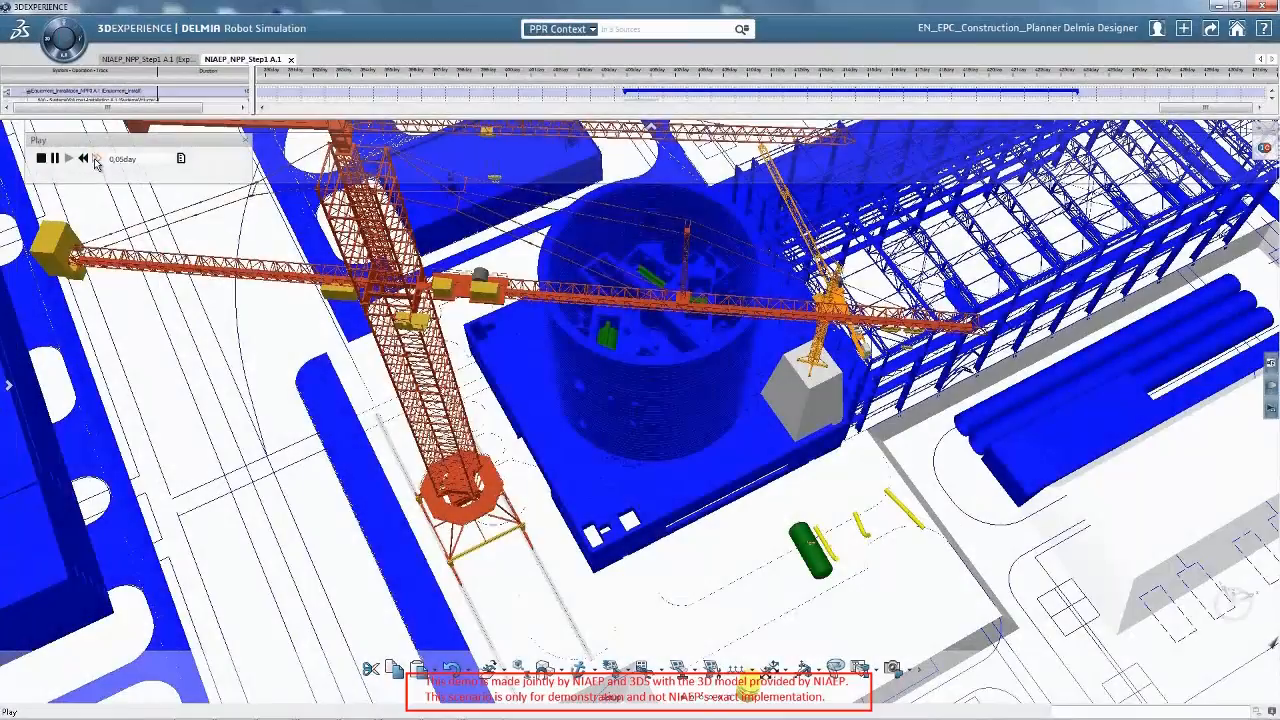
{"action": "left_click", "coordinate": [96, 158]}
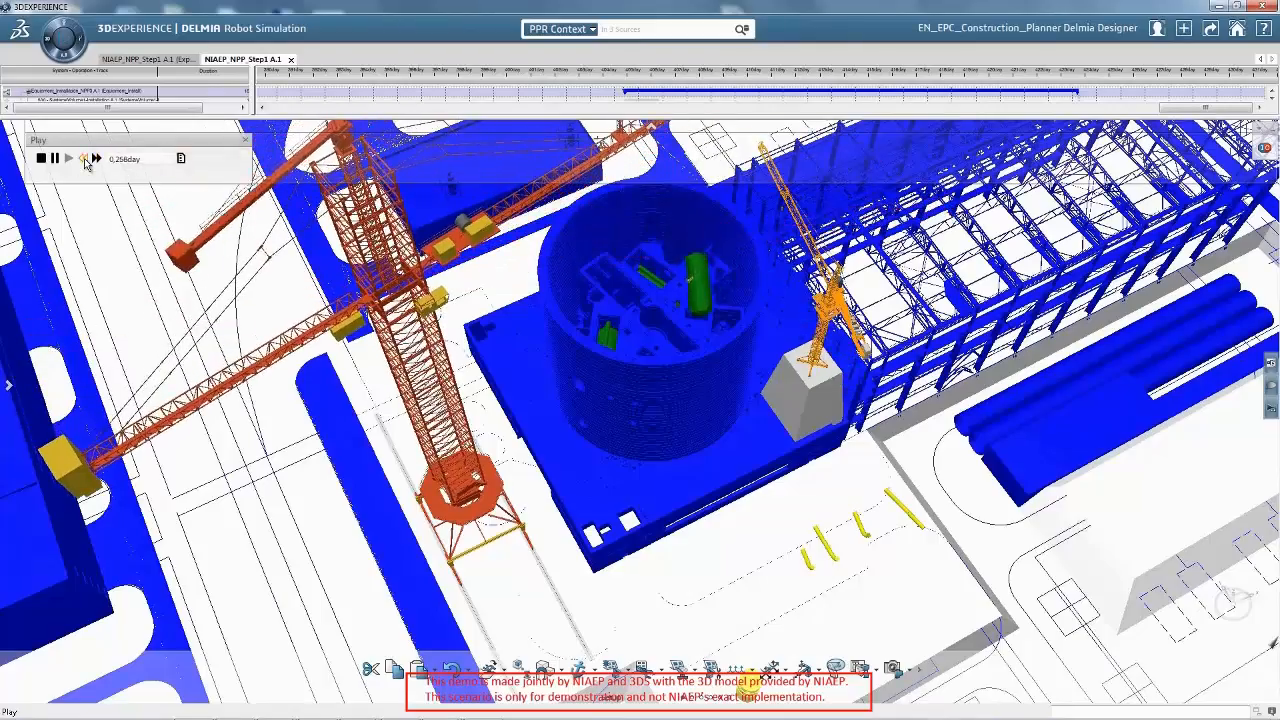
{"action": "left_click", "coordinate": [68, 158]}
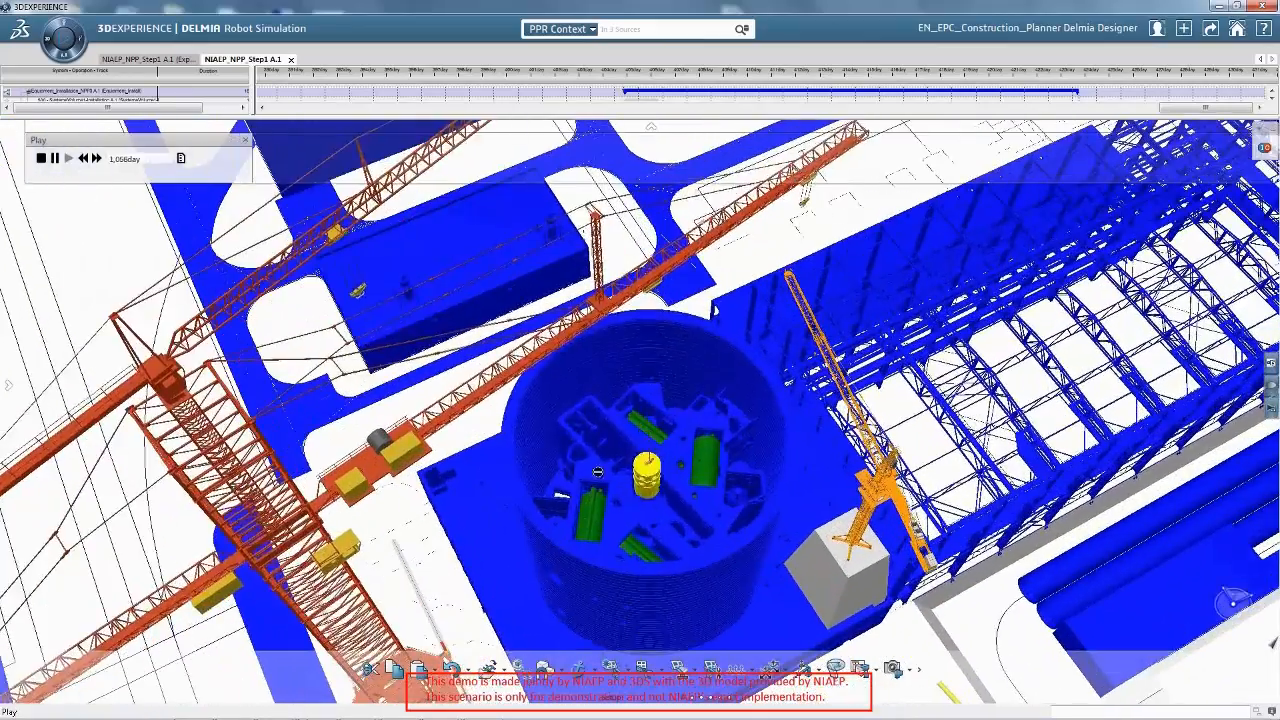
{"action": "left_click", "coordinate": [68, 158]}
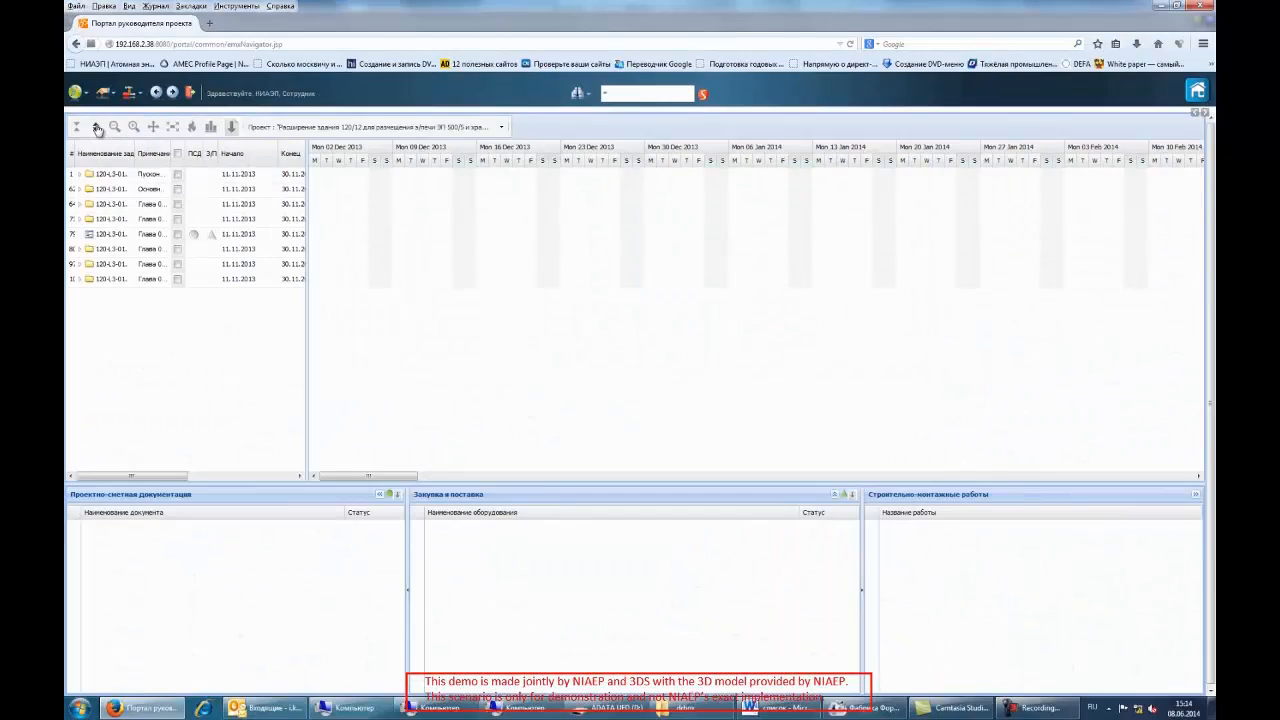
Expand the project's task groups and browse the Gantt chart at month scale across 2014
{"action": "left_click", "coordinate": [80, 172]}
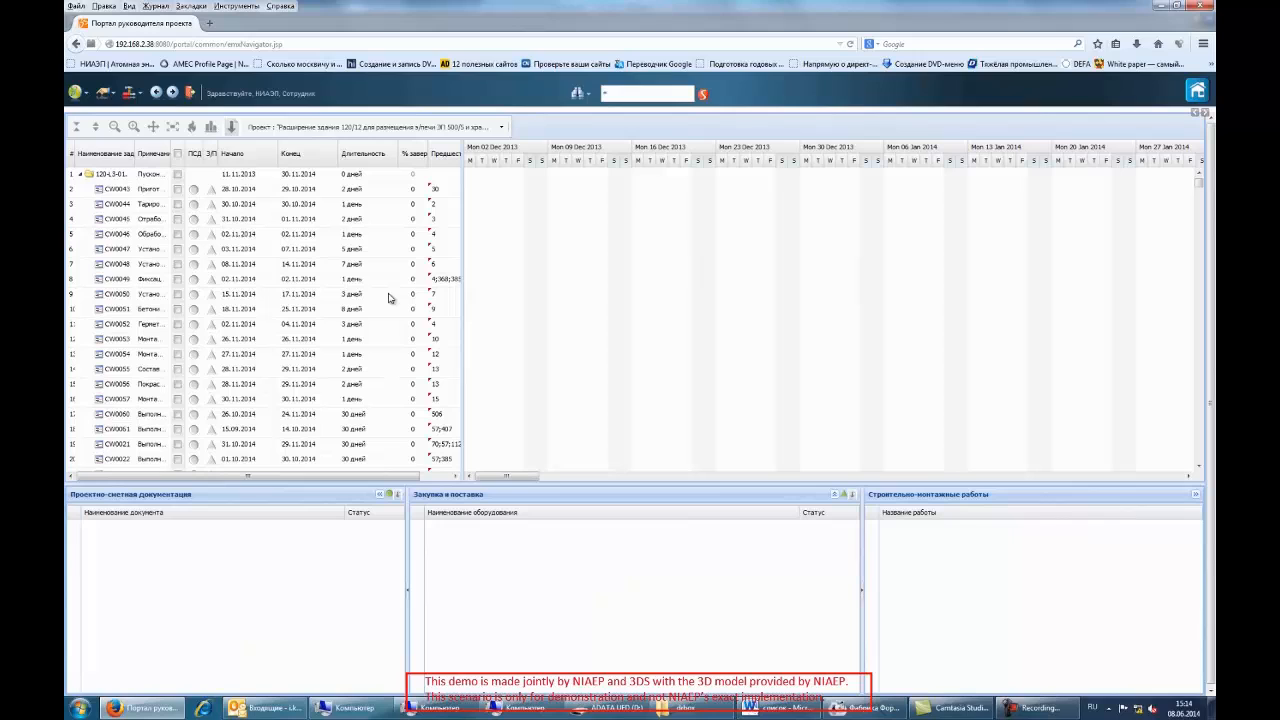
{"action": "mouse_move", "coordinate": [520, 208]}
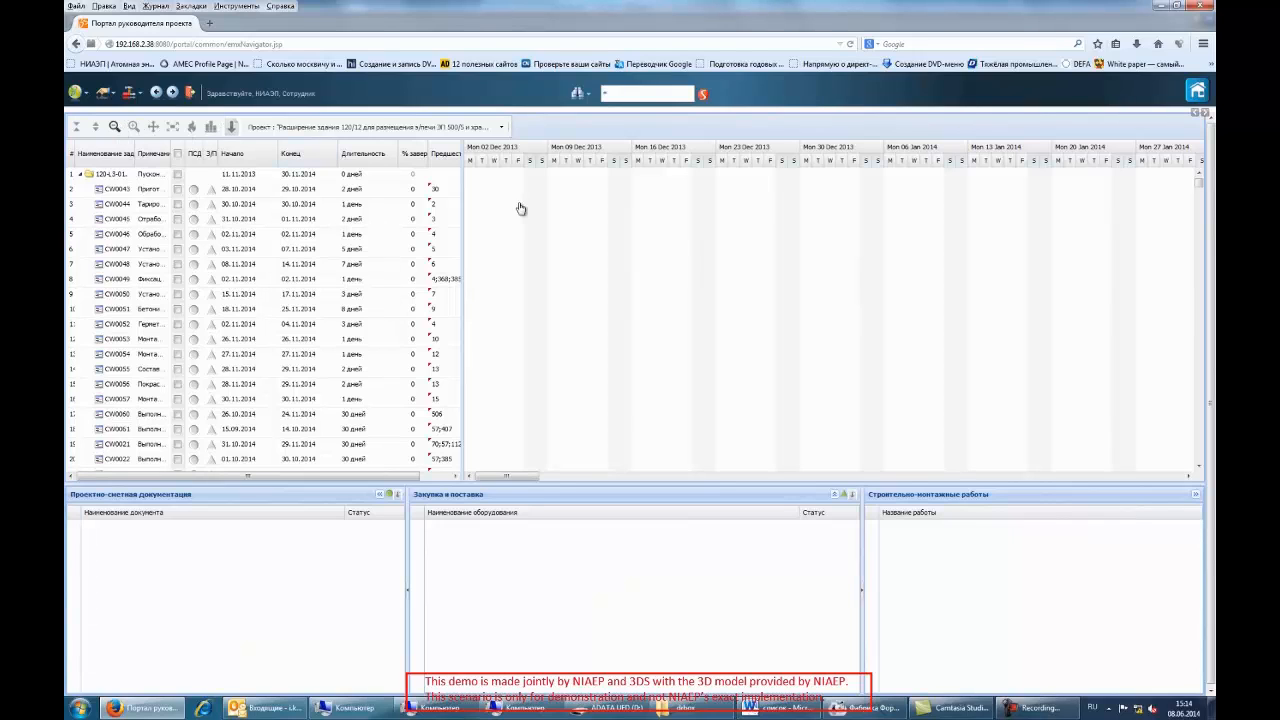
{"action": "left_click", "coordinate": [132, 128]}
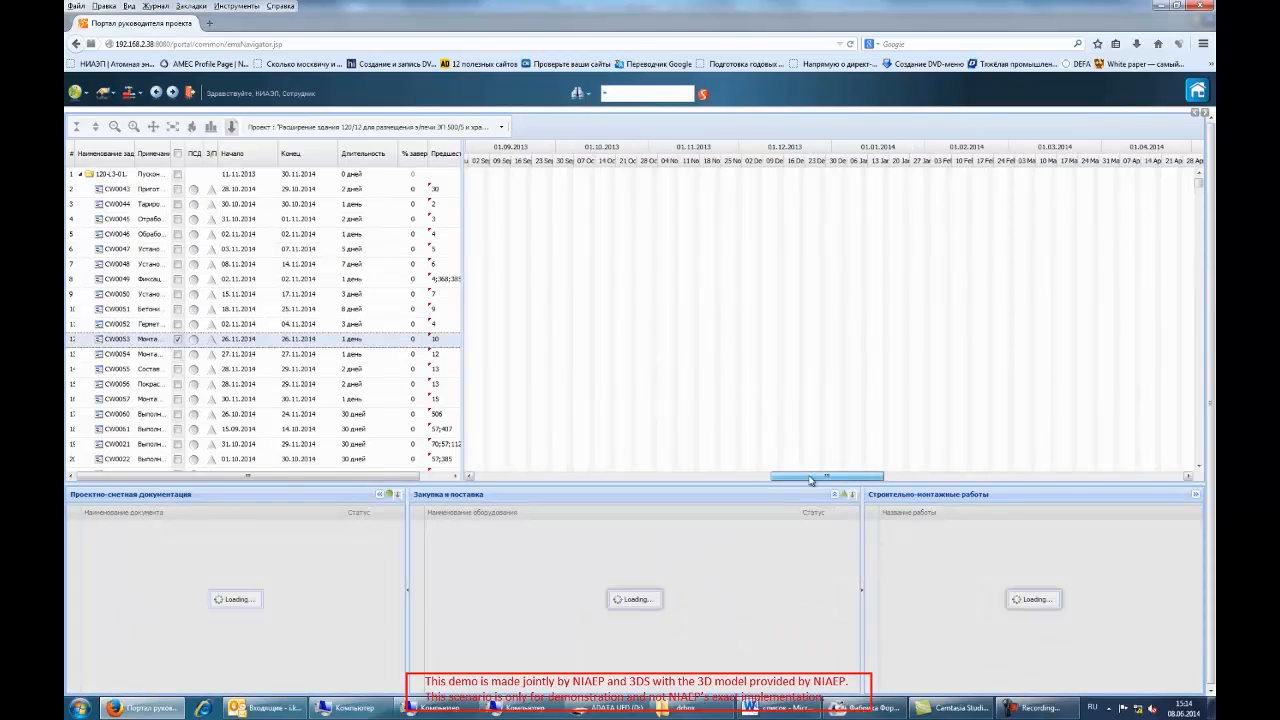
{"action": "left_click_drag", "start_coordinate": [824, 476], "coordinate": [996, 476]}
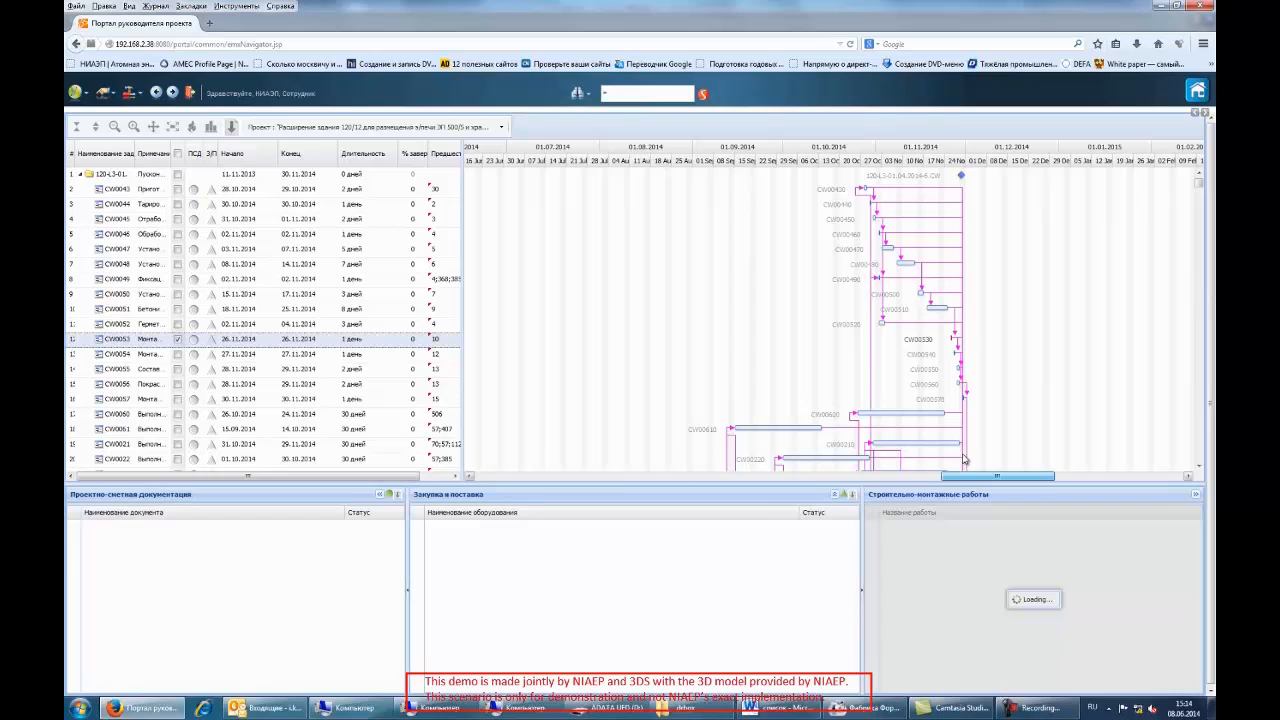
{"action": "scroll", "scroll_direction": "down", "scroll_amount": 3}
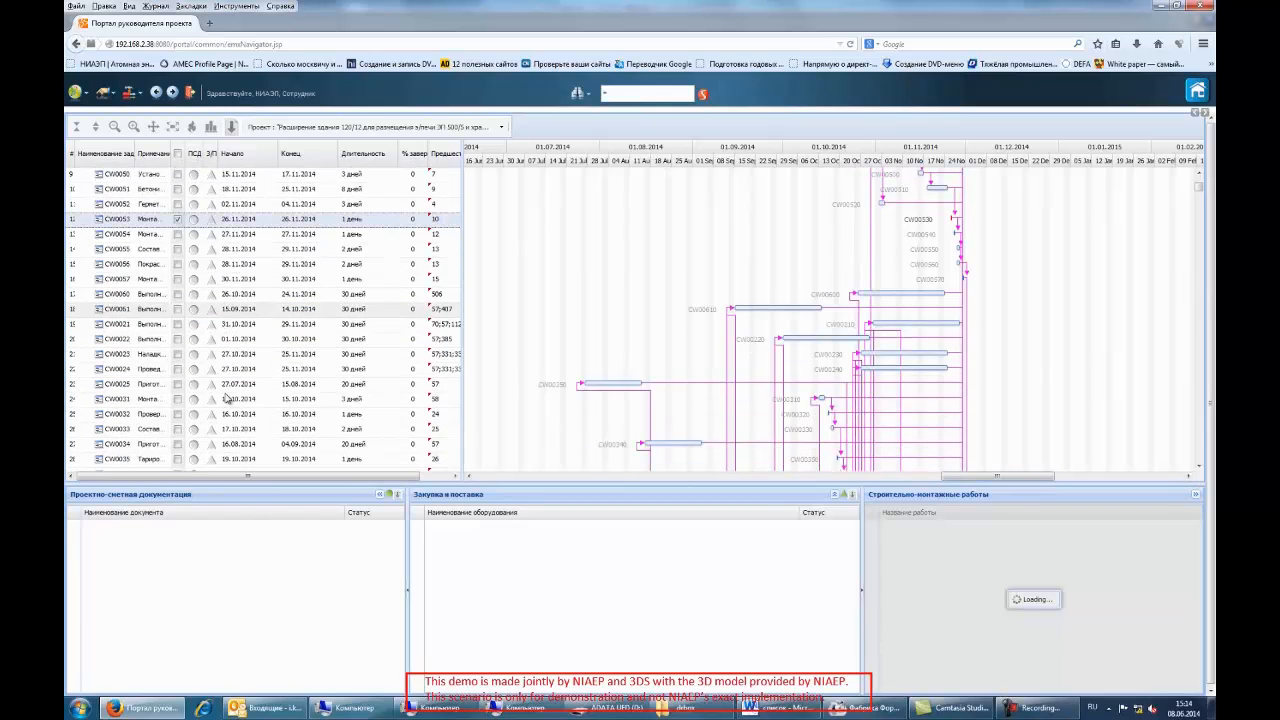
{"action": "scroll", "scroll_direction": "down", "scroll_amount": 3}
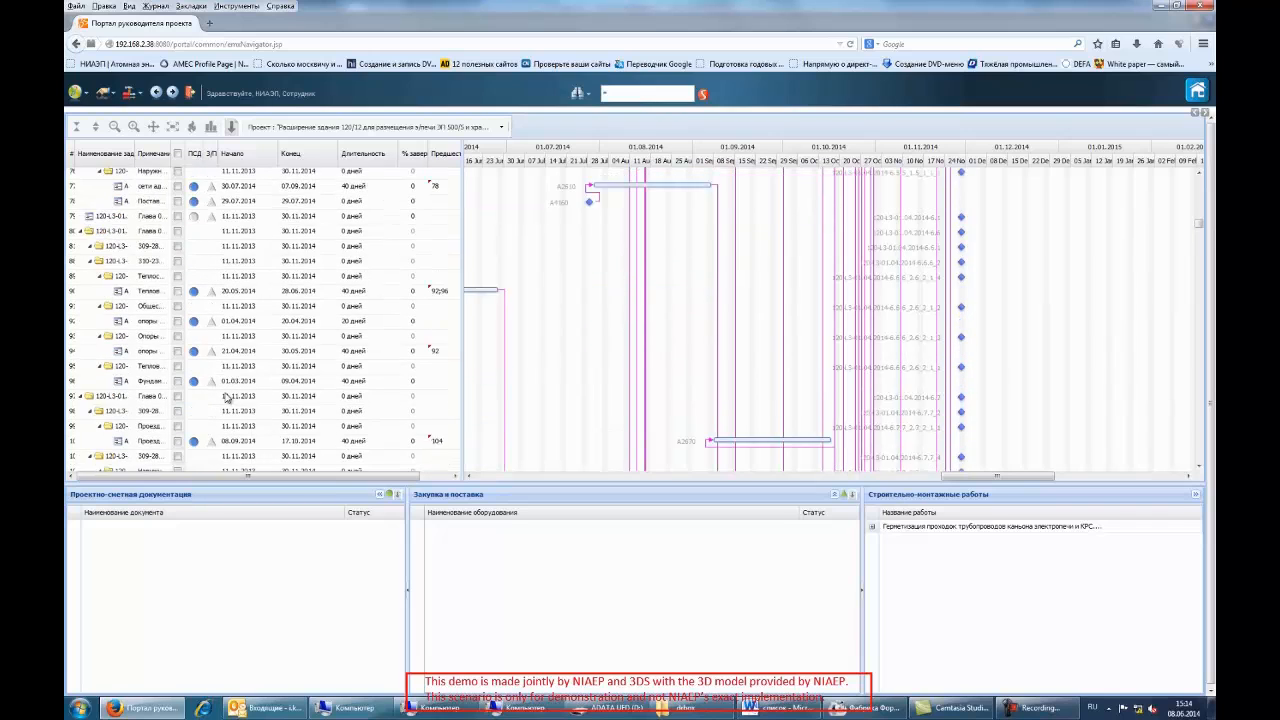
{"action": "scroll", "scroll_direction": "down", "scroll_amount": 3}
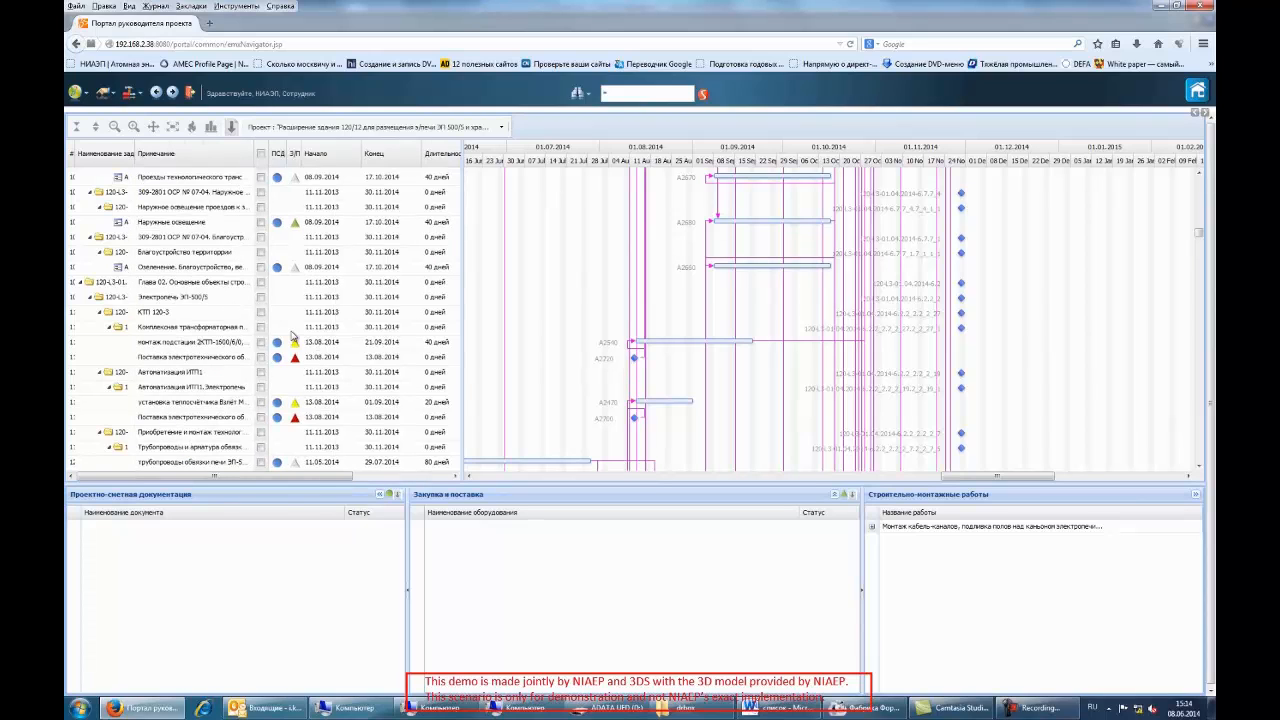
Select the substation installation task row to view its scheduled work
{"action": "left_click", "coordinate": [200, 342]}
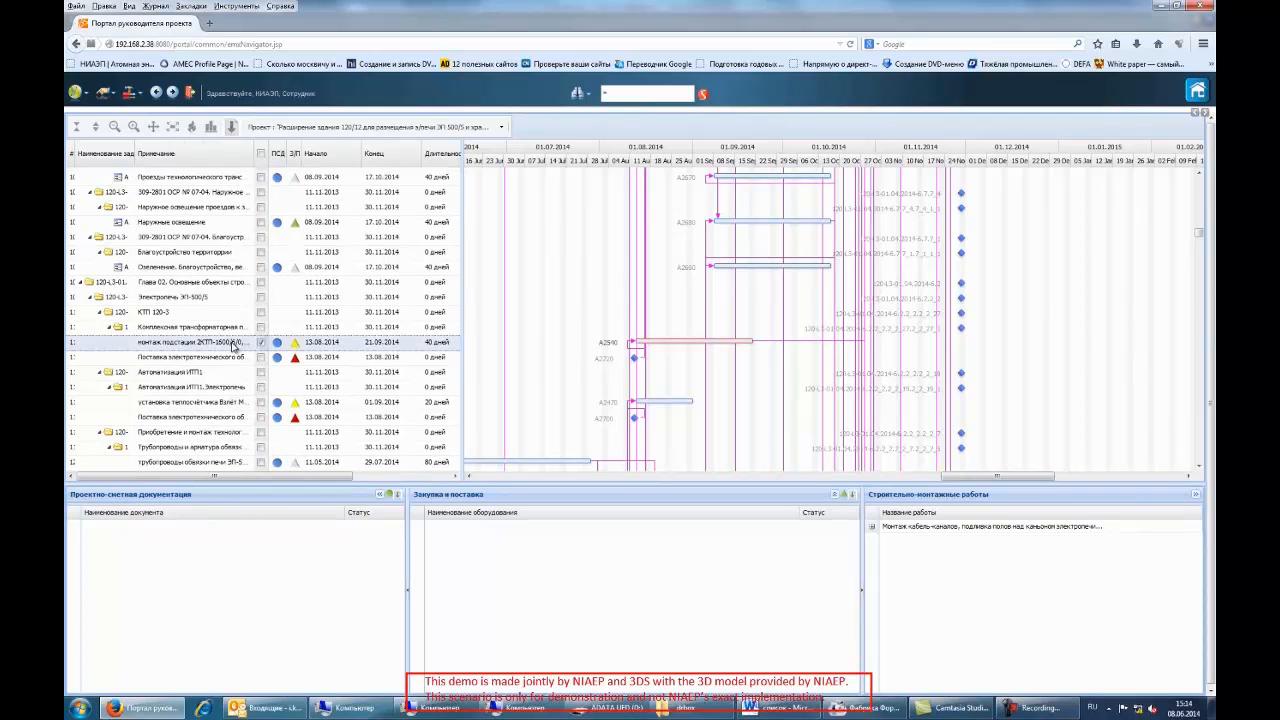
{"action": "left_click", "coordinate": [180, 340]}
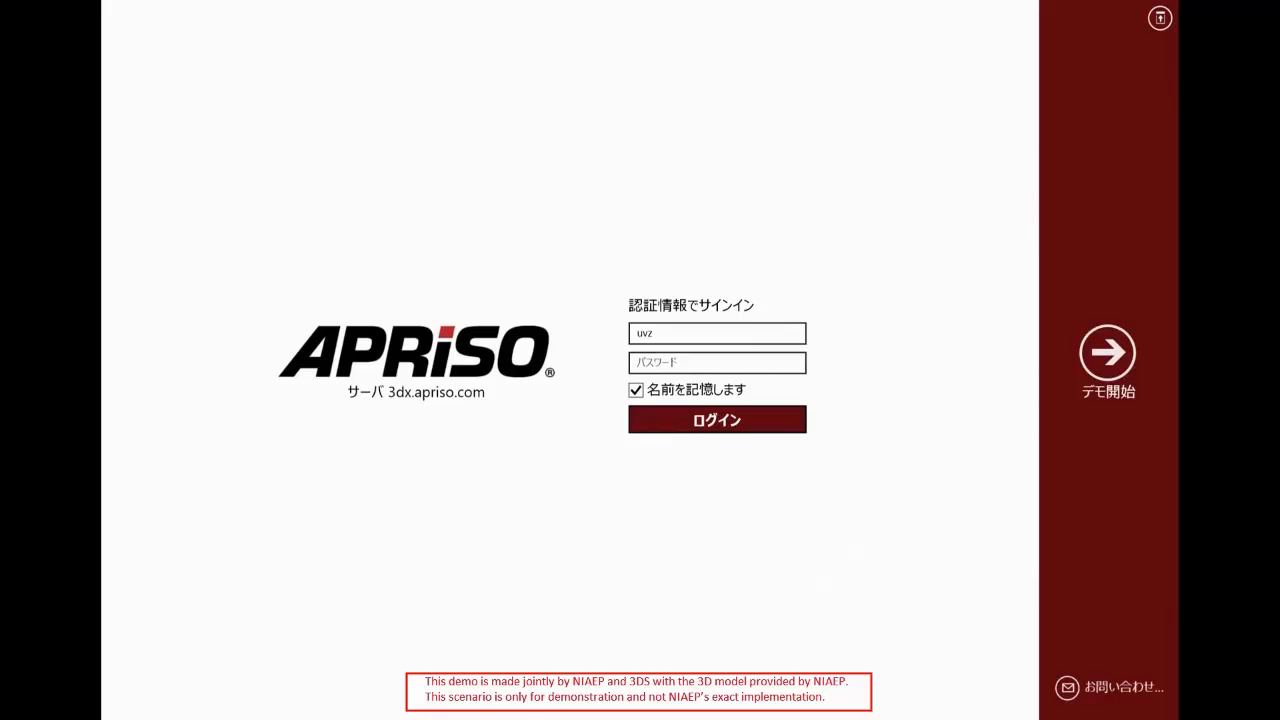
Sign in to the Apriso demo server with the password to reach Report Visual Defects
{"action": "left_click", "coordinate": [716, 362]}
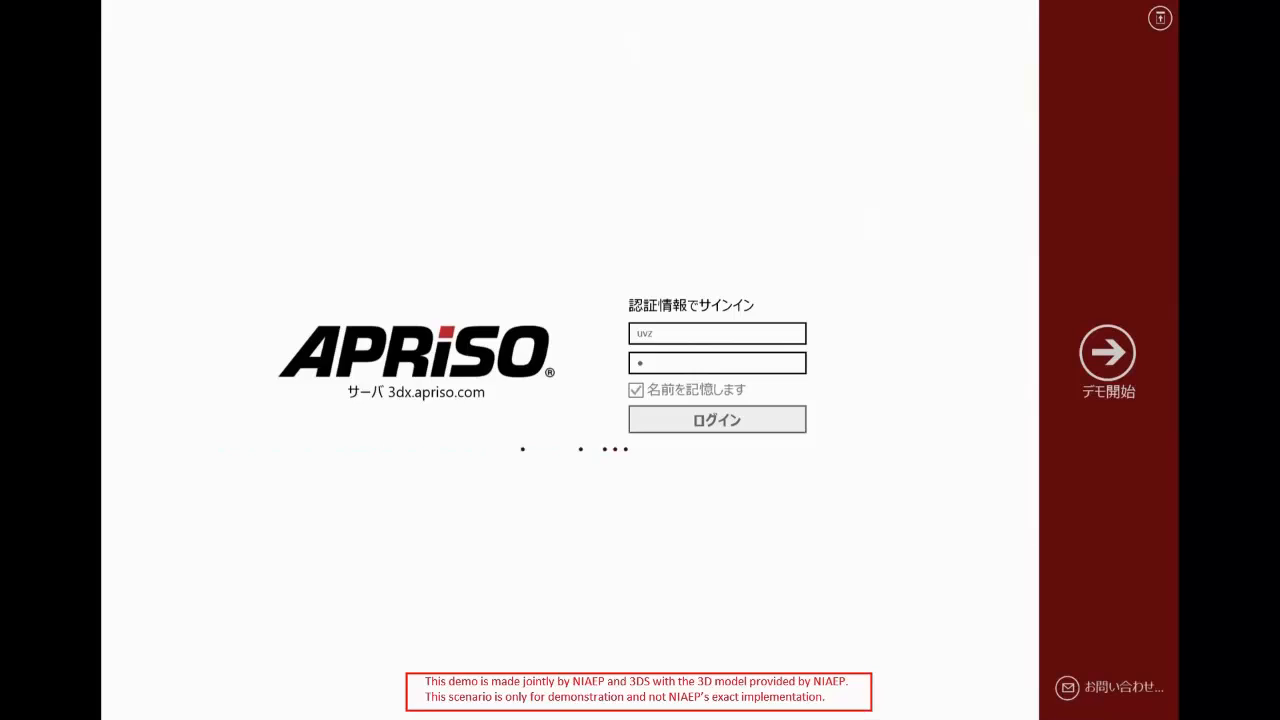
{"action": "left_click", "coordinate": [716, 420]}
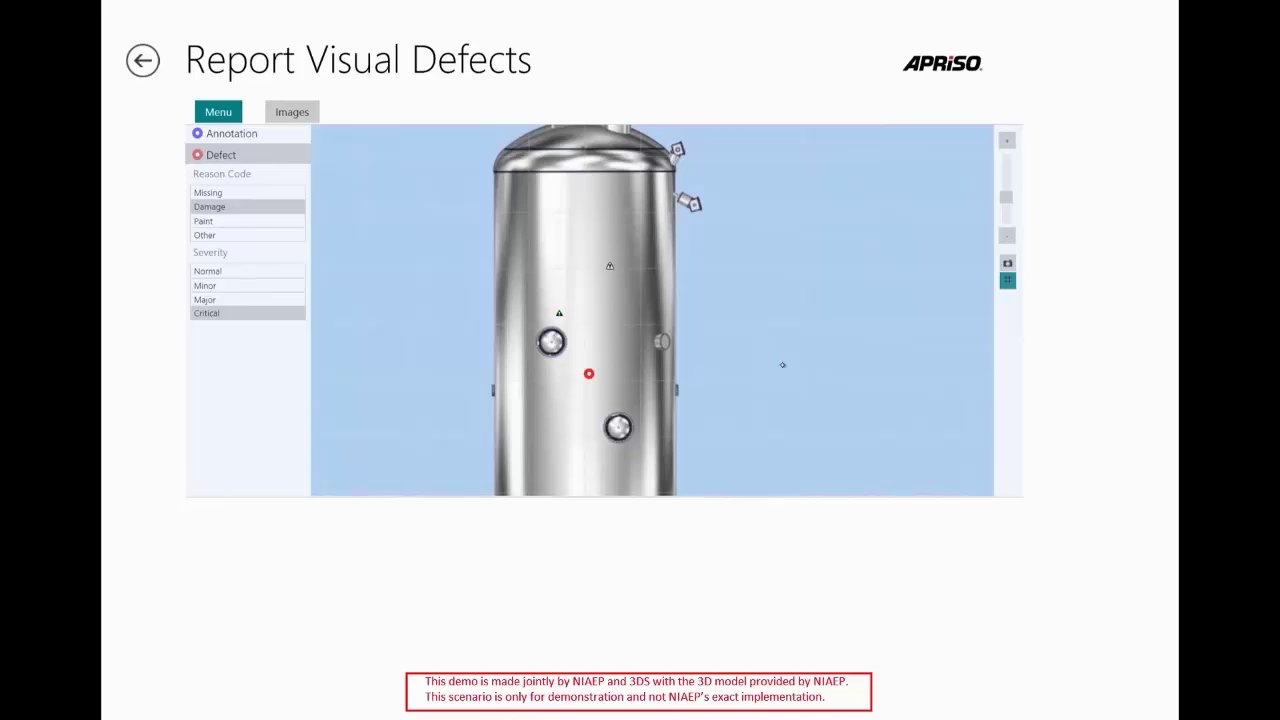
Annotate the critical damage defect on the vessel with 'cra' and save it
{"action": "left_click", "coordinate": [588, 374]}
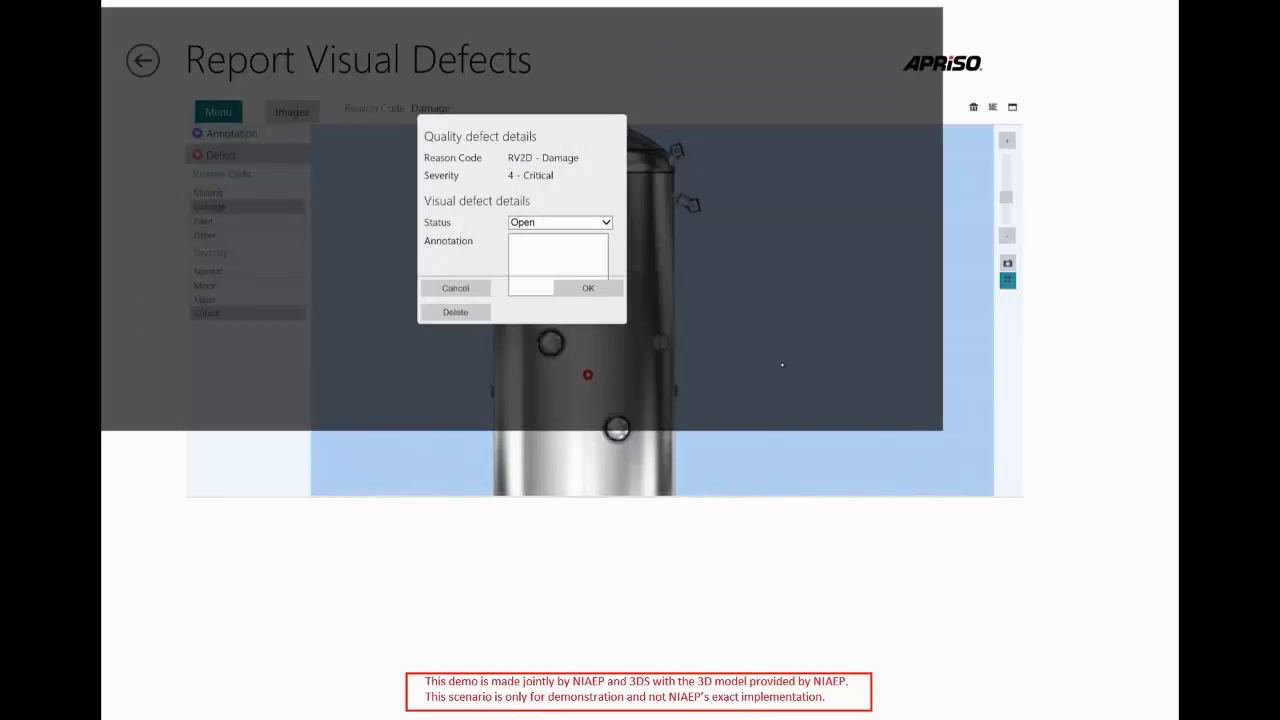
{"action": "left_click", "coordinate": [556, 258]}
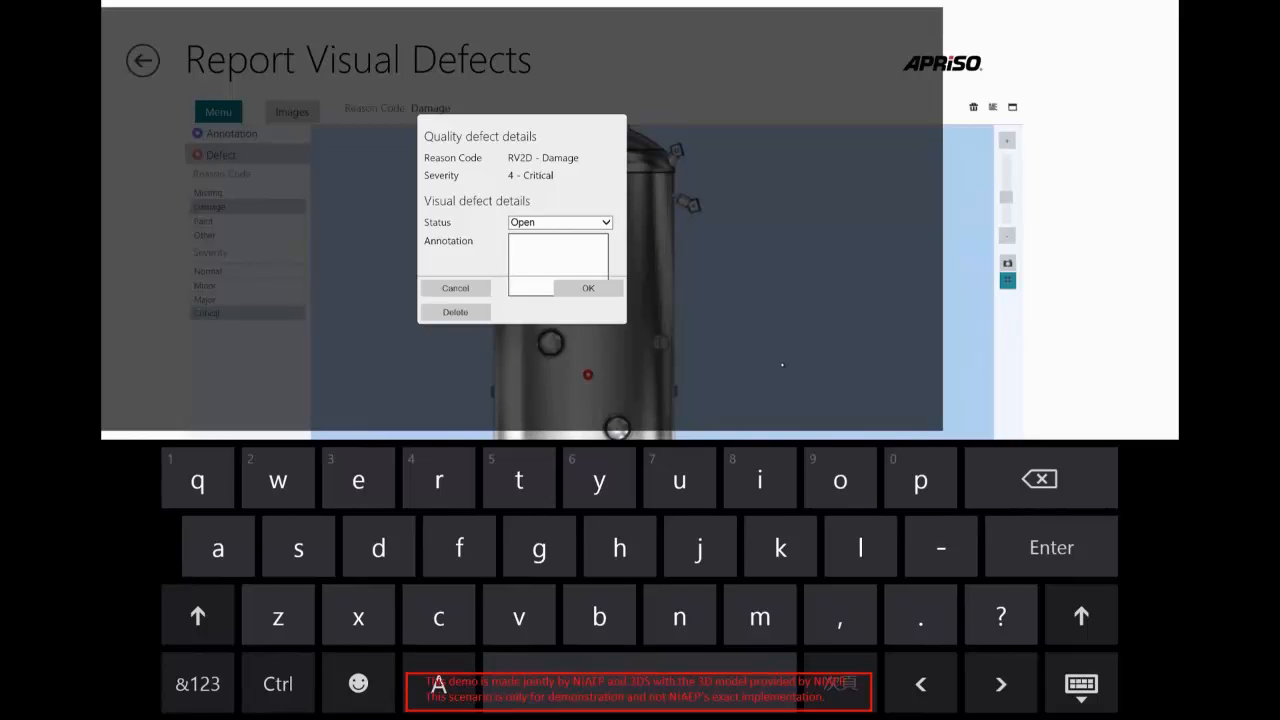
{"action": "type", "text": "cra"}
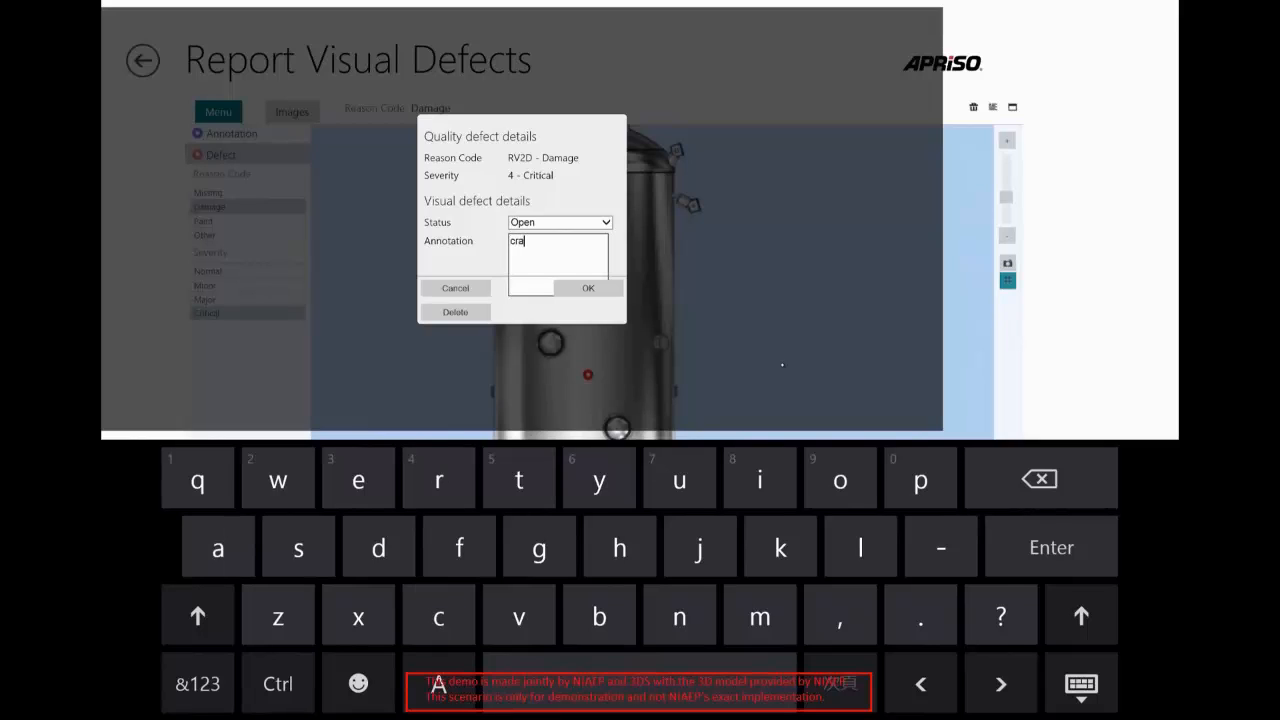
{"action": "left_click", "coordinate": [588, 288]}
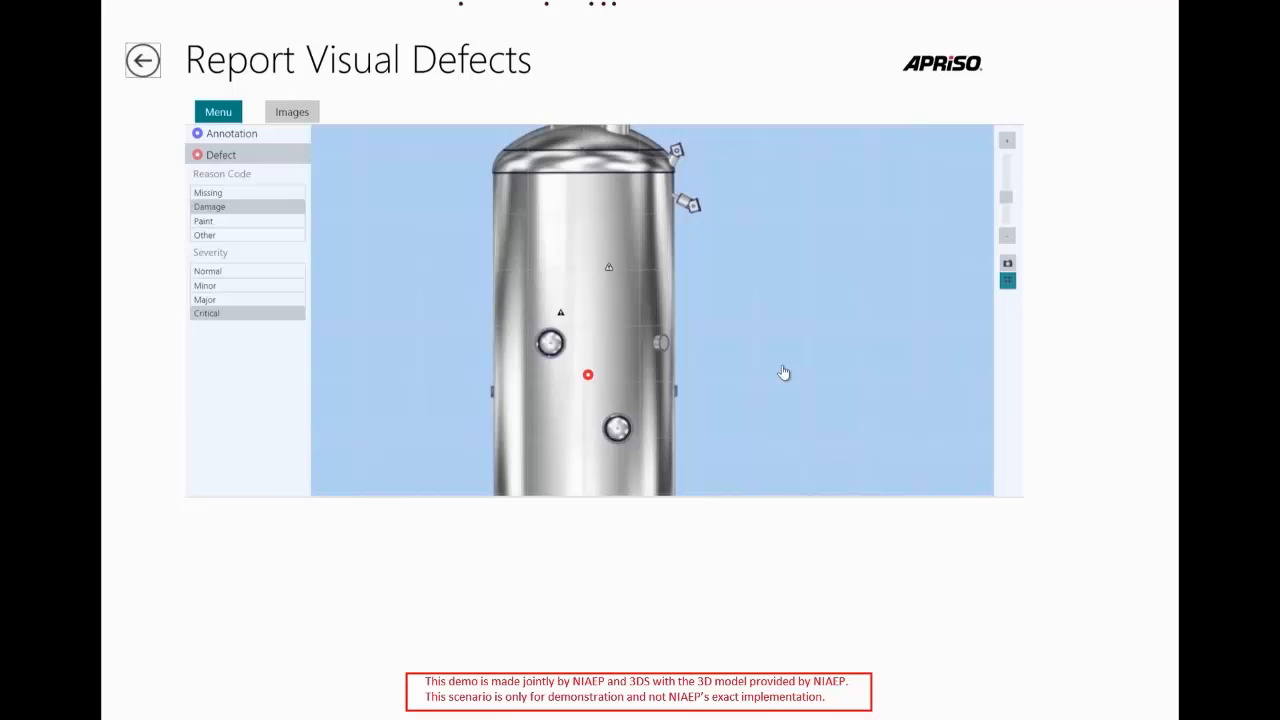
{"action": "left_click", "coordinate": [142, 60]}
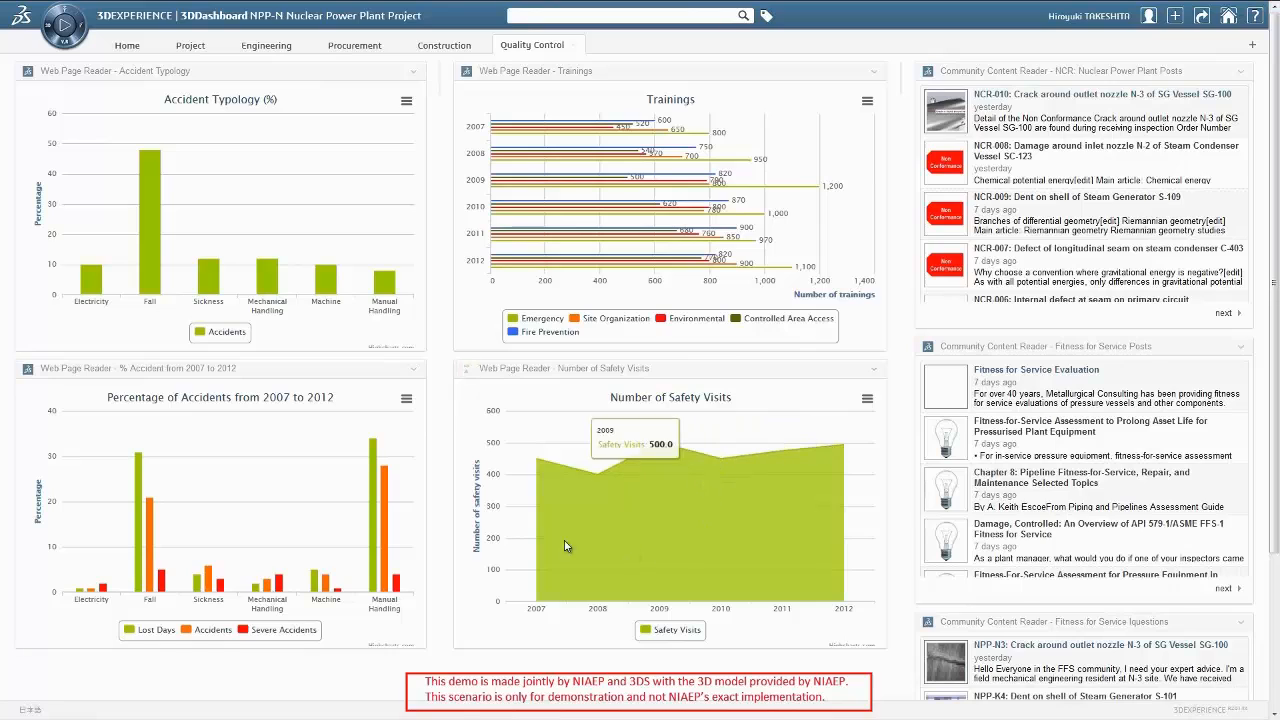
{"action": "mouse_move", "coordinate": [150, 512]}
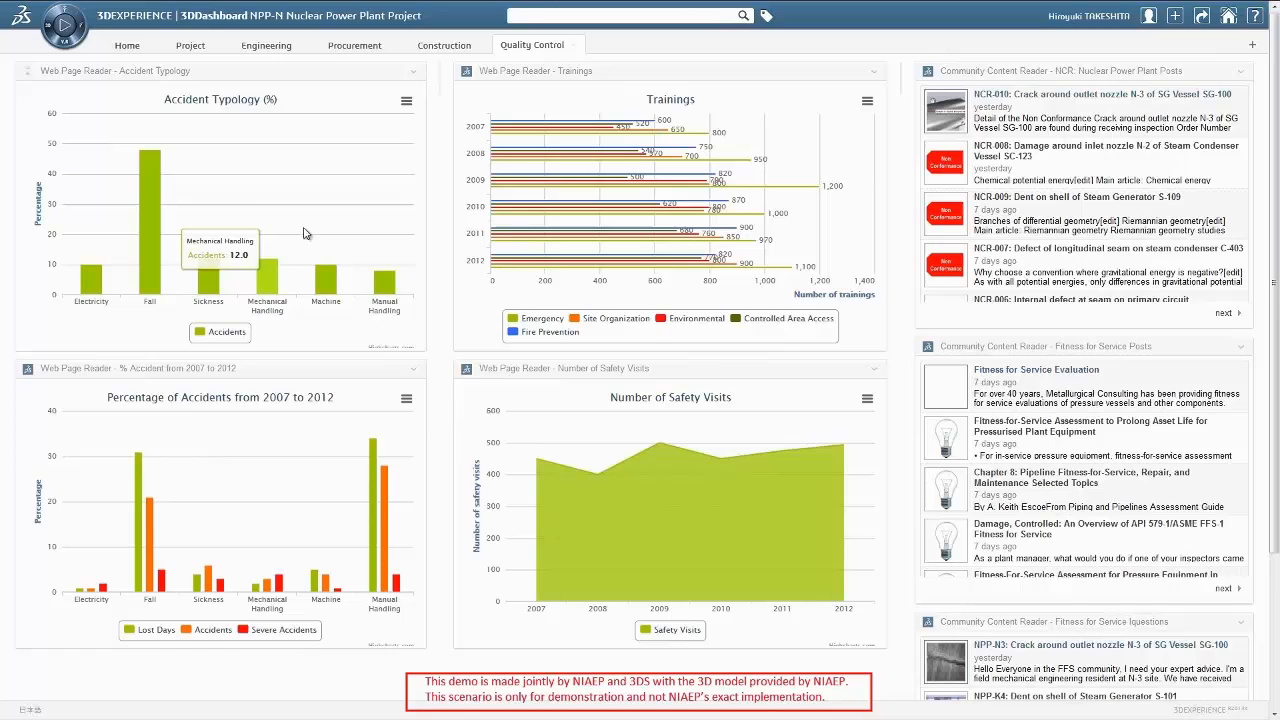
{"action": "mouse_move", "coordinate": [590, 150]}
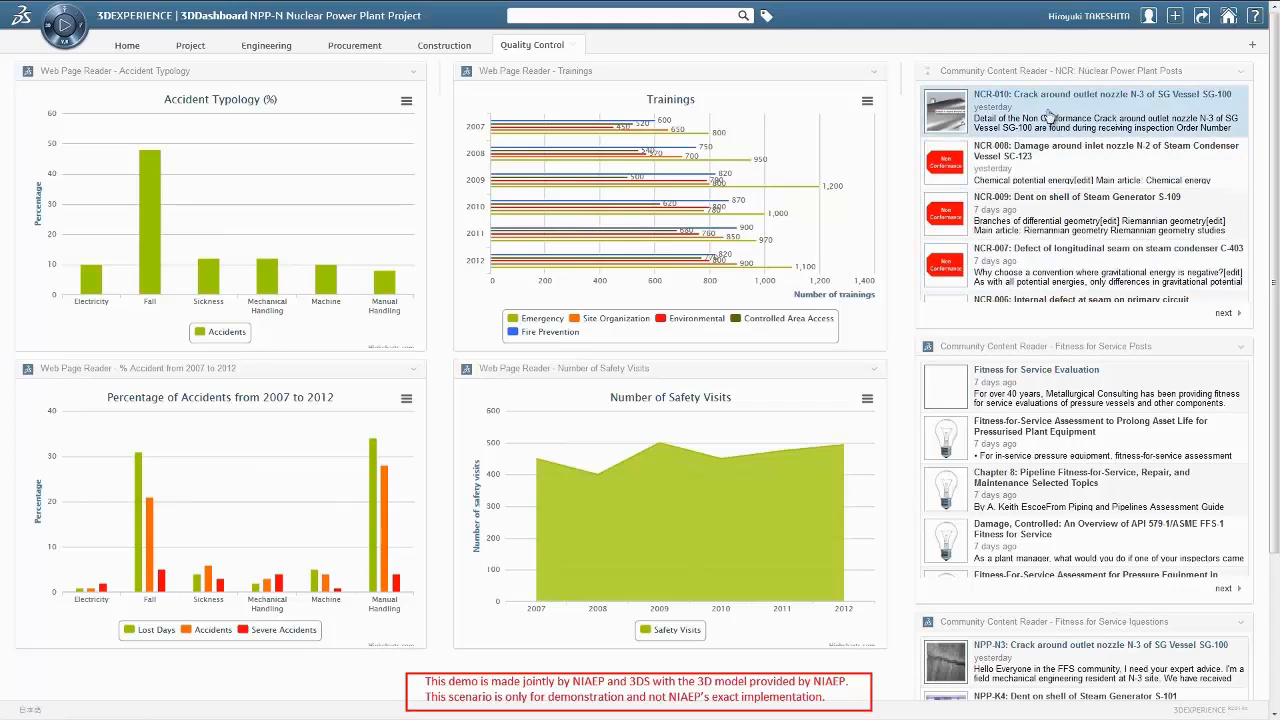
Scroll the Quality Control dashboard down to the Fitness for Service Evaluation post
{"action": "scroll", "scroll_direction": "down", "scroll_amount": 3}
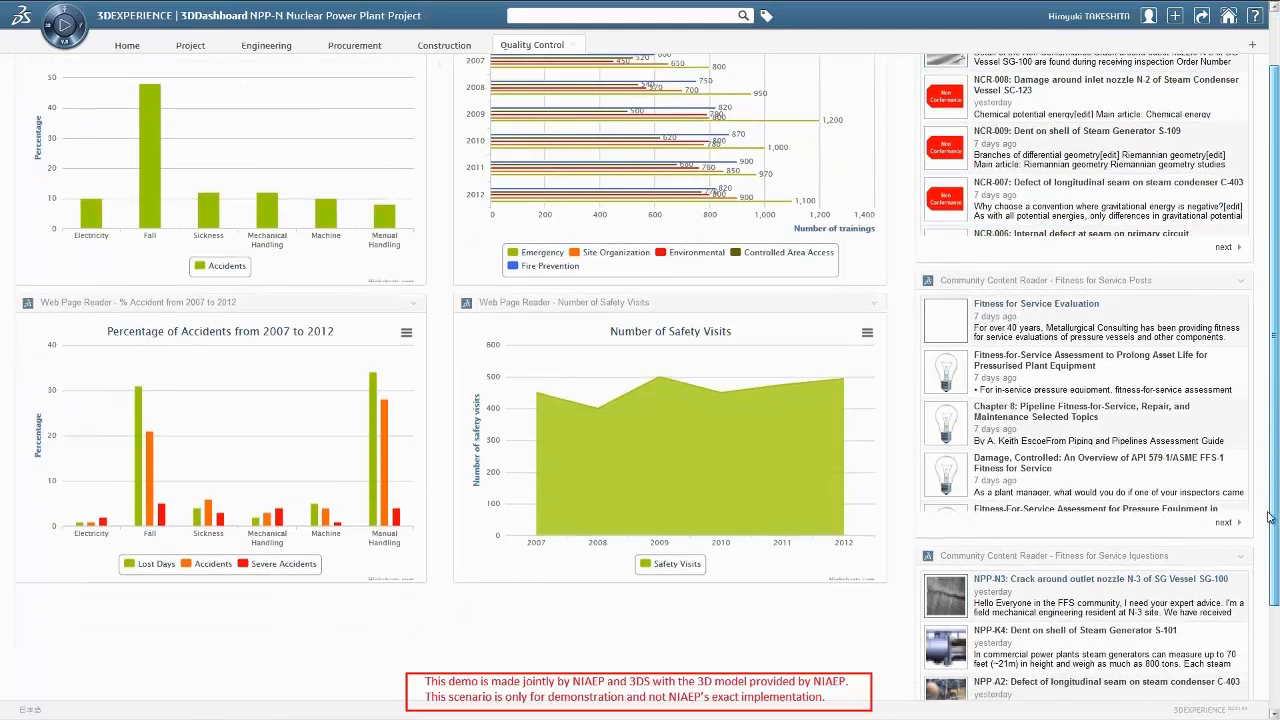
{"action": "scroll", "scroll_direction": "down", "scroll_amount": 3}
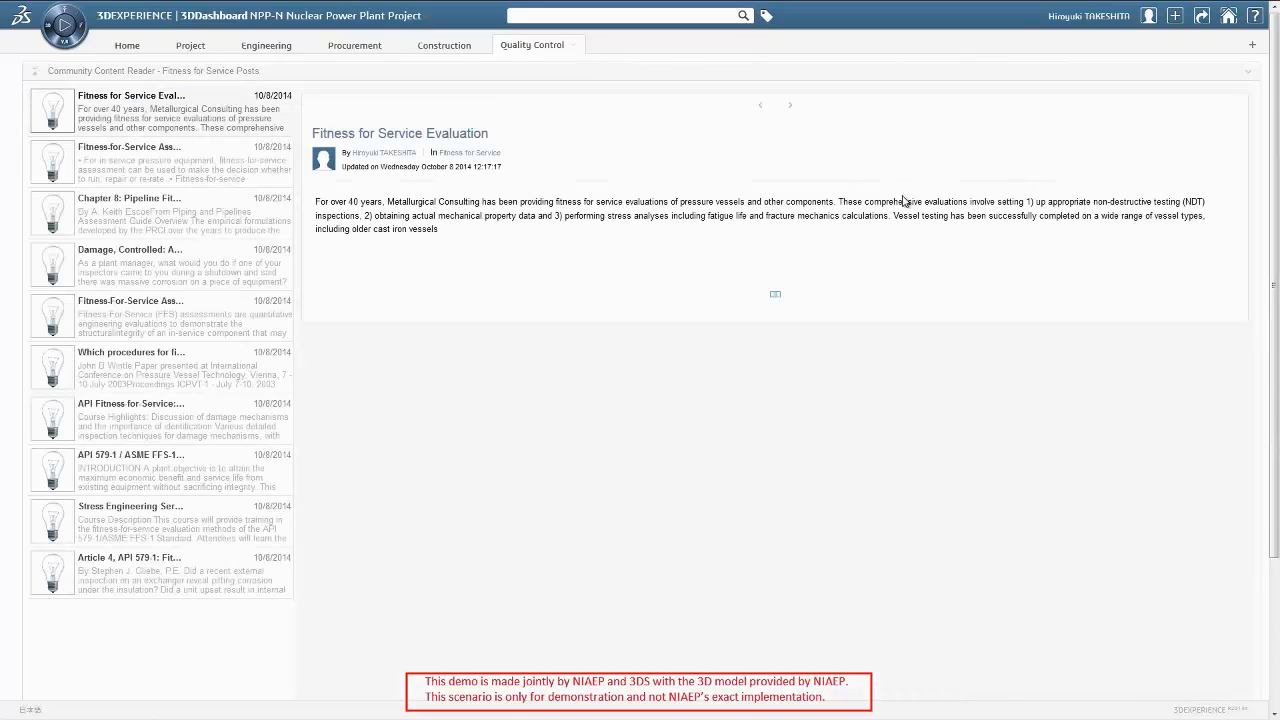
Expand the full Fitness for Service Evaluation article and go to its community page
{"action": "left_click", "coordinate": [776, 294]}
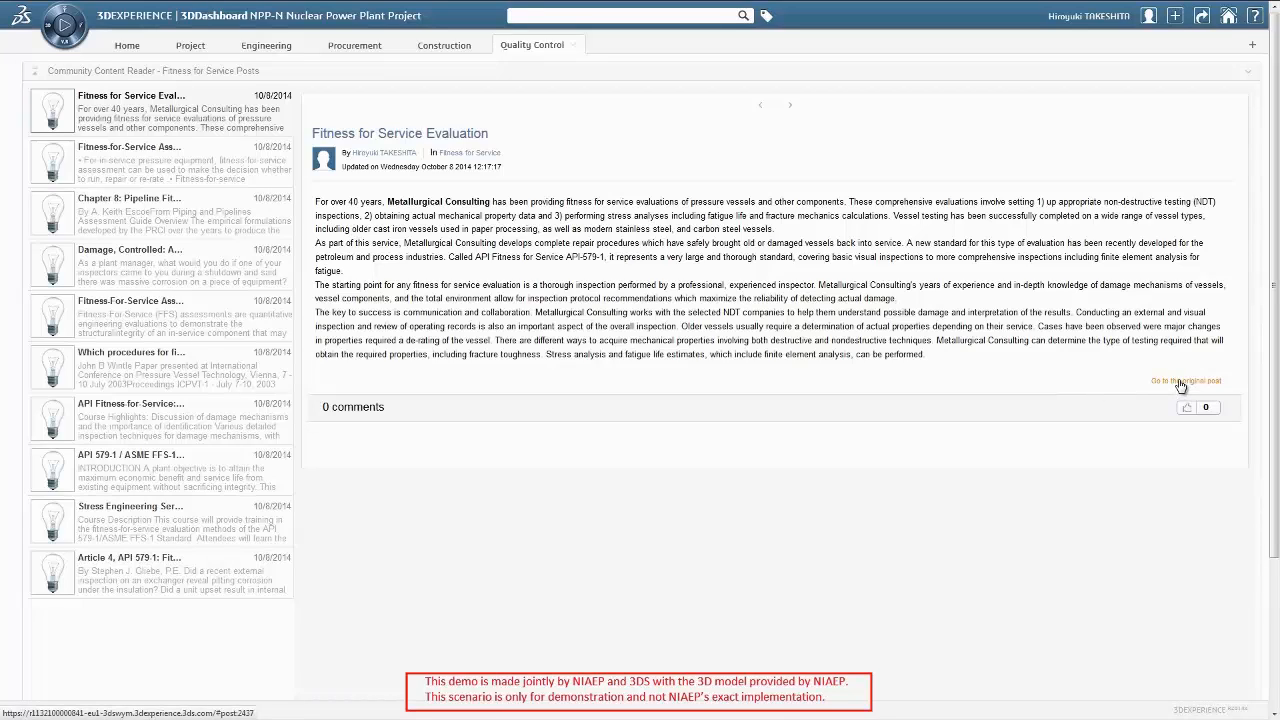
{"action": "left_click", "coordinate": [1186, 380]}
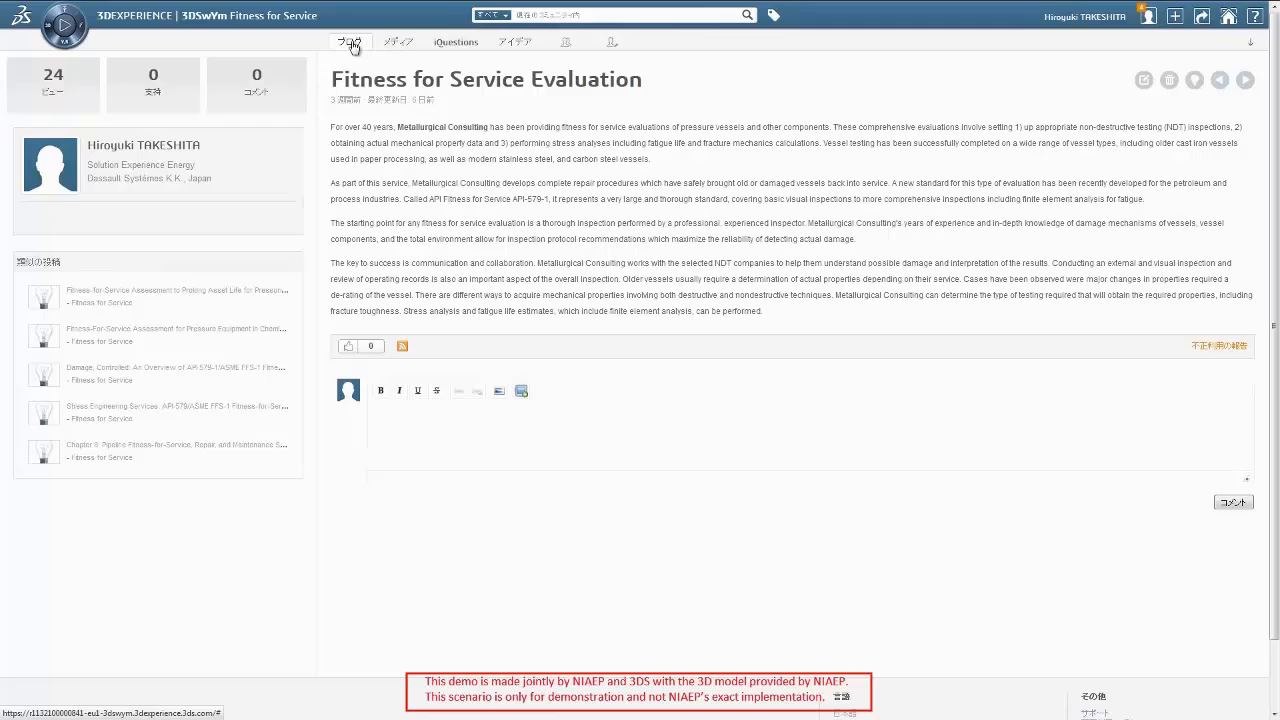
List the Fitness for Service community's posts filtered by the ASME tag
{"action": "left_click", "coordinate": [348, 40]}
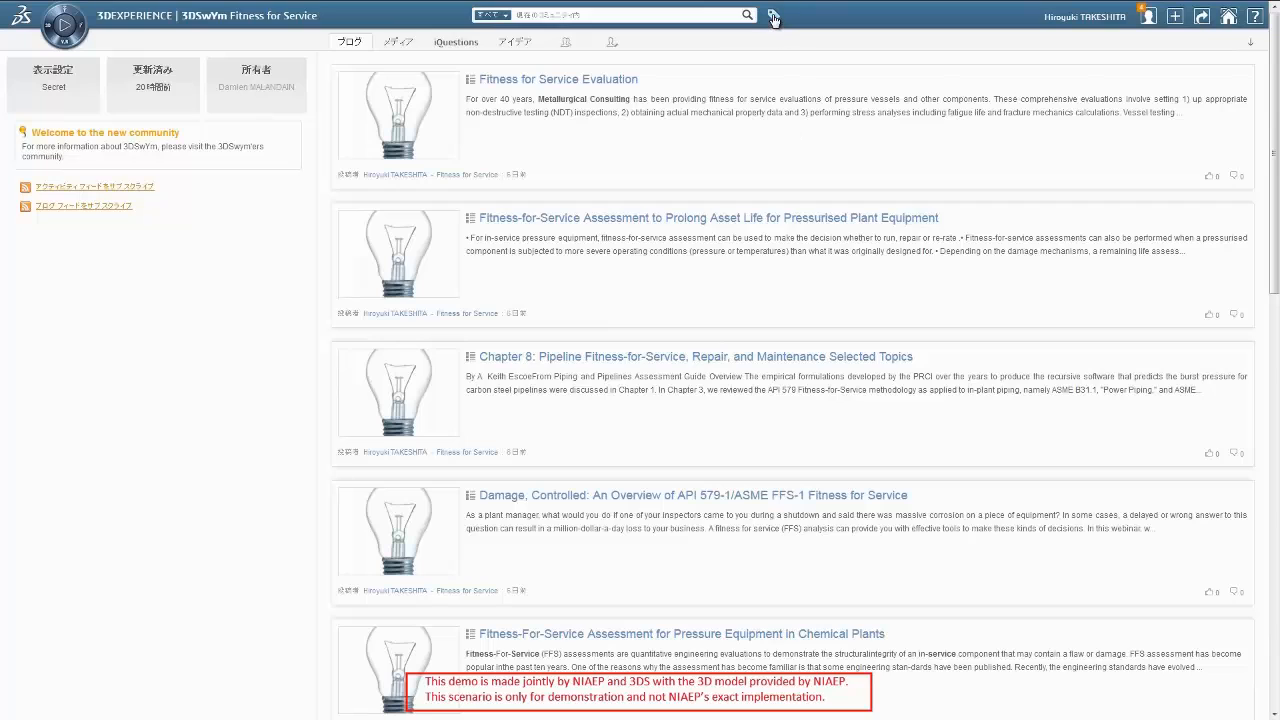
{"action": "left_click", "coordinate": [772, 16]}
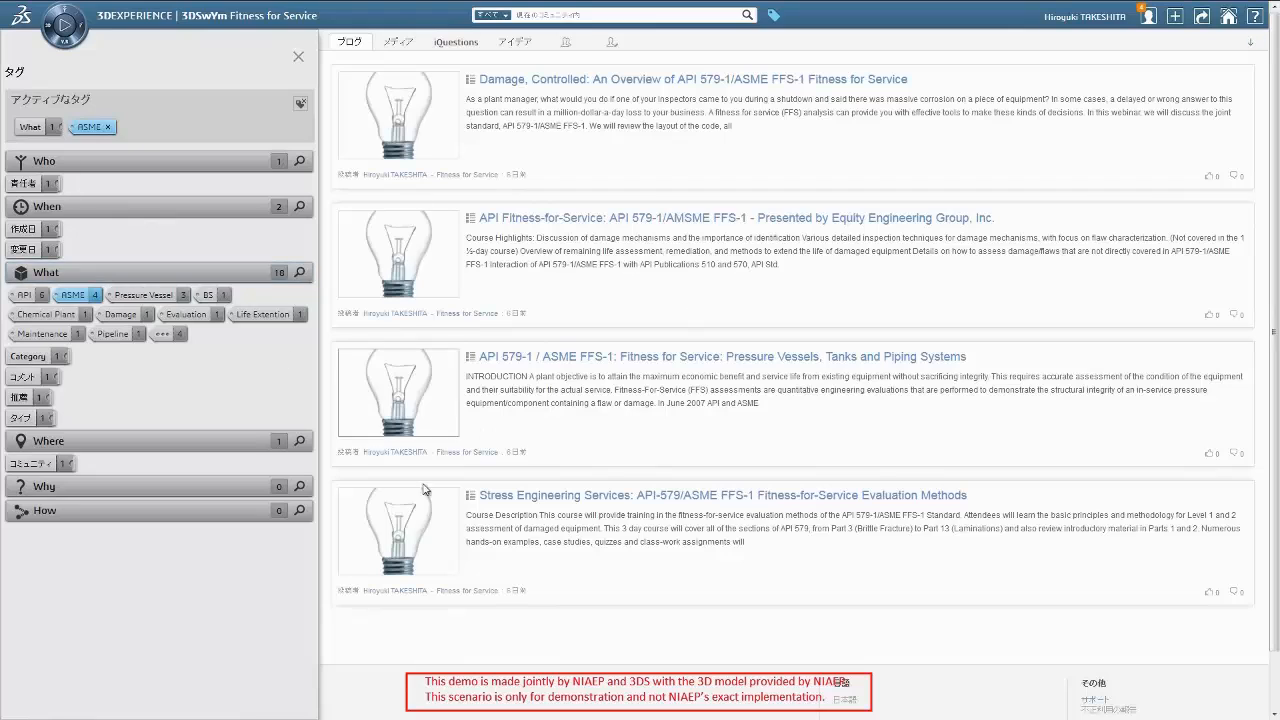
{"action": "mouse_move", "coordinate": [376, 132]}
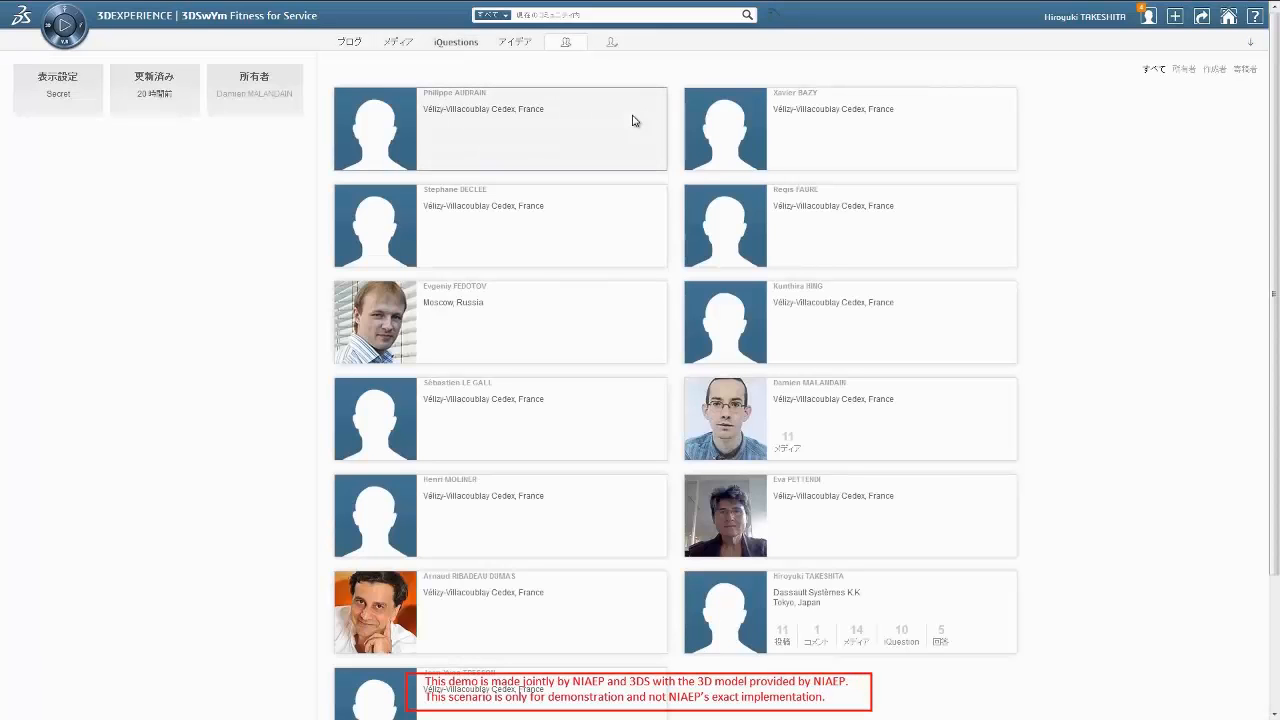
{"action": "mouse_move", "coordinate": [616, 612]}
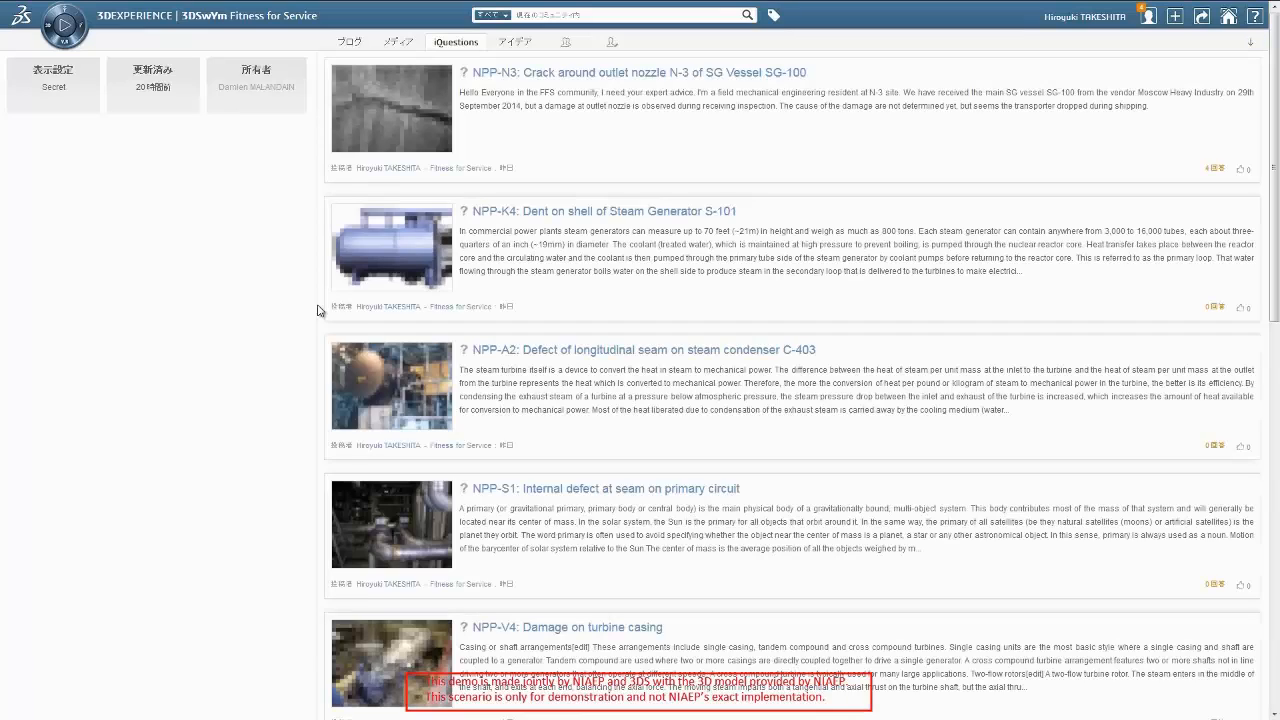
Scroll through the NPP-N3 nozzle crack question down to its FEM analysis answers
{"action": "scroll", "scroll_direction": "down", "scroll_amount": 3}
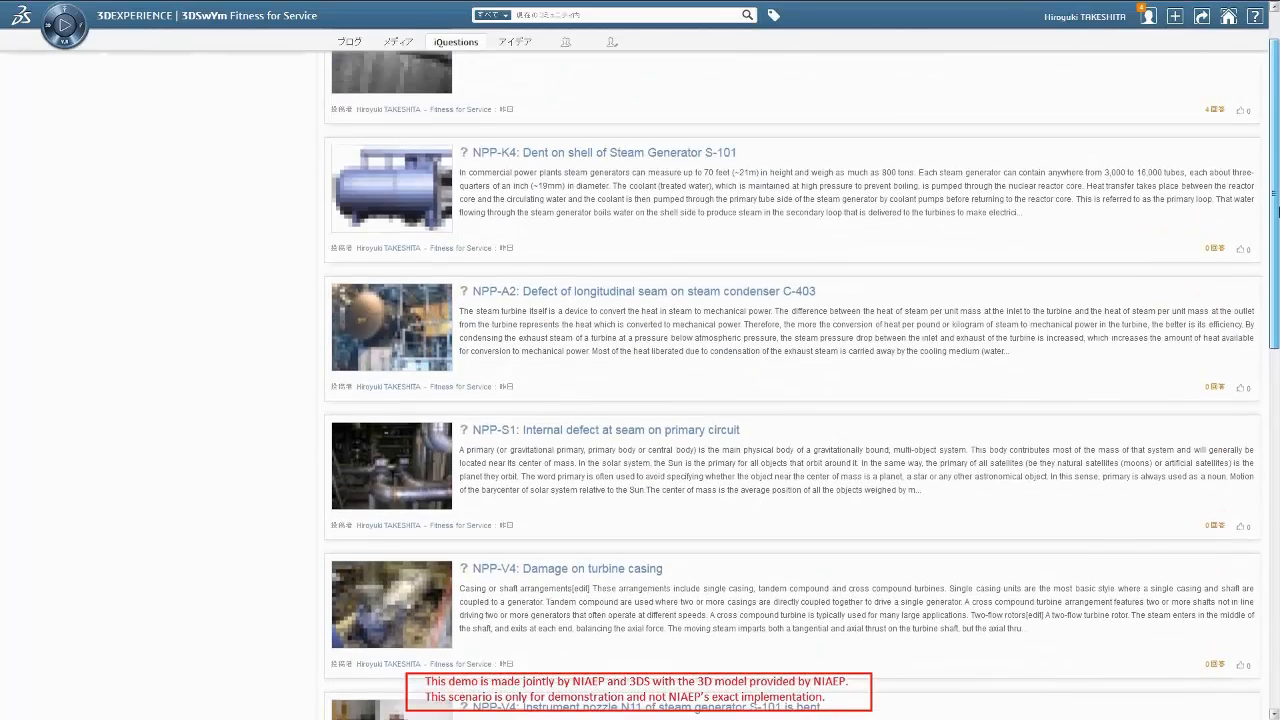
{"action": "scroll", "scroll_direction": "up", "scroll_amount": 3}
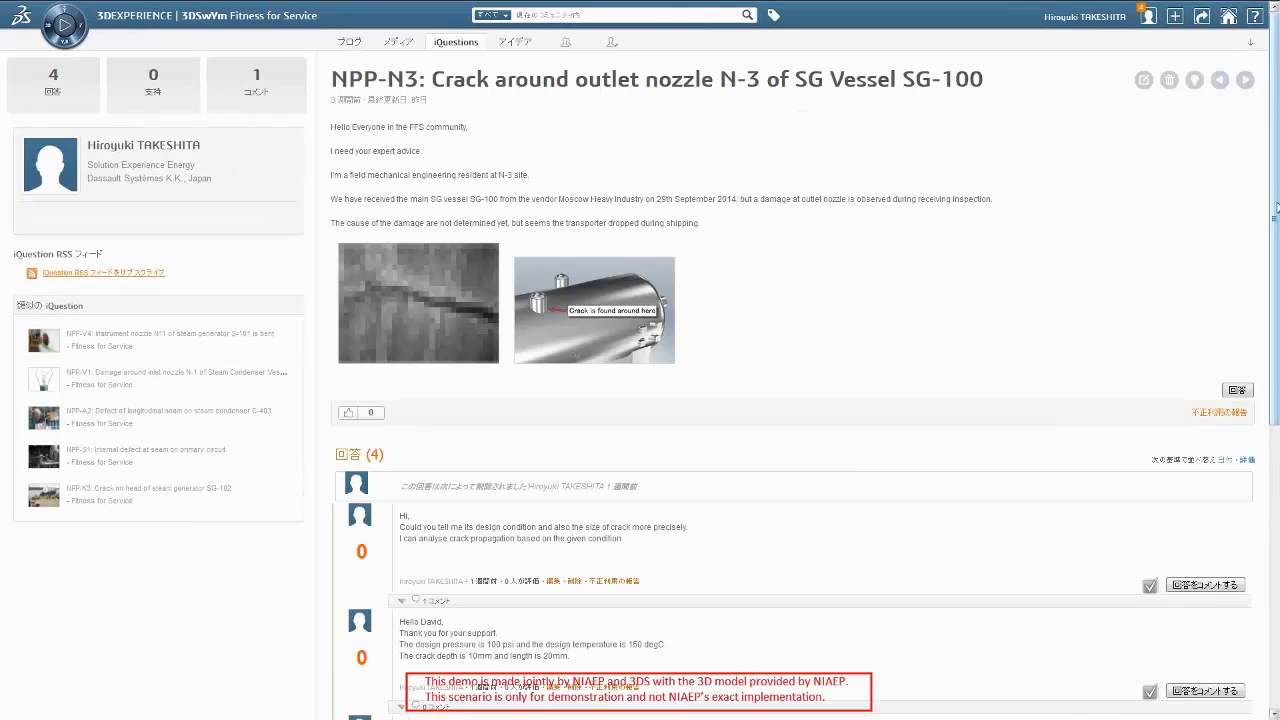
{"action": "scroll", "scroll_direction": "down", "scroll_amount": 3}
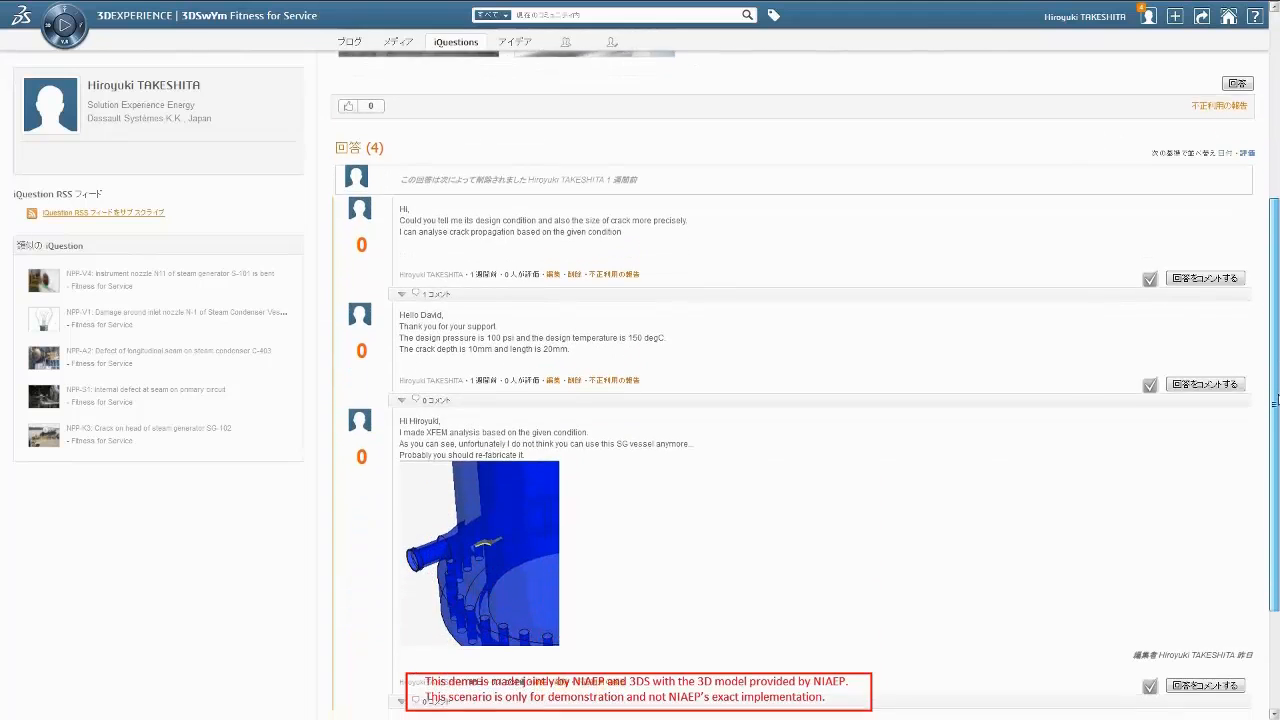
{"action": "scroll", "scroll_direction": "down", "scroll_amount": 3}
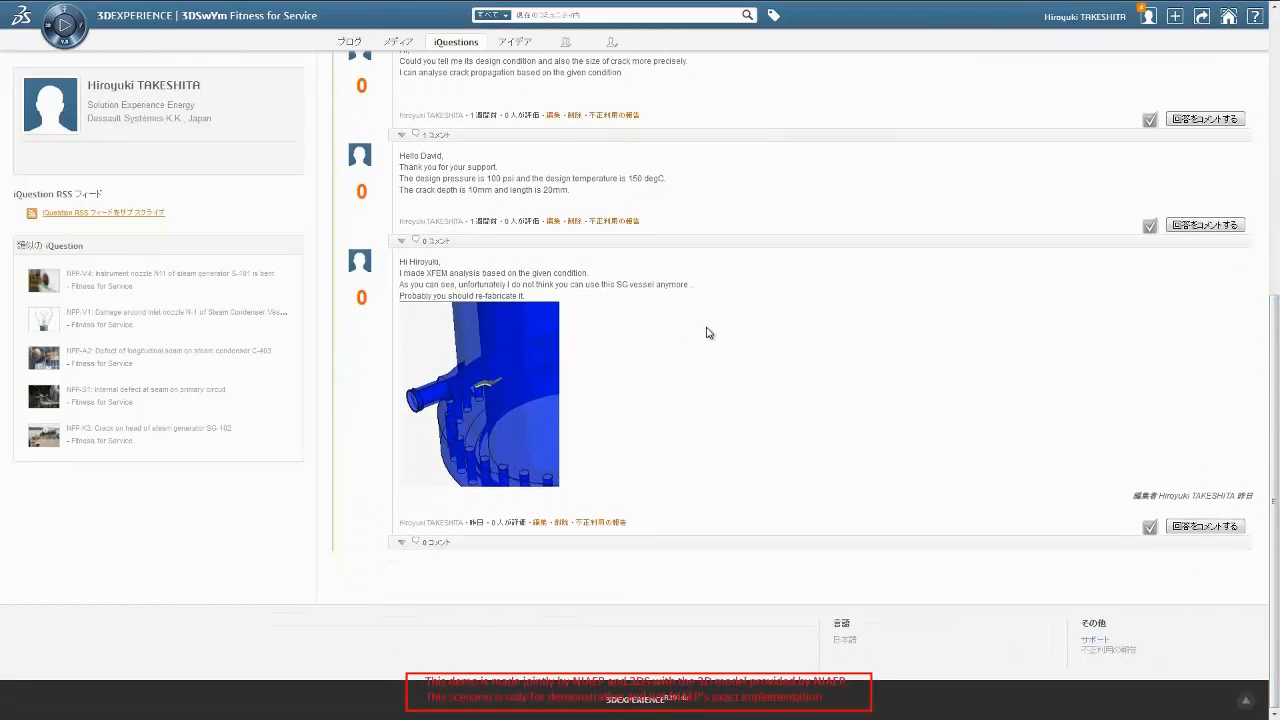
{"action": "mouse_move", "coordinate": [714, 322]}
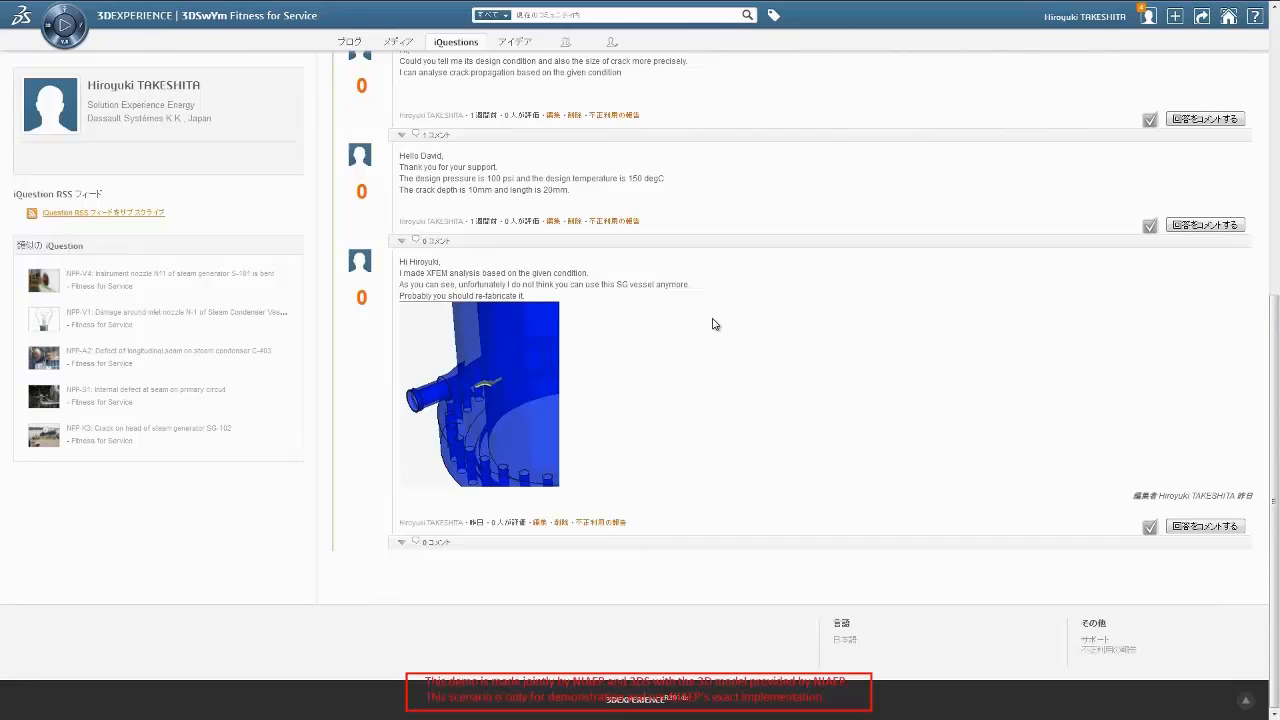
{"action": "mouse_move", "coordinate": [660, 414]}
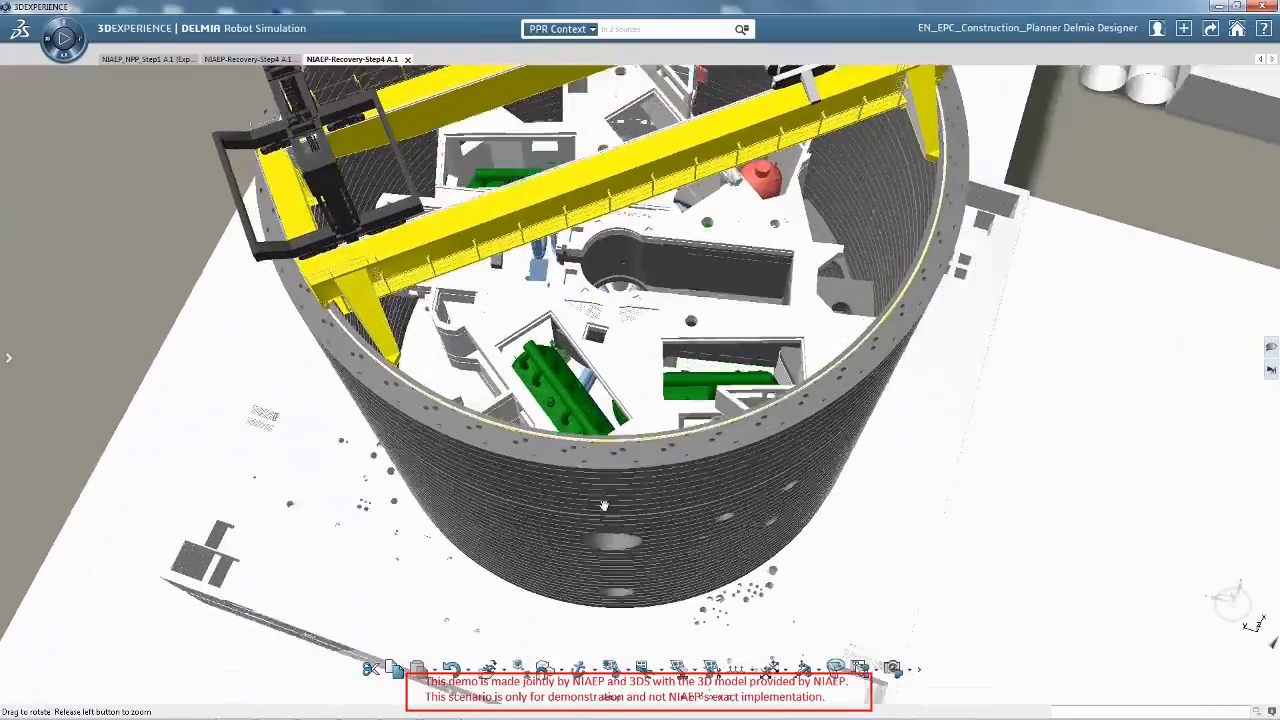
Orbit the reactor building model to view its exterior, base and interior from above
{"action": "left_click_drag", "start_coordinate": [604, 504], "coordinate": [636, 460]}
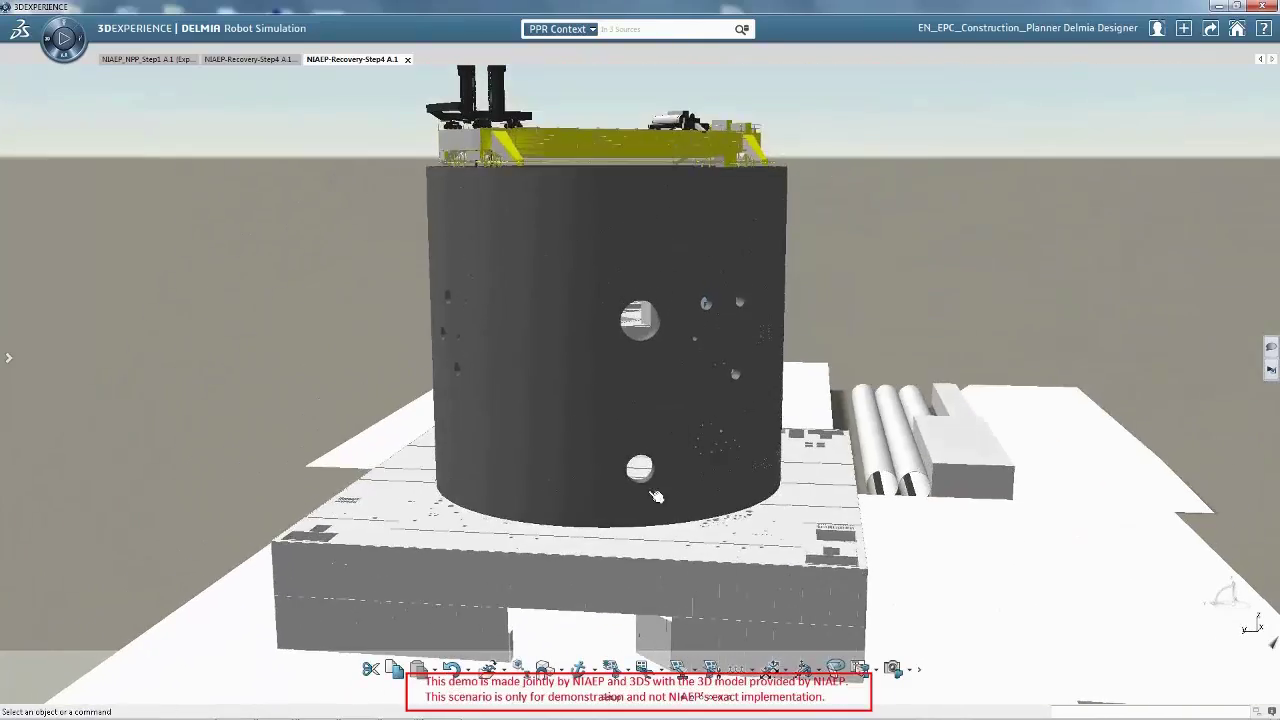
{"action": "left_click_drag", "start_coordinate": [656, 496], "coordinate": [556, 364]}
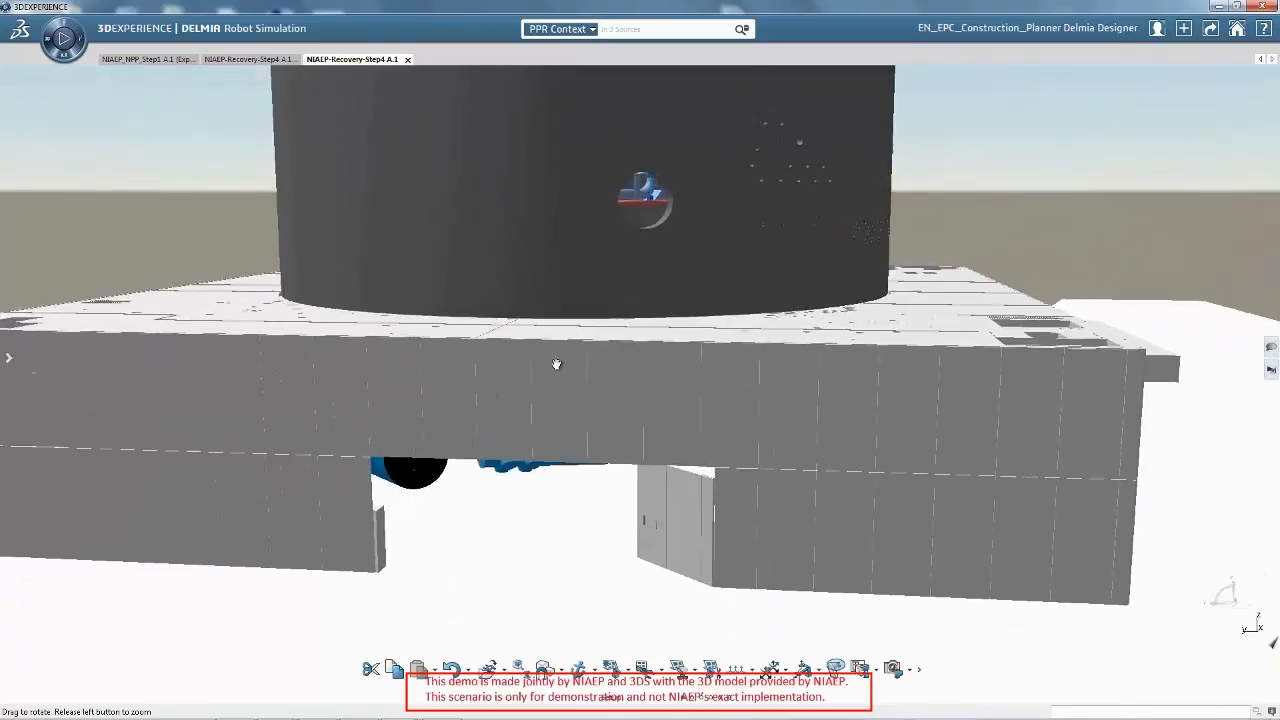
{"action": "left_click_drag", "start_coordinate": [556, 364], "coordinate": [520, 442]}
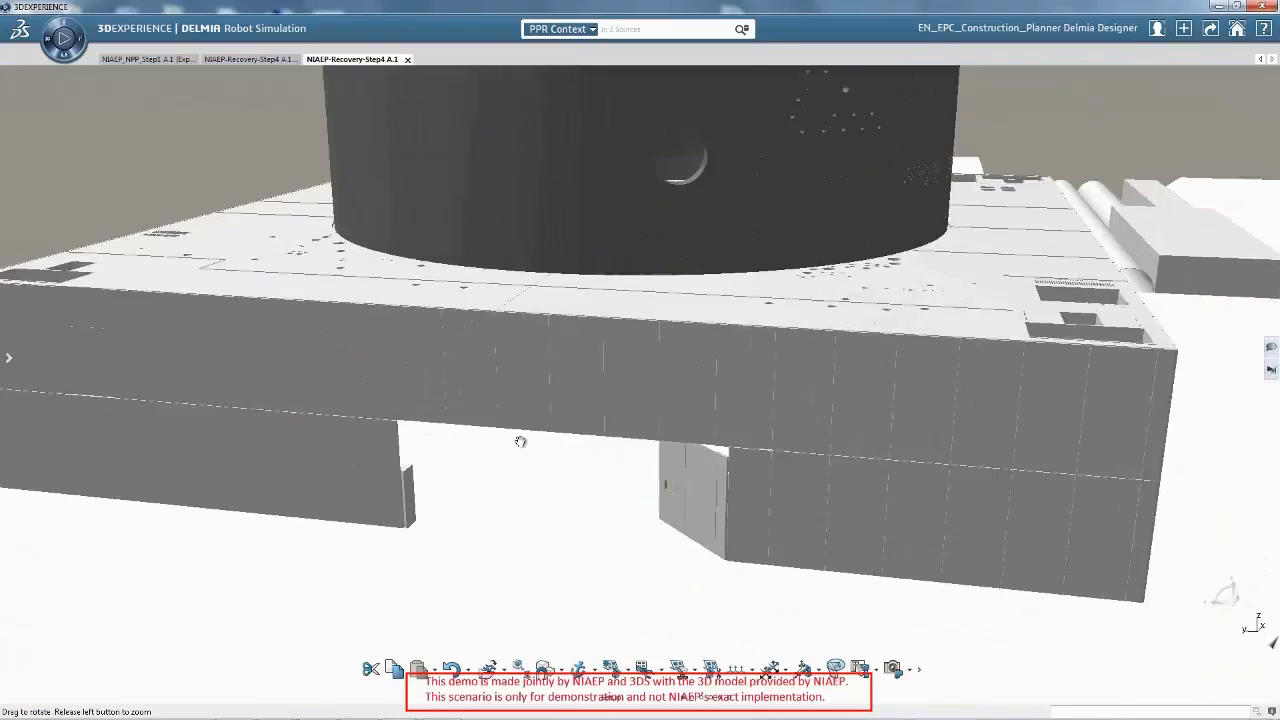
{"action": "left_click_drag", "start_coordinate": [520, 442], "coordinate": [576, 346]}
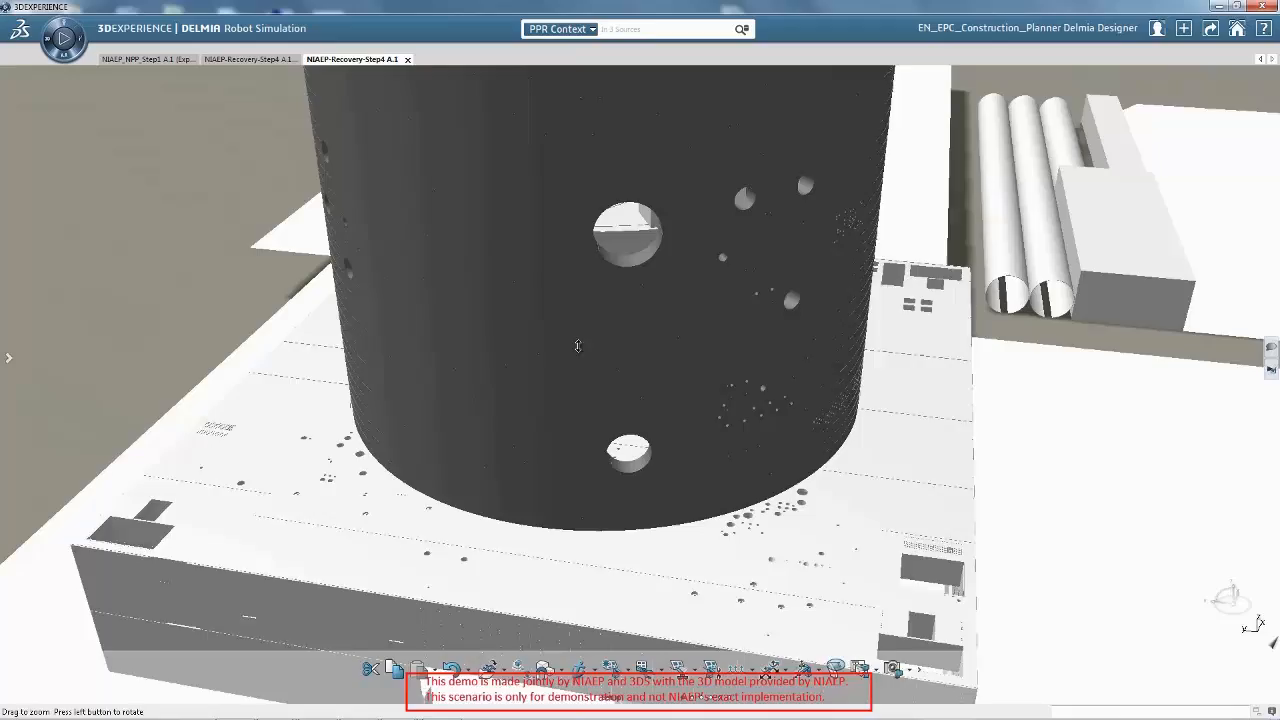
{"action": "left_click_drag", "start_coordinate": [576, 344], "coordinate": [562, 420]}
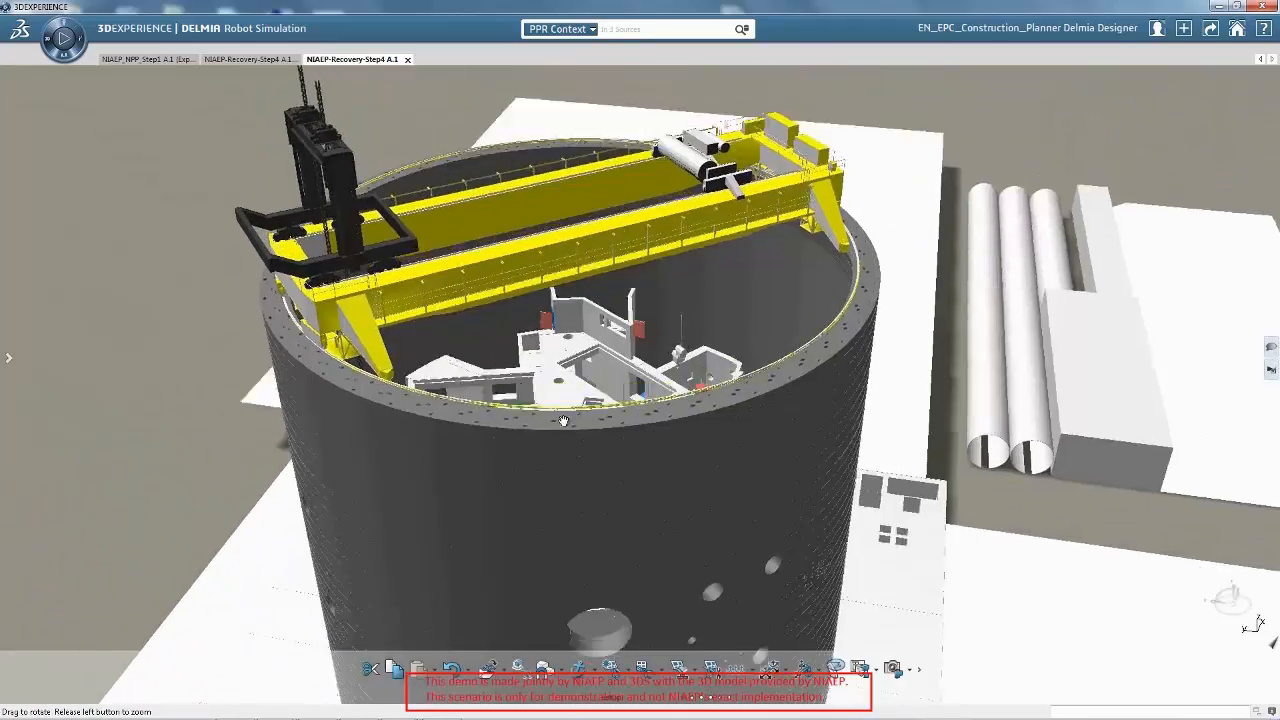
{"action": "left_click_drag", "start_coordinate": [564, 420], "coordinate": [596, 460]}
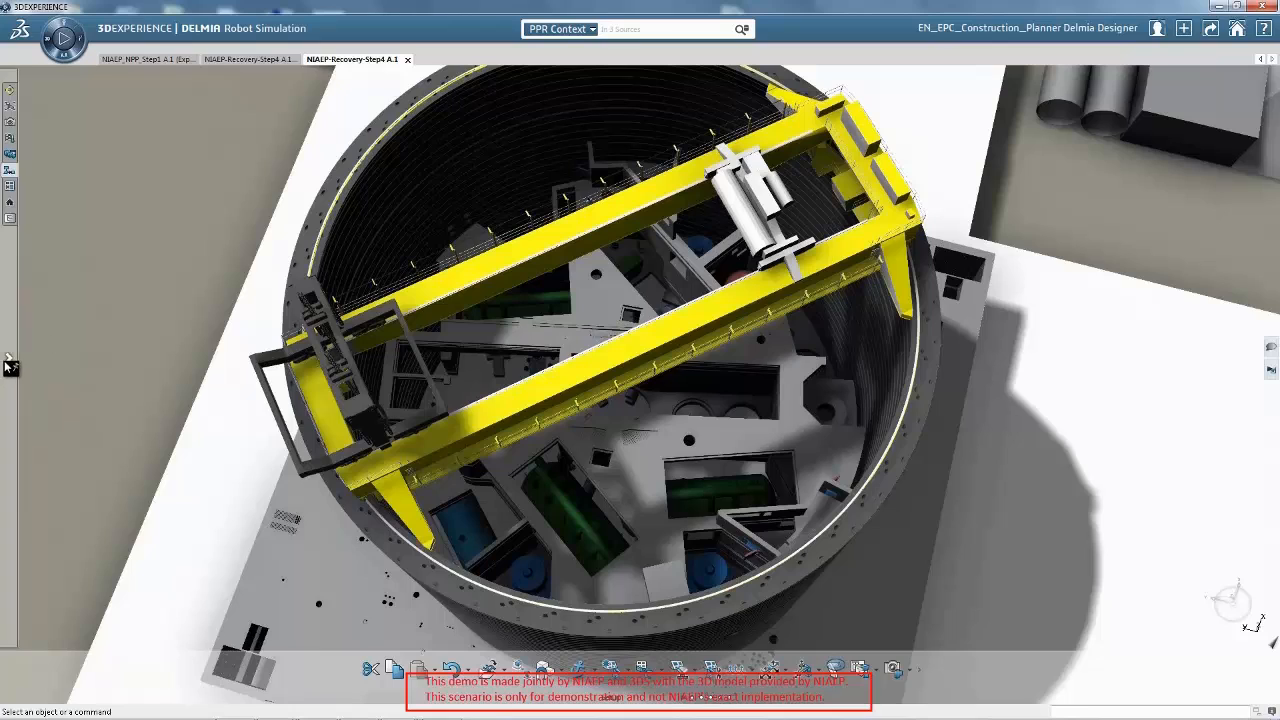
Select the 01 Install SG1 device task and bring up its simulation player
{"action": "left_click", "coordinate": [8, 356]}
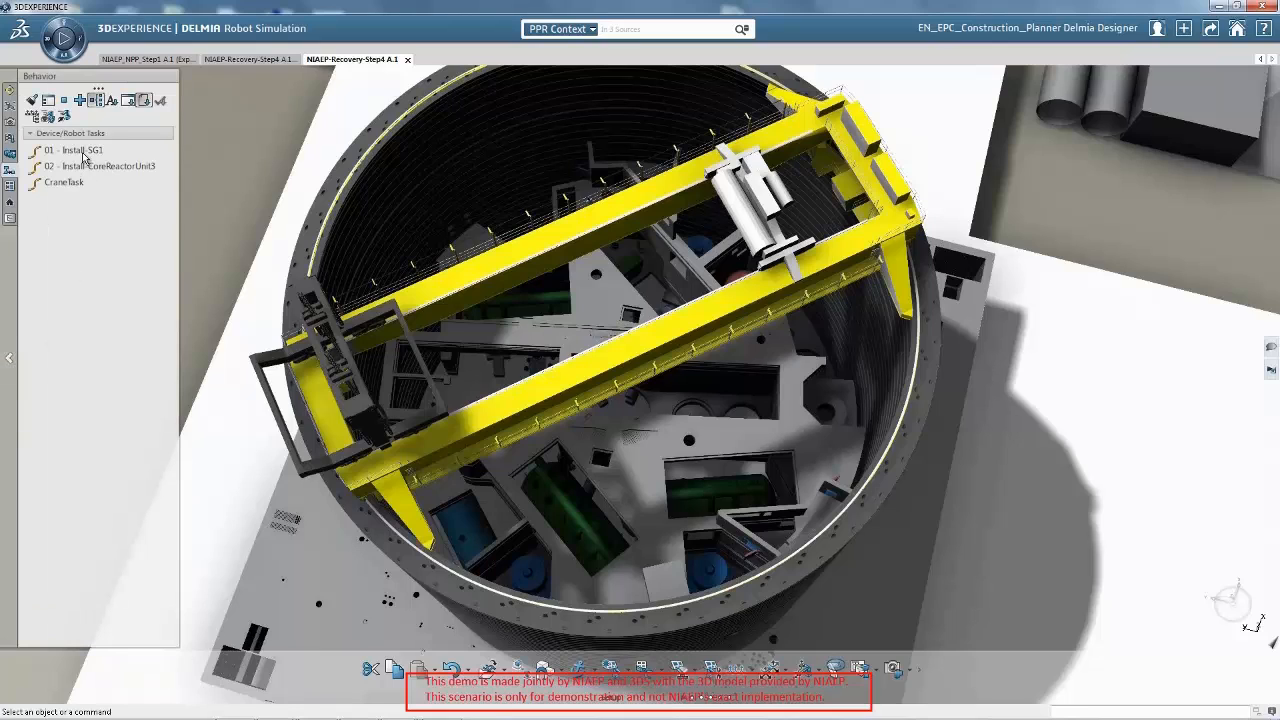
{"action": "left_click", "coordinate": [82, 150]}
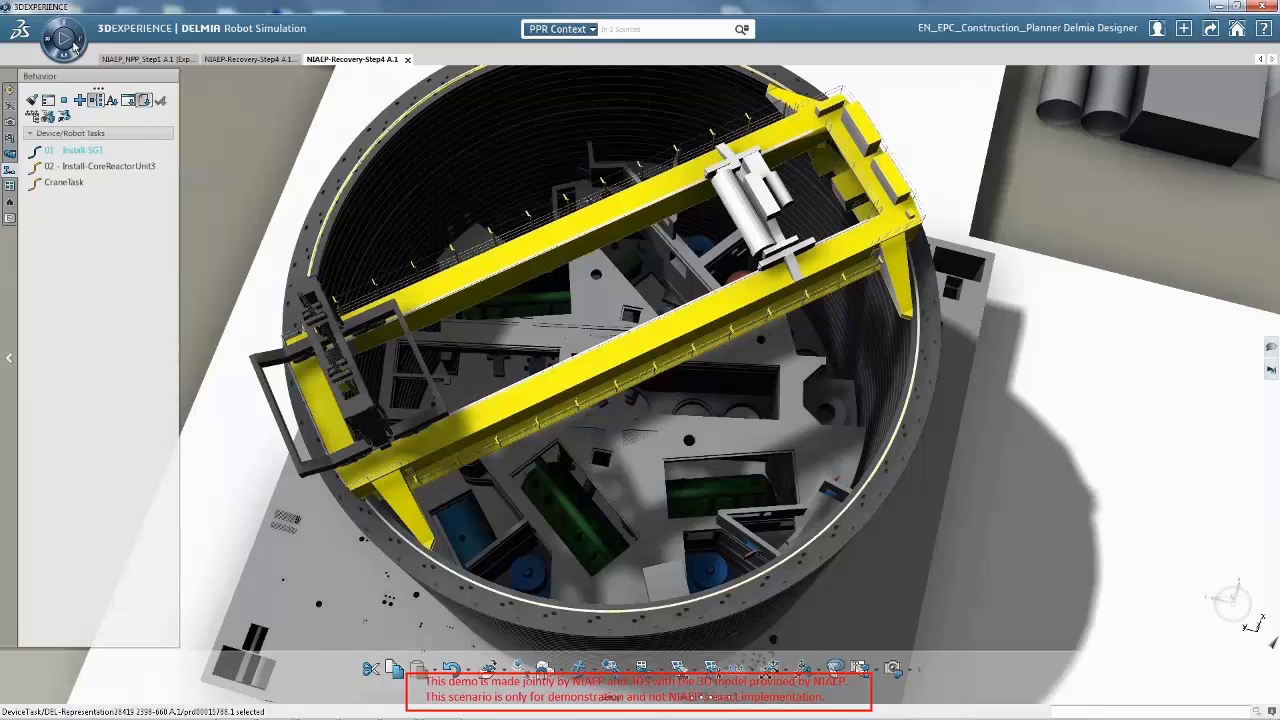
{"action": "left_click", "coordinate": [64, 40]}
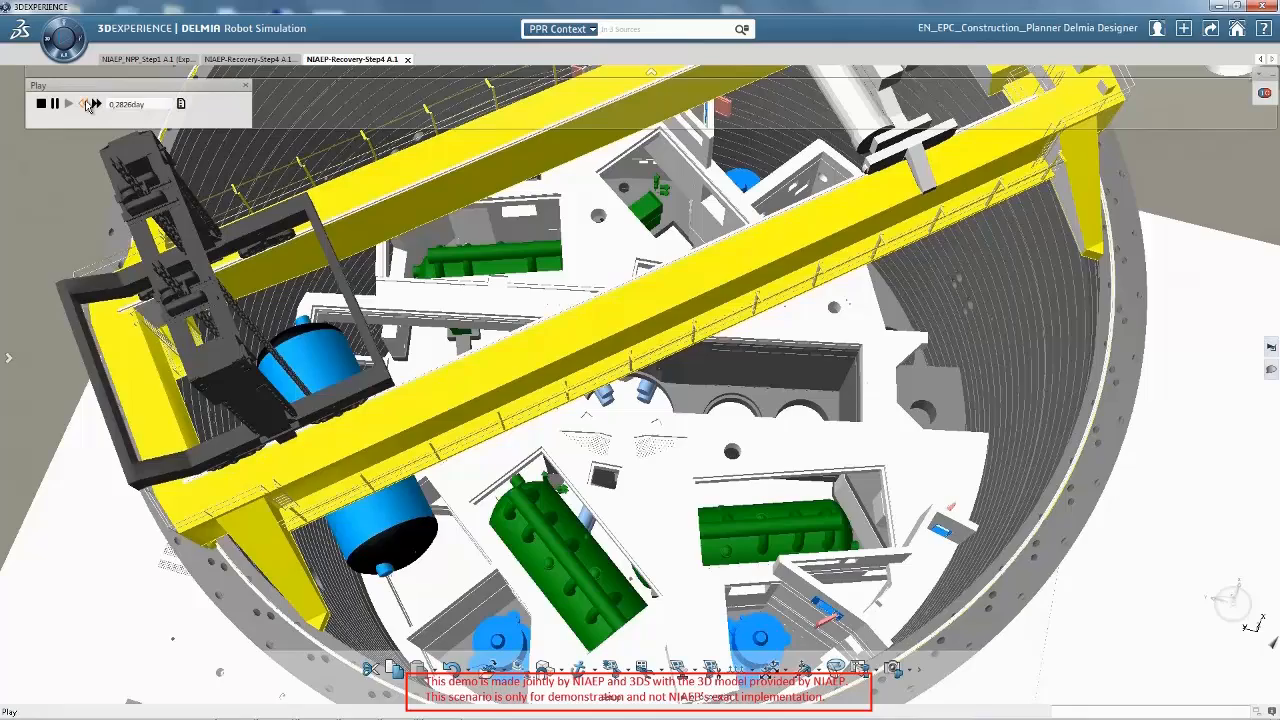
Play the crane simulation lowering the steam generator into the reactor building
{"action": "left_click", "coordinate": [68, 104]}
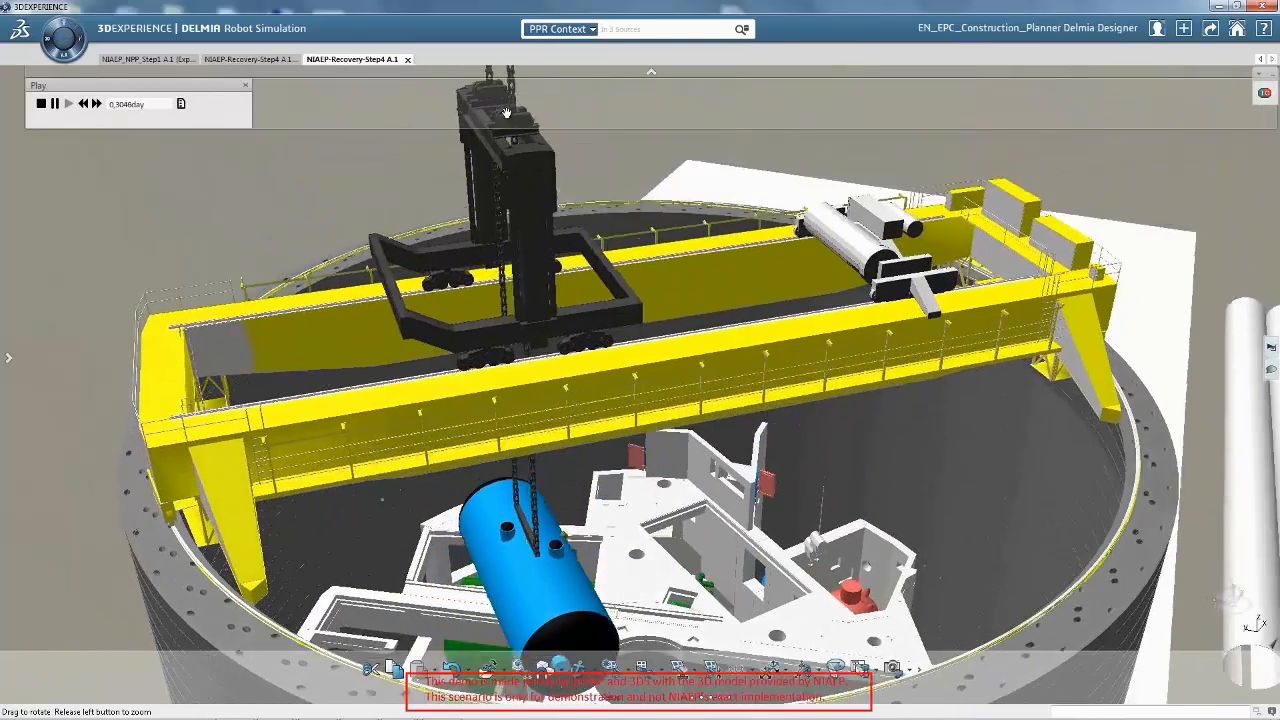
{"action": "left_click", "coordinate": [68, 104]}
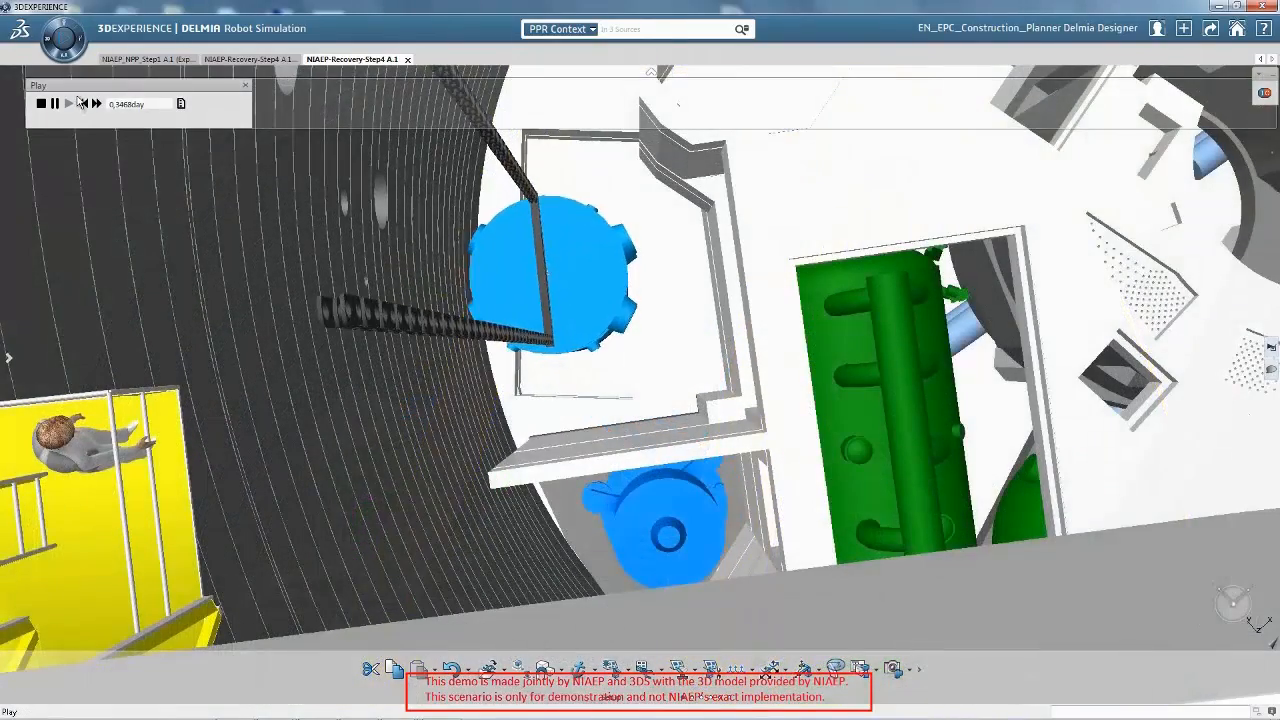
{"action": "left_click", "coordinate": [68, 104]}
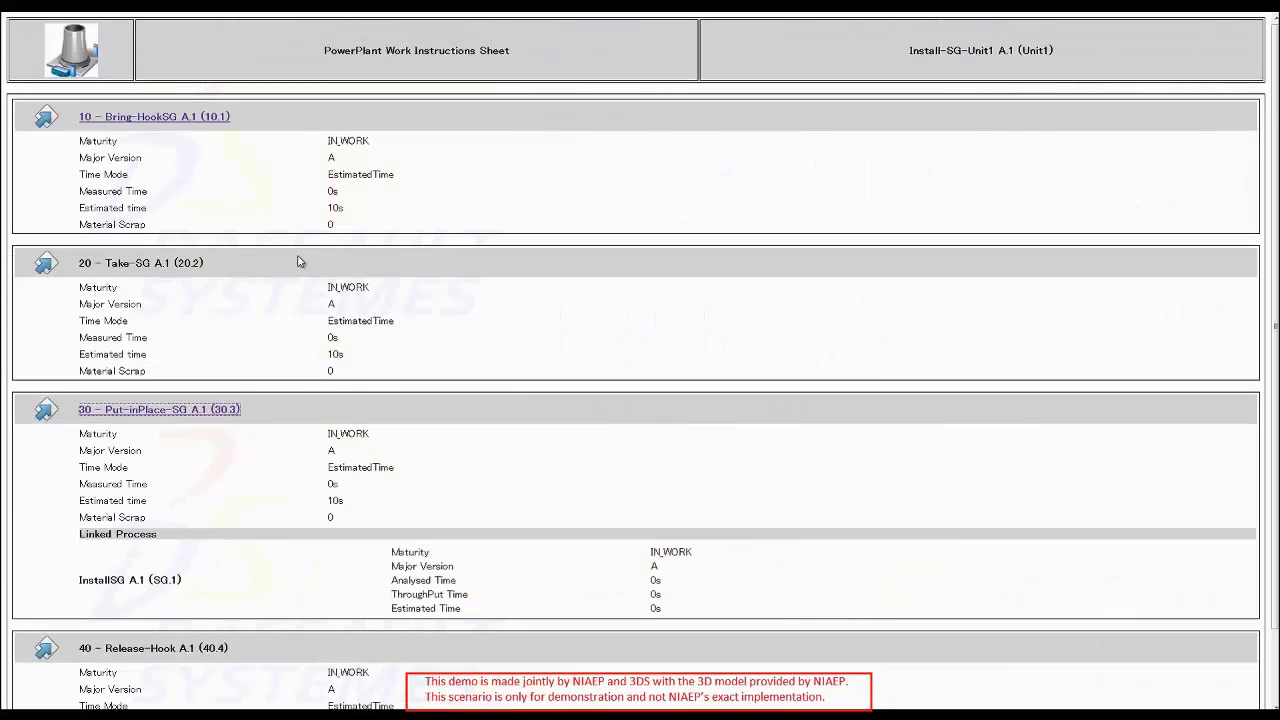
Review the Install-SG-Unit1 steps and open the 30 Put-in-Place-SG detailed instructions
{"action": "scroll", "scroll_direction": "up", "scroll_amount": 3}
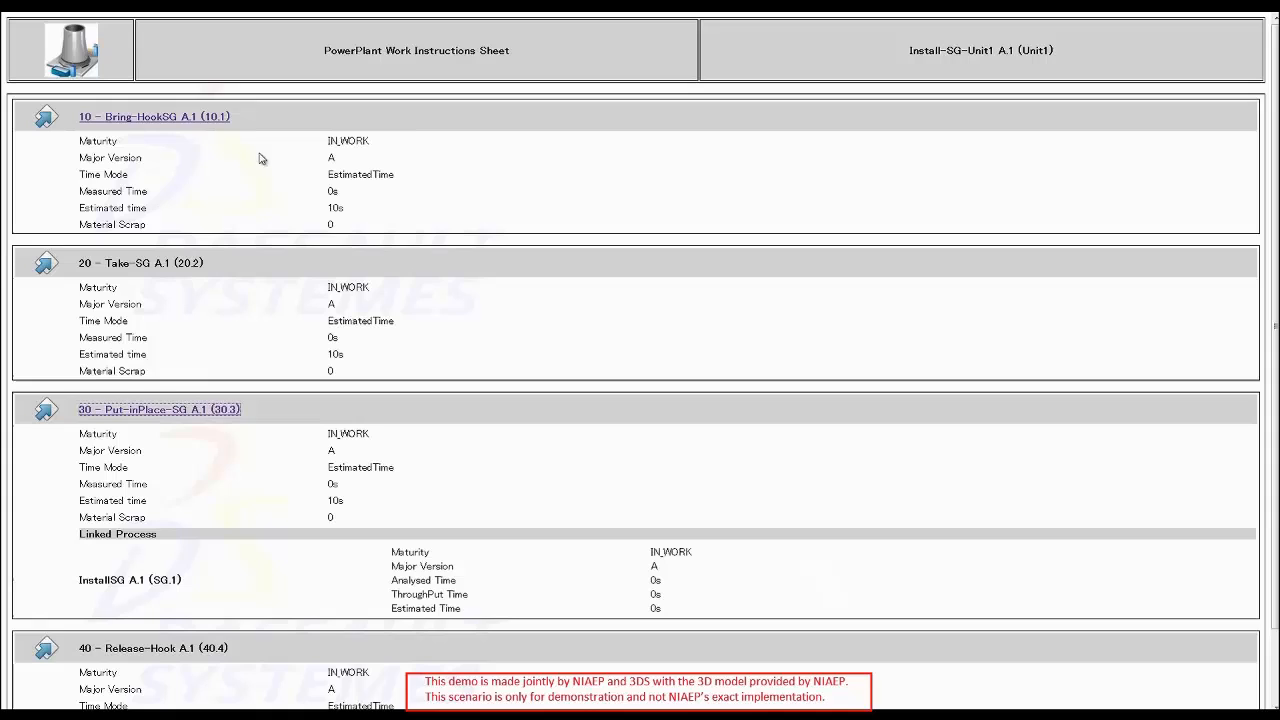
{"action": "left_click", "coordinate": [156, 116]}
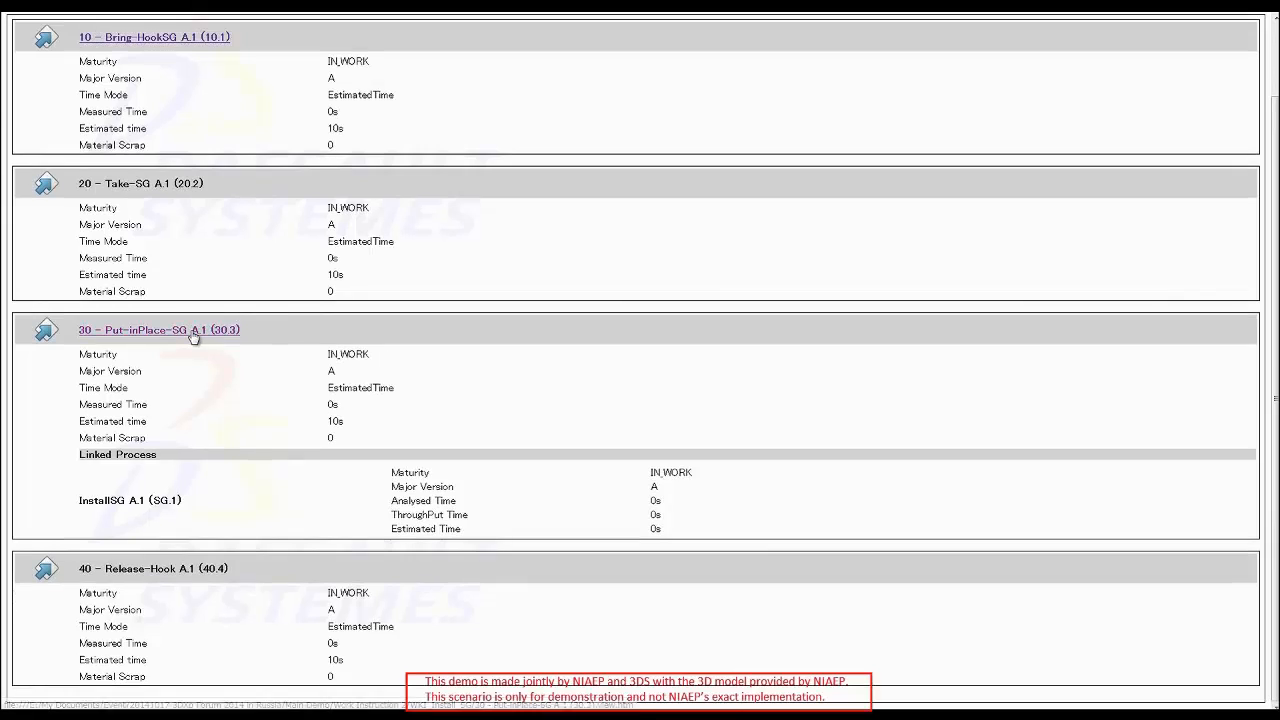
{"action": "left_click", "coordinate": [160, 328]}
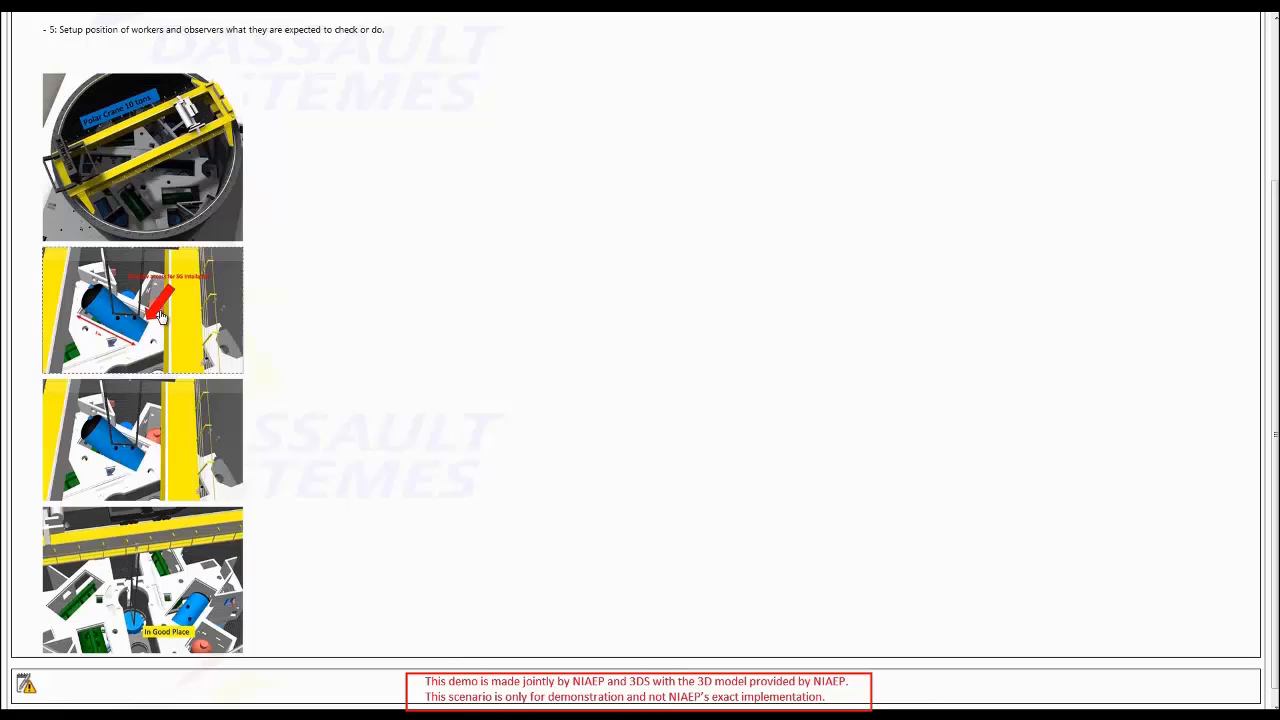
Bring up the Pipe2-3 welding instruction with its Prequalified WPS details
{"action": "scroll", "scroll_direction": "up", "scroll_amount": 3}
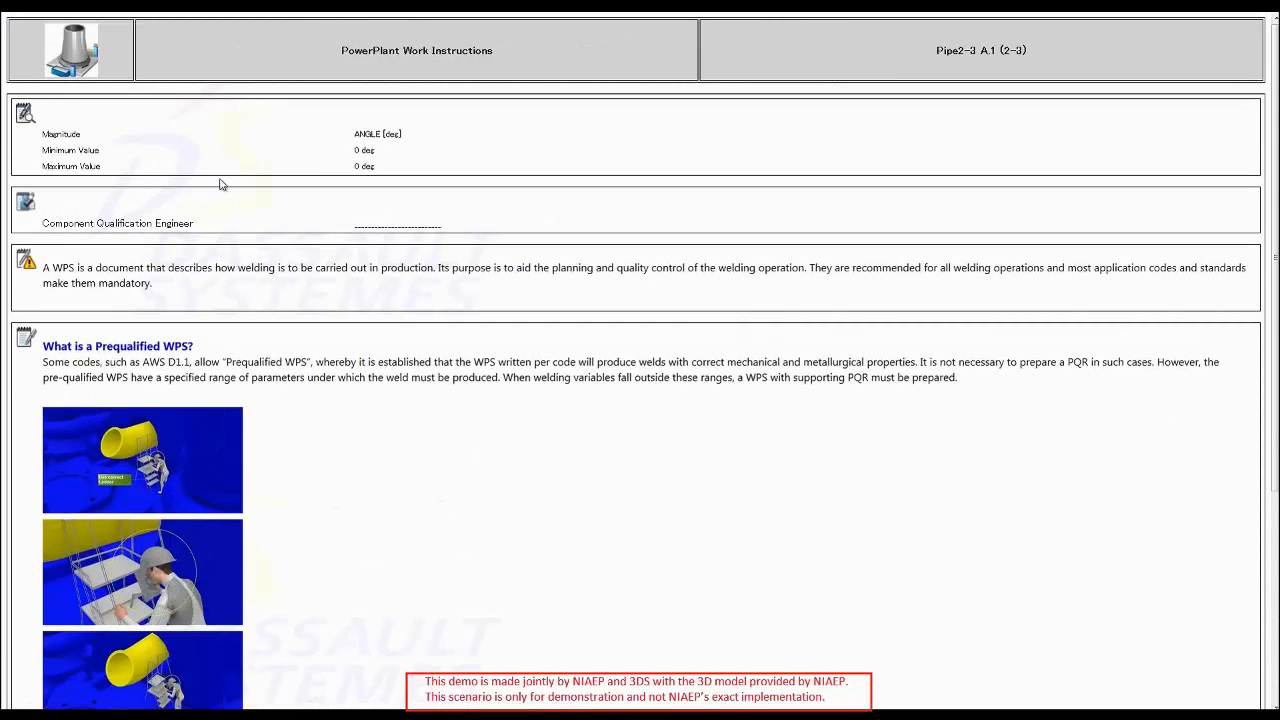
{"action": "scroll", "scroll_direction": "down", "scroll_amount": 3}
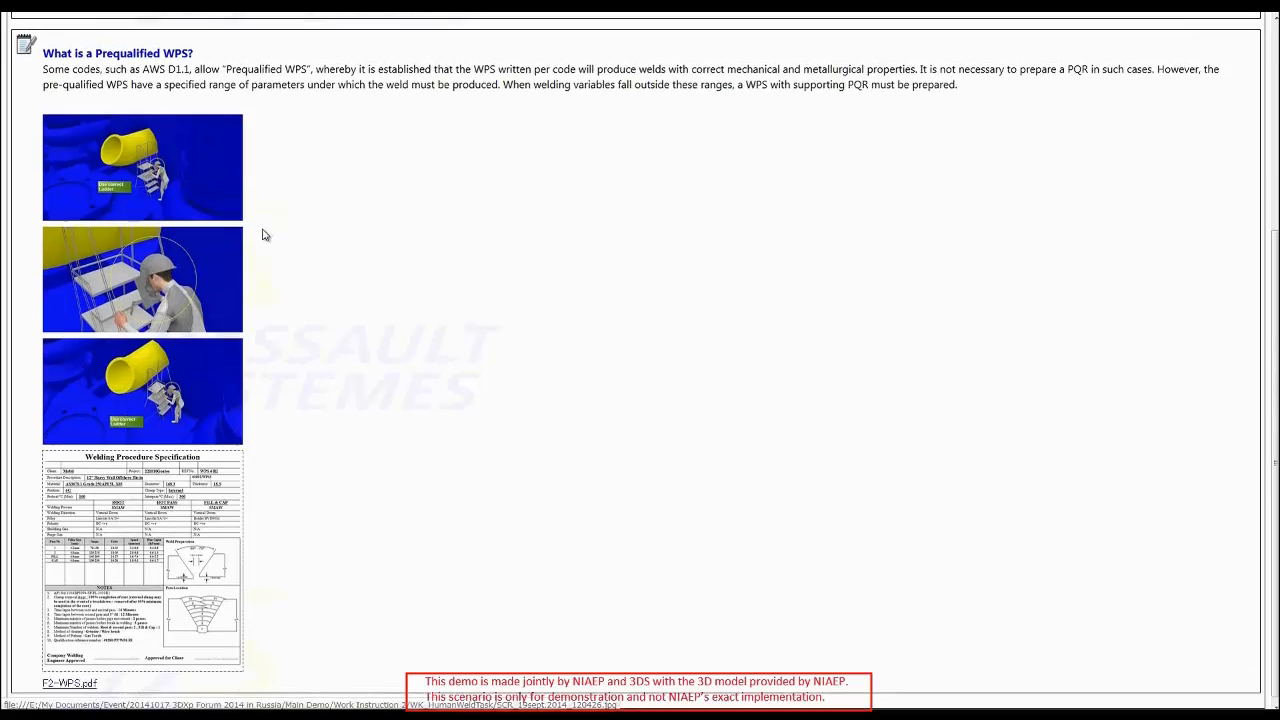